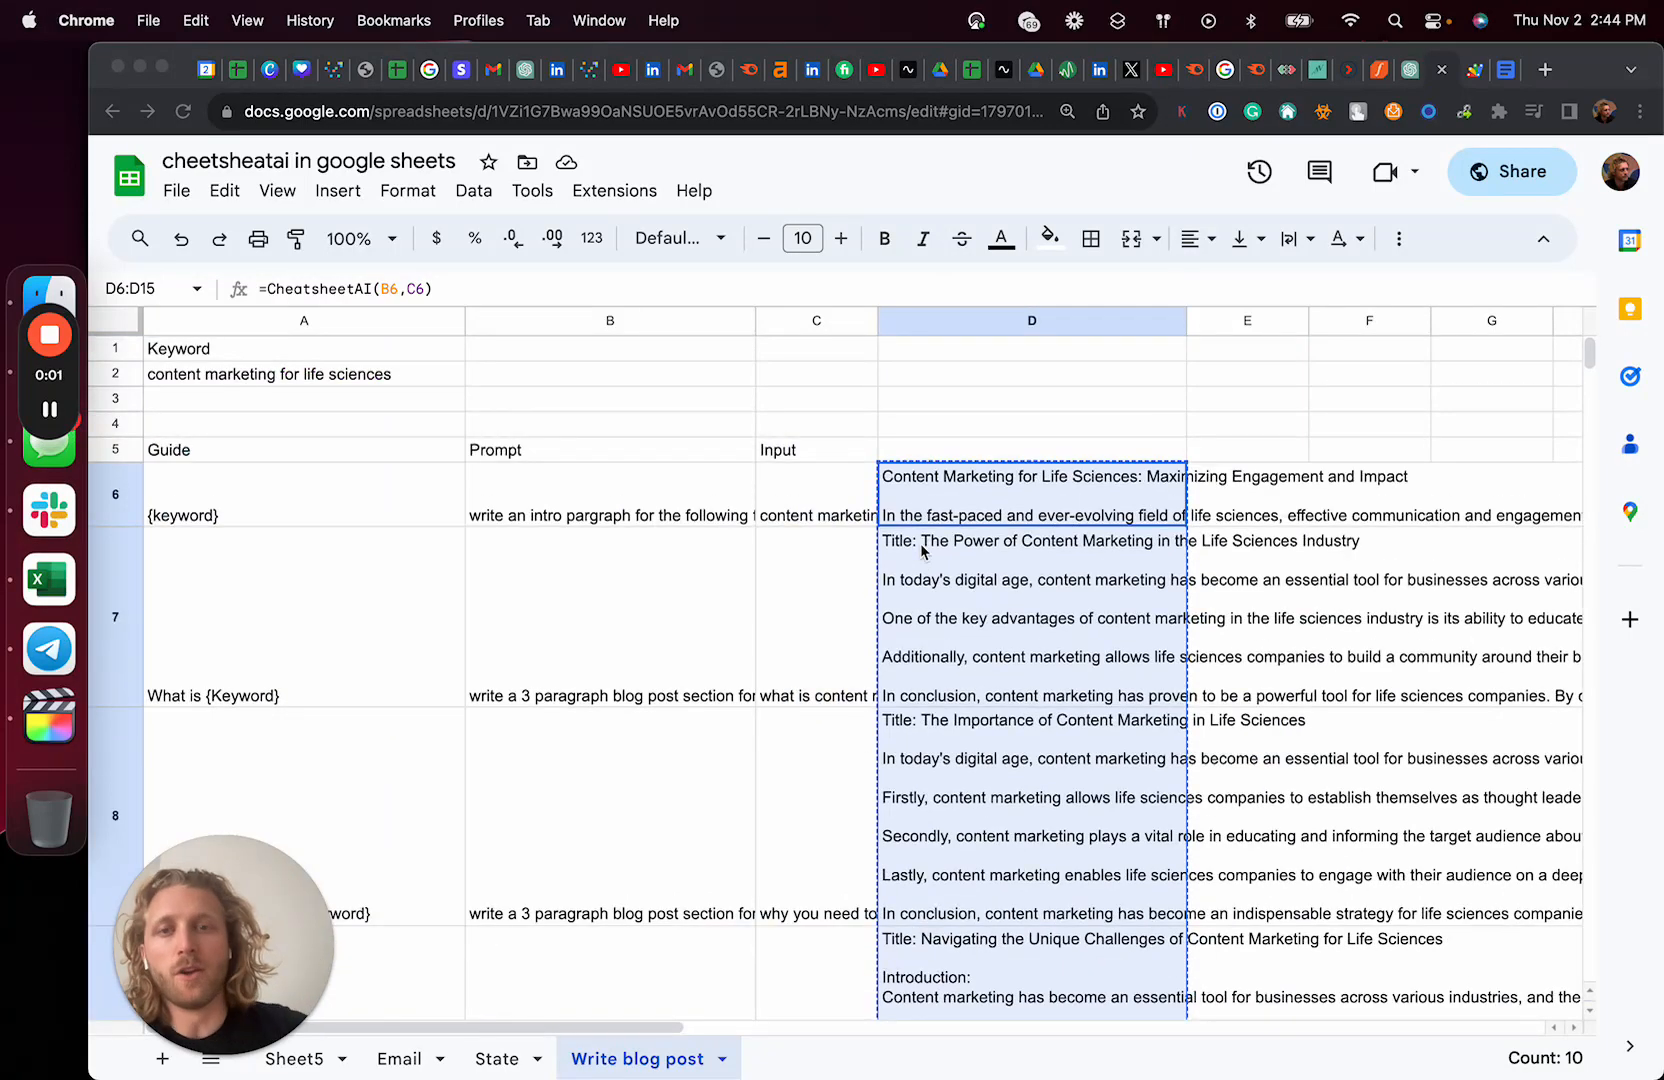
# Paste the generated blog sections into the Google Doc.
pyautogui.click(1032, 494)
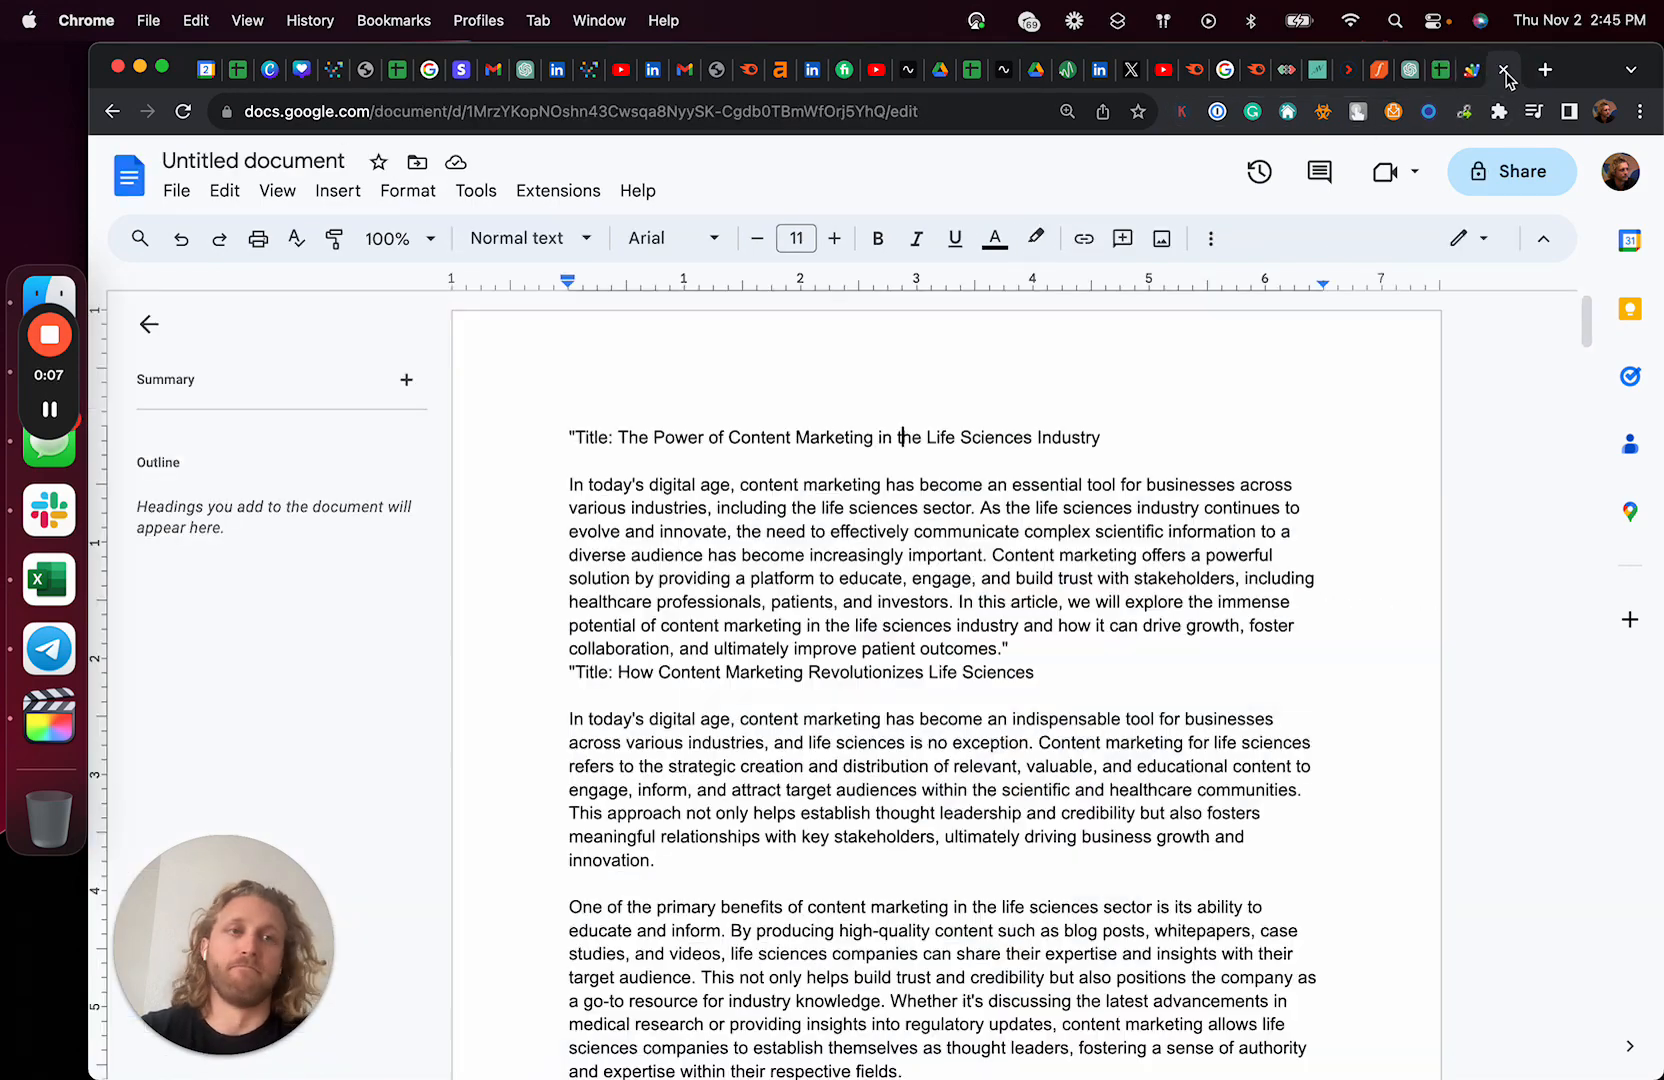
pyautogui.press('cmd+v')
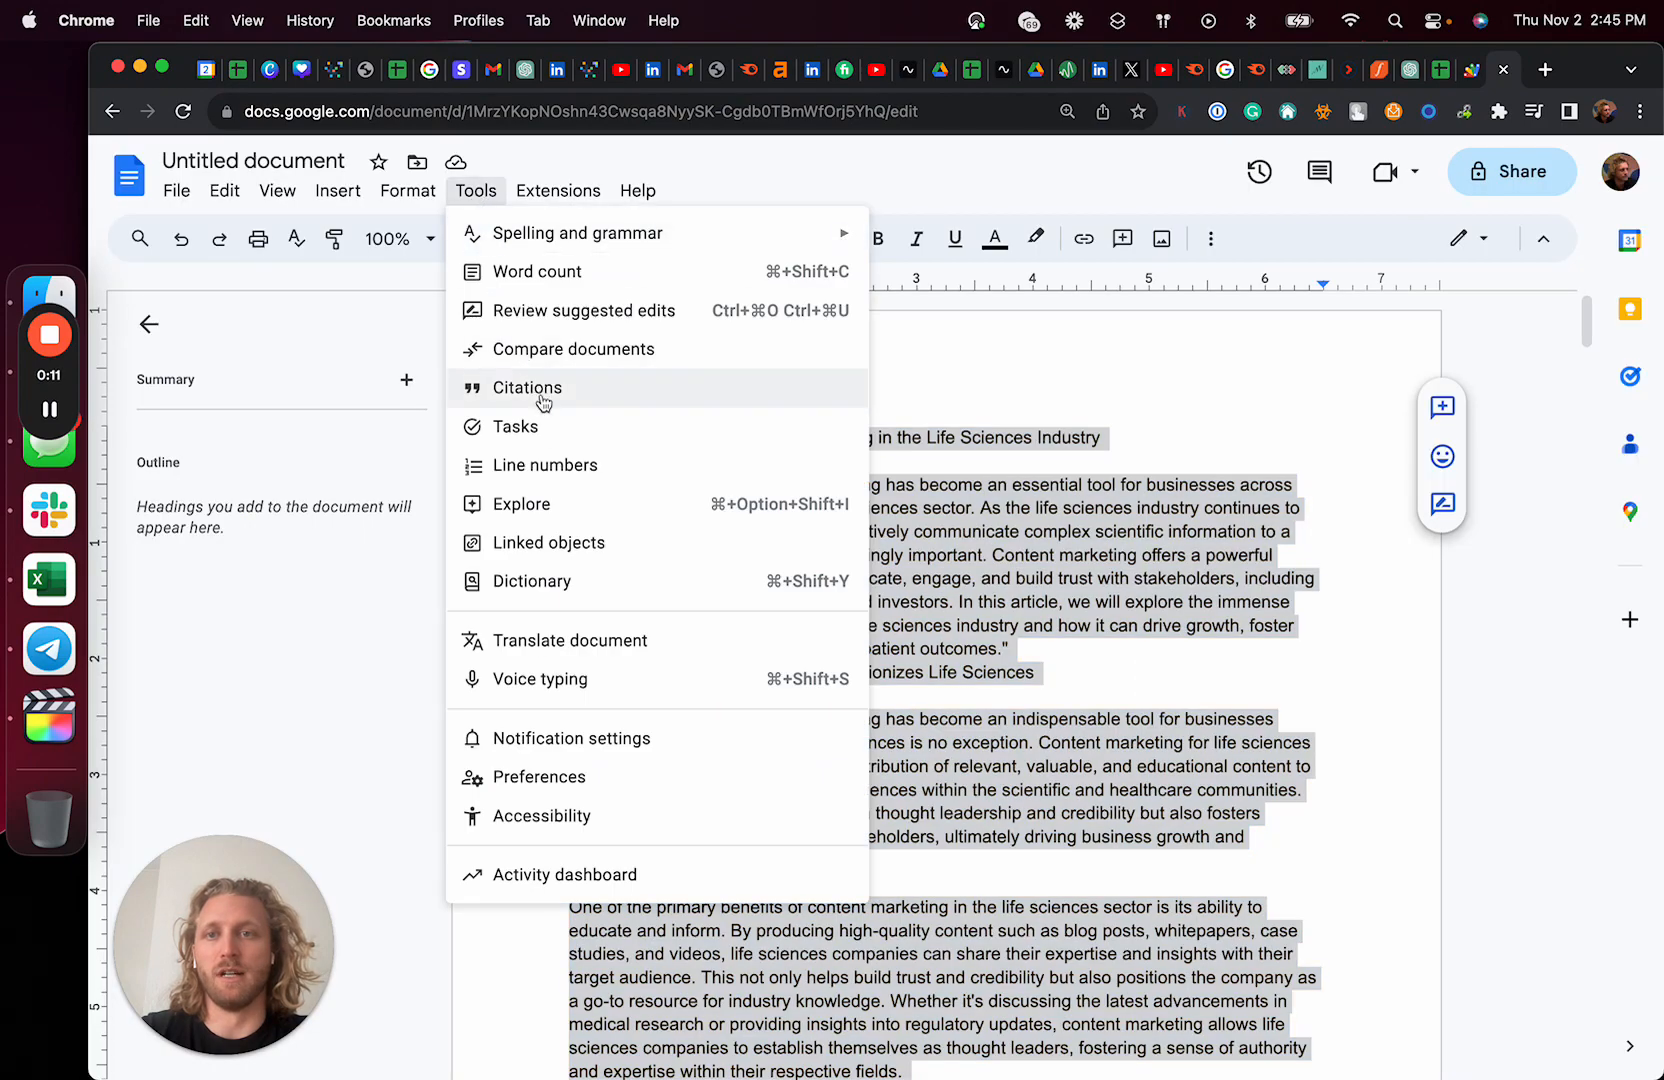
pyautogui.click(535, 272)
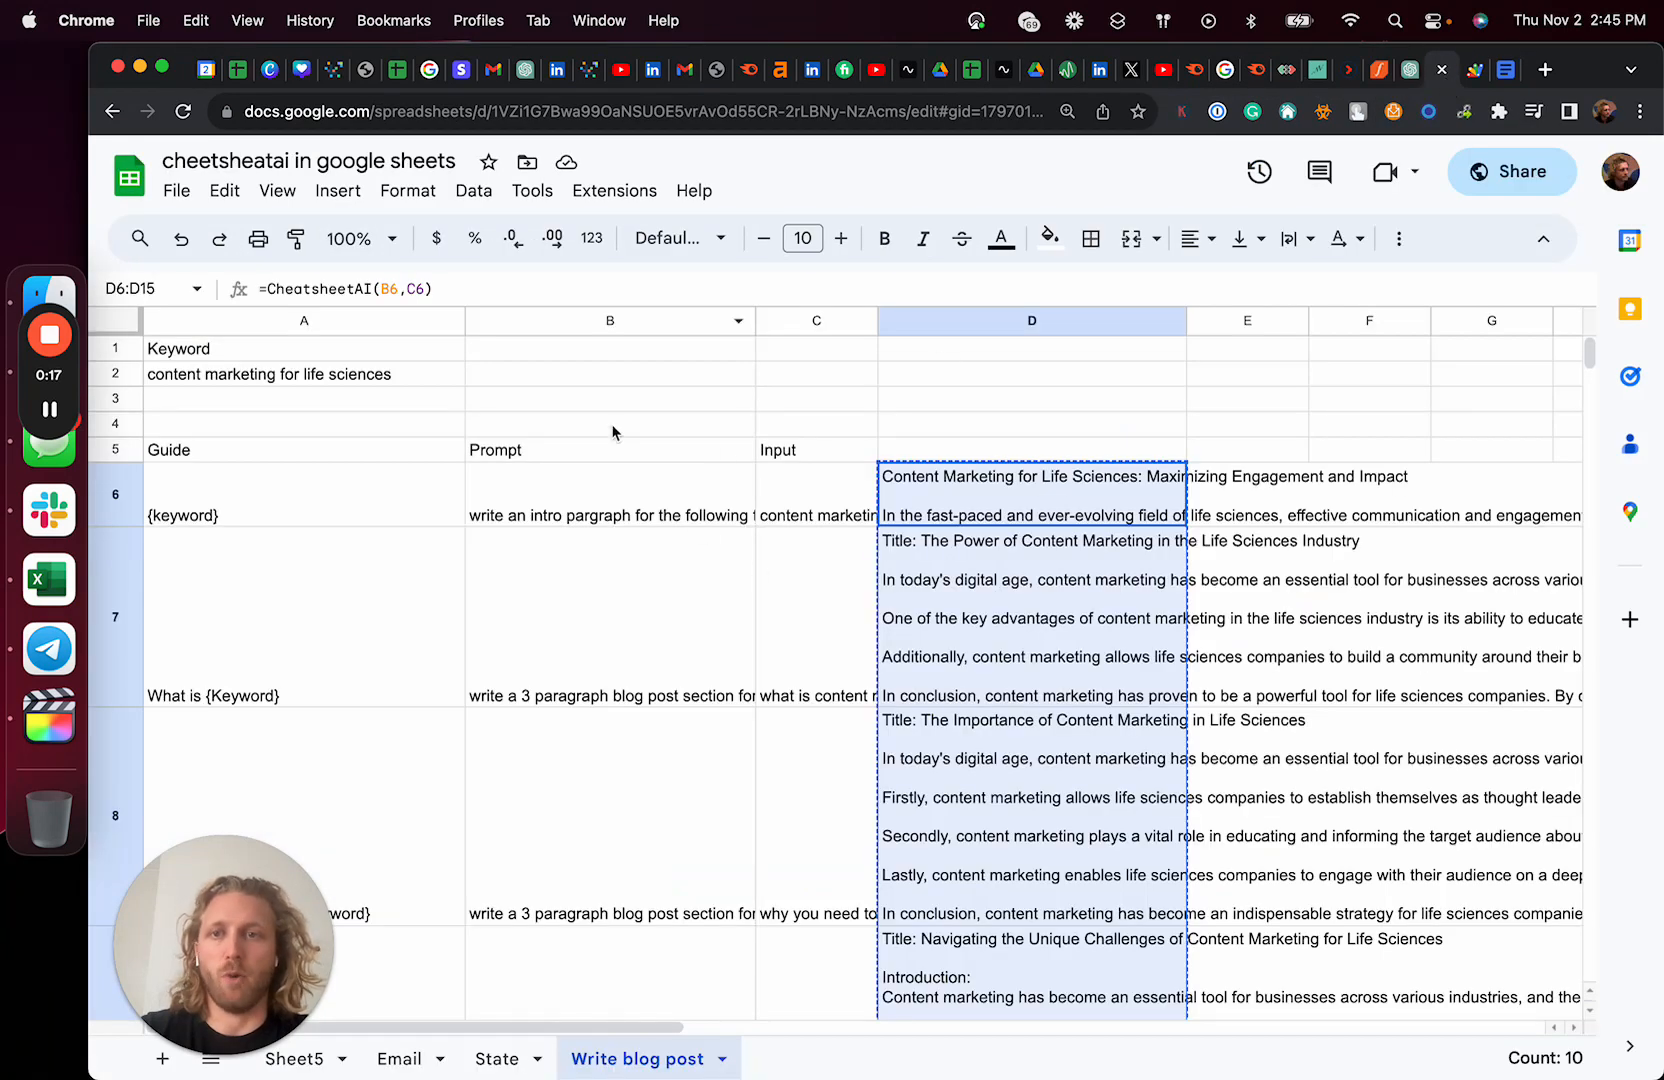
# Enter 'content marketing for life sciences' as the keyword in cell A2.
pyautogui.click(304, 373)
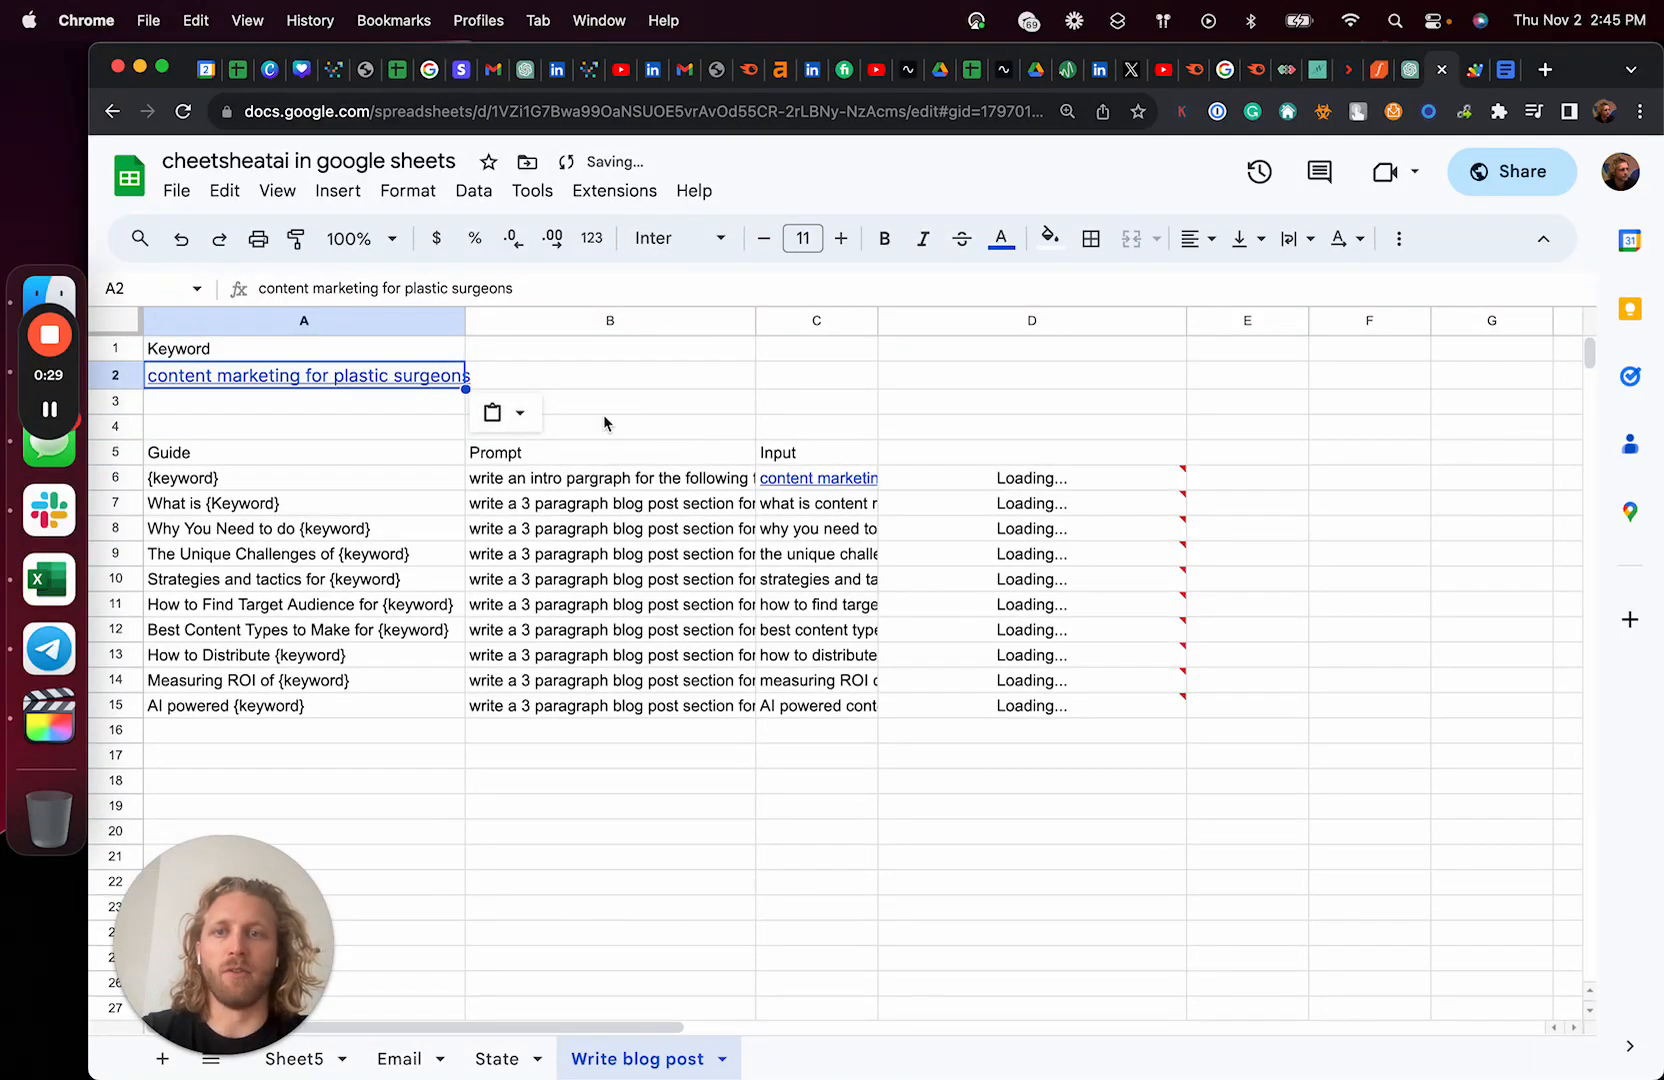
pyautogui.write('content marketing for life sciences')
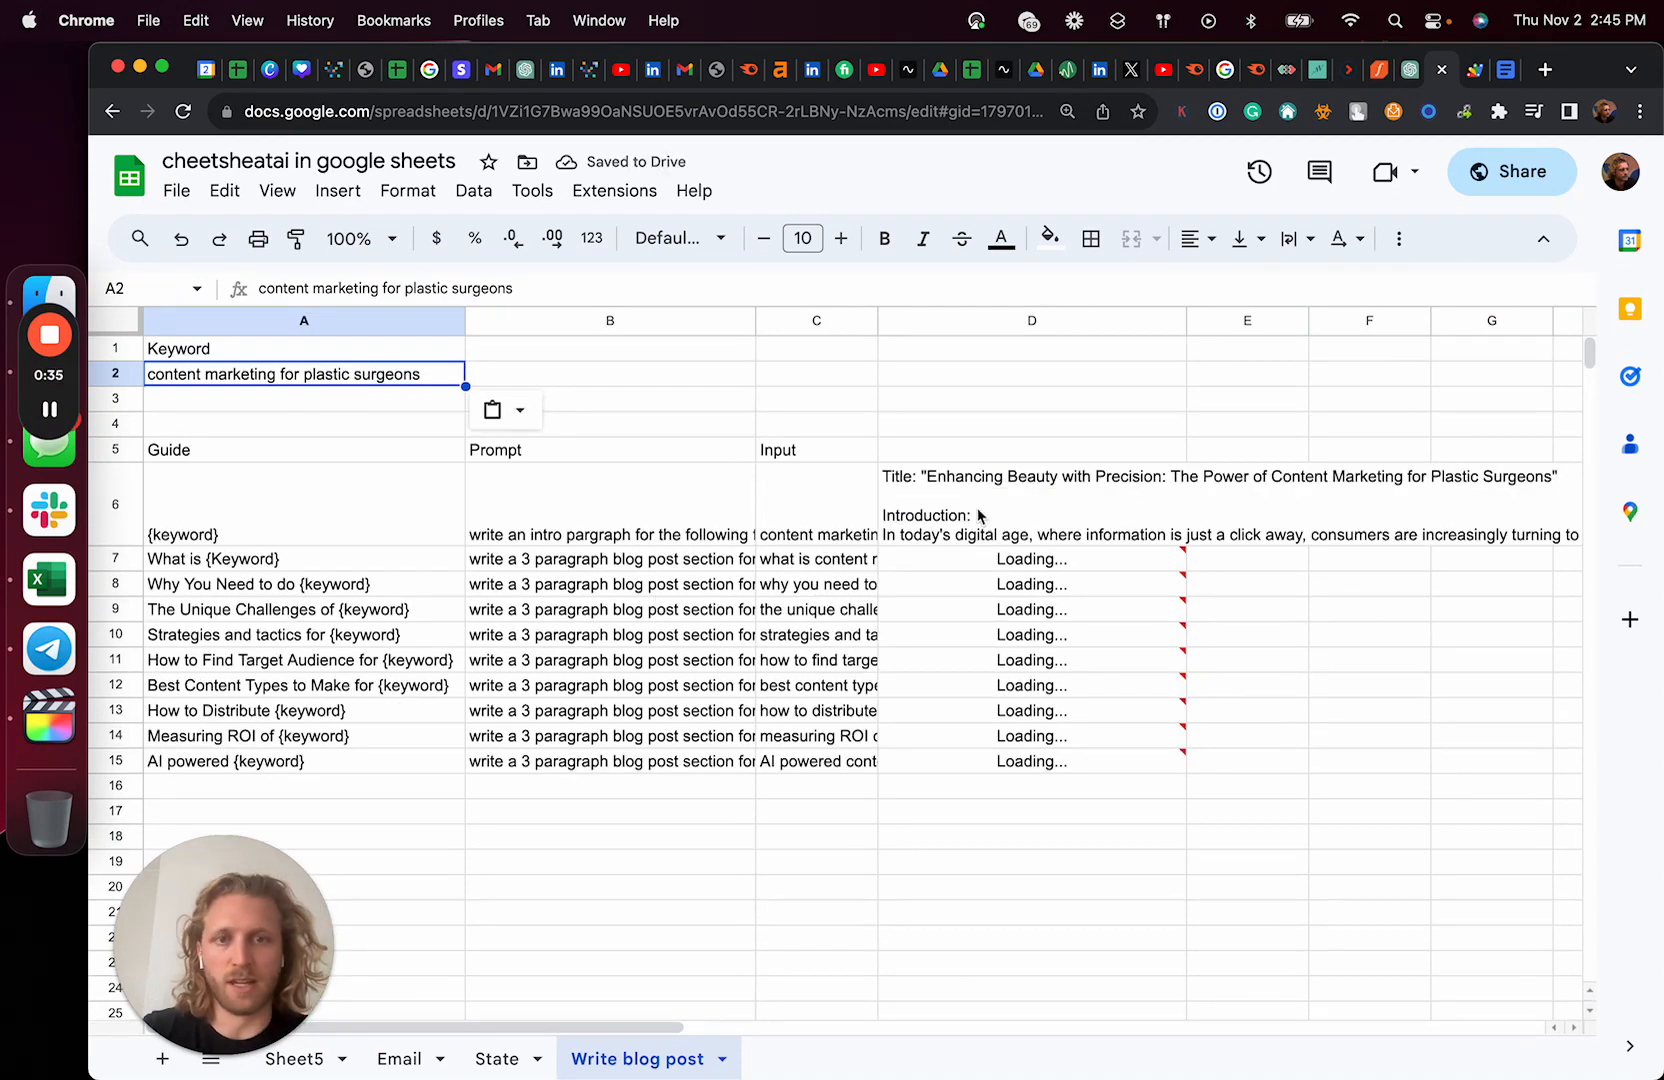
pyautogui.click(1030, 559)
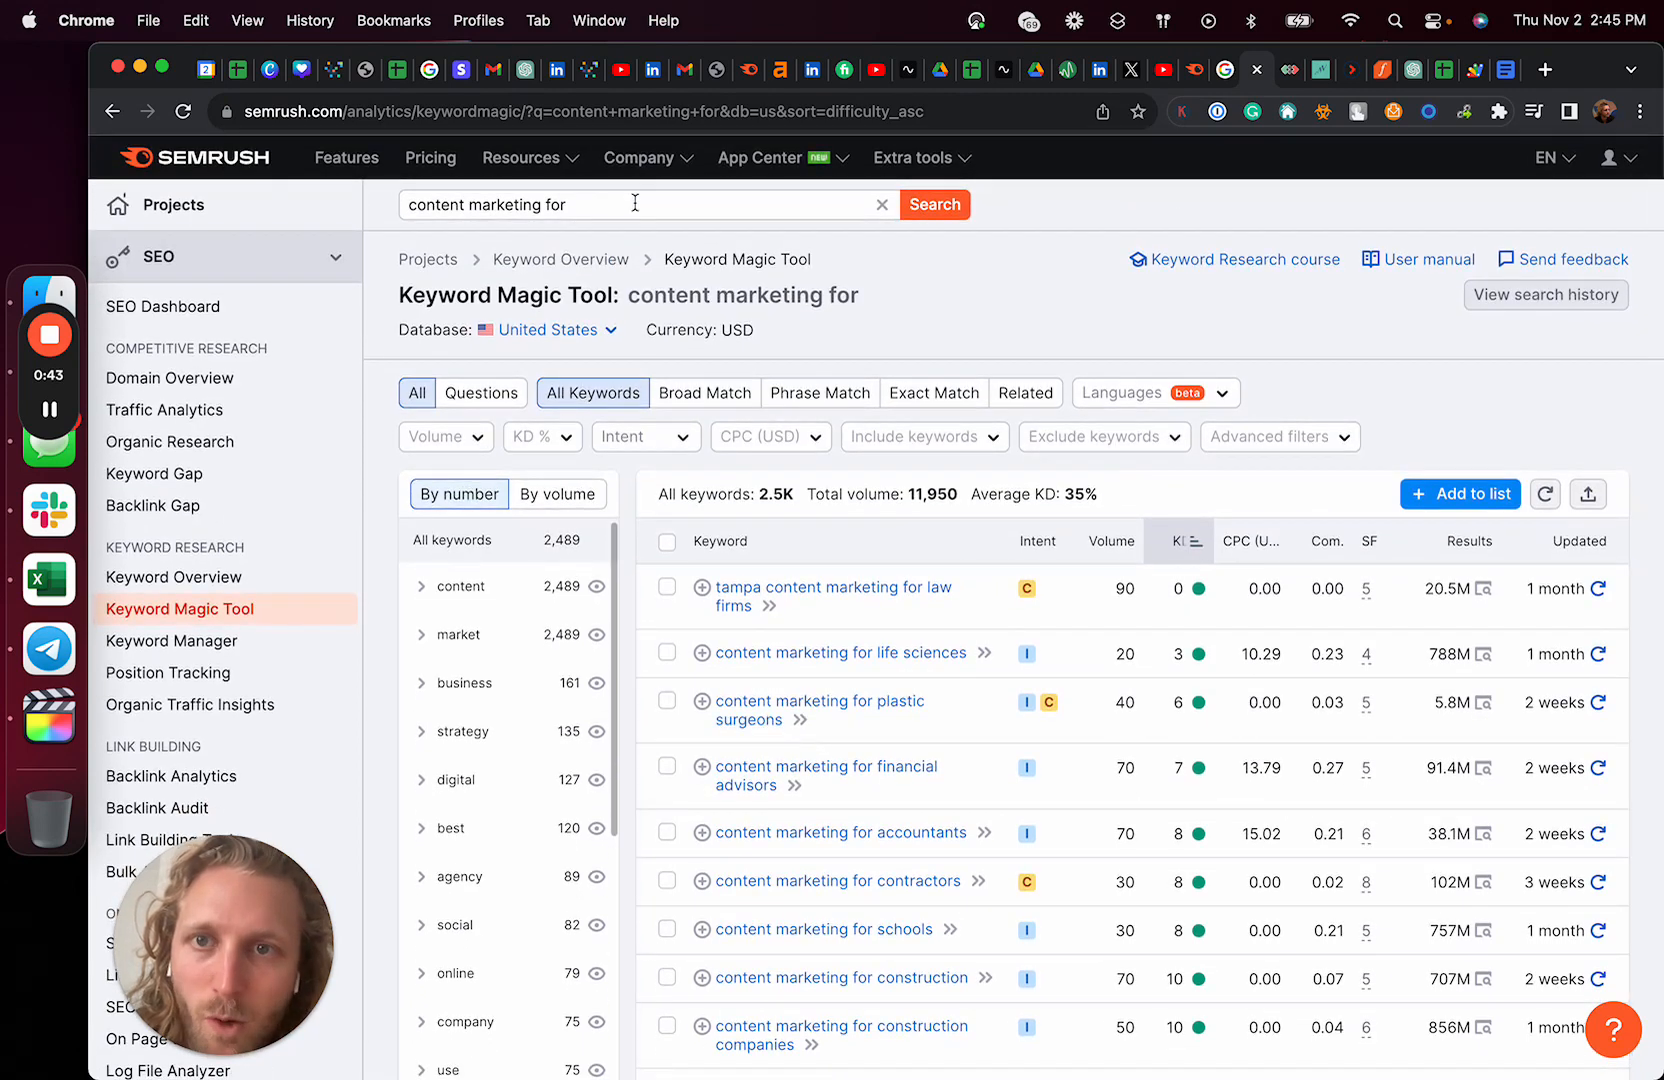
# Review Semrush keyword ideas for 'content marketing for' sorted by lowest keyword difficulty.
pyautogui.click(647, 204)
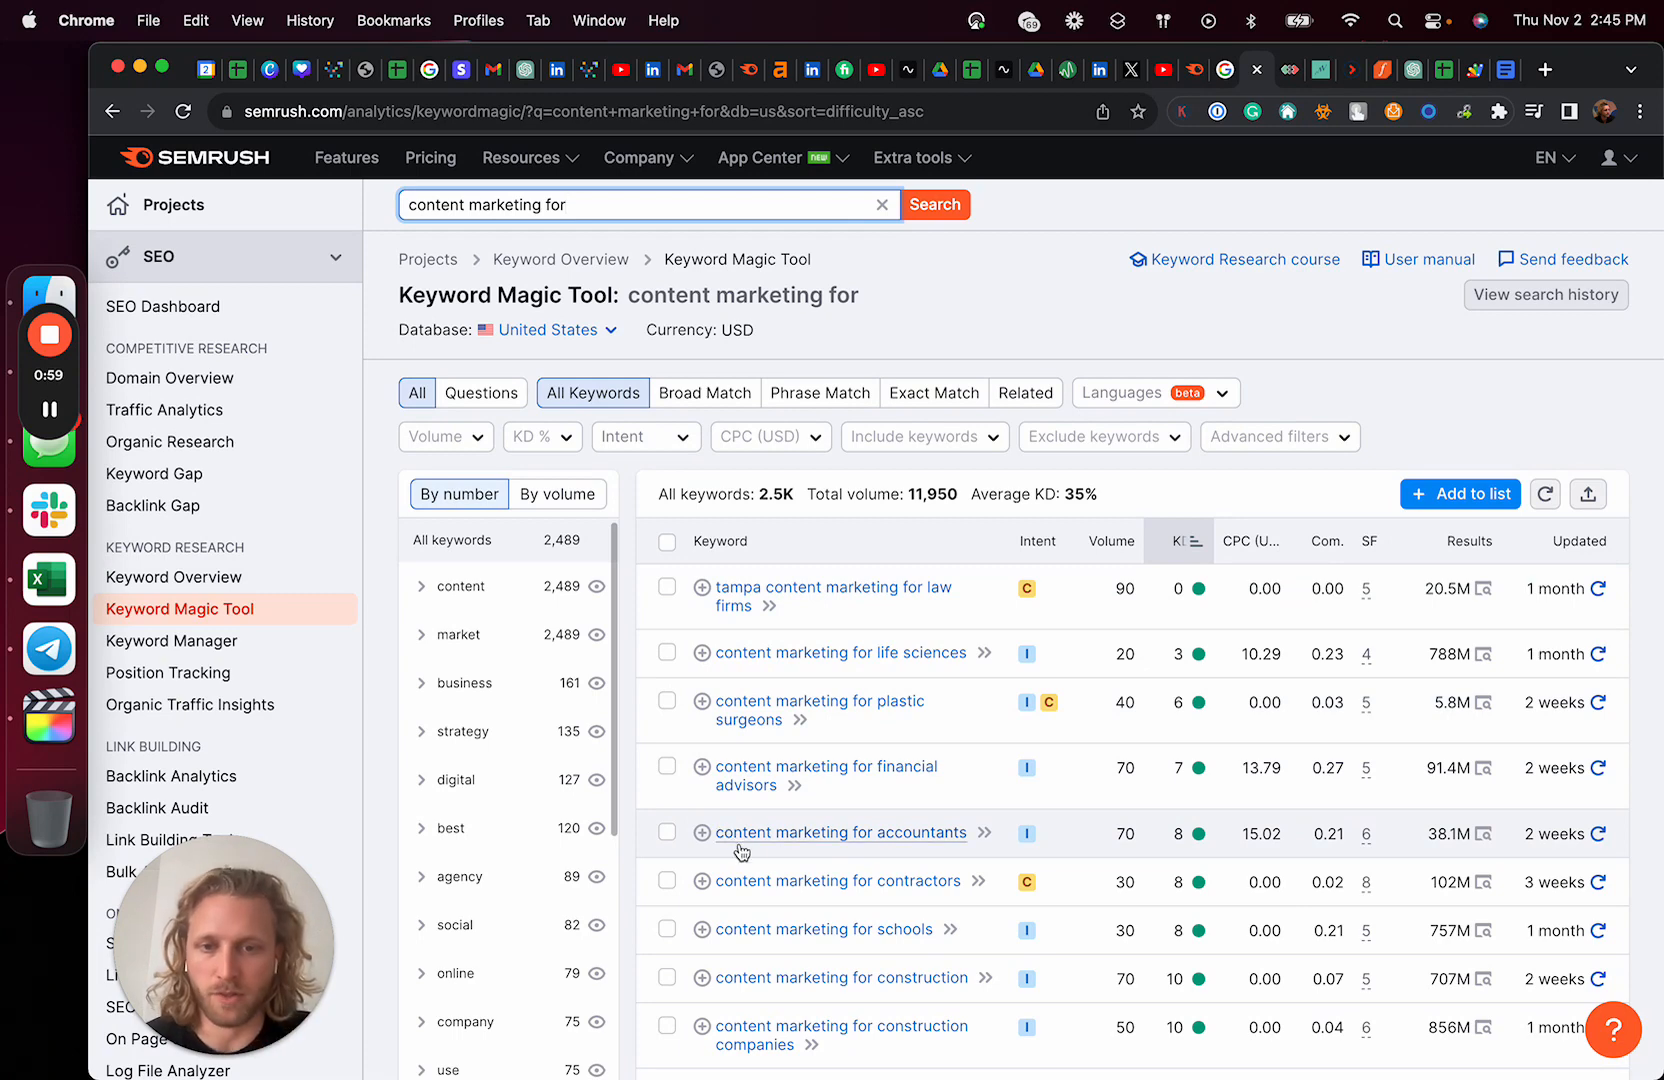
pyautogui.moveTo(809, 929)
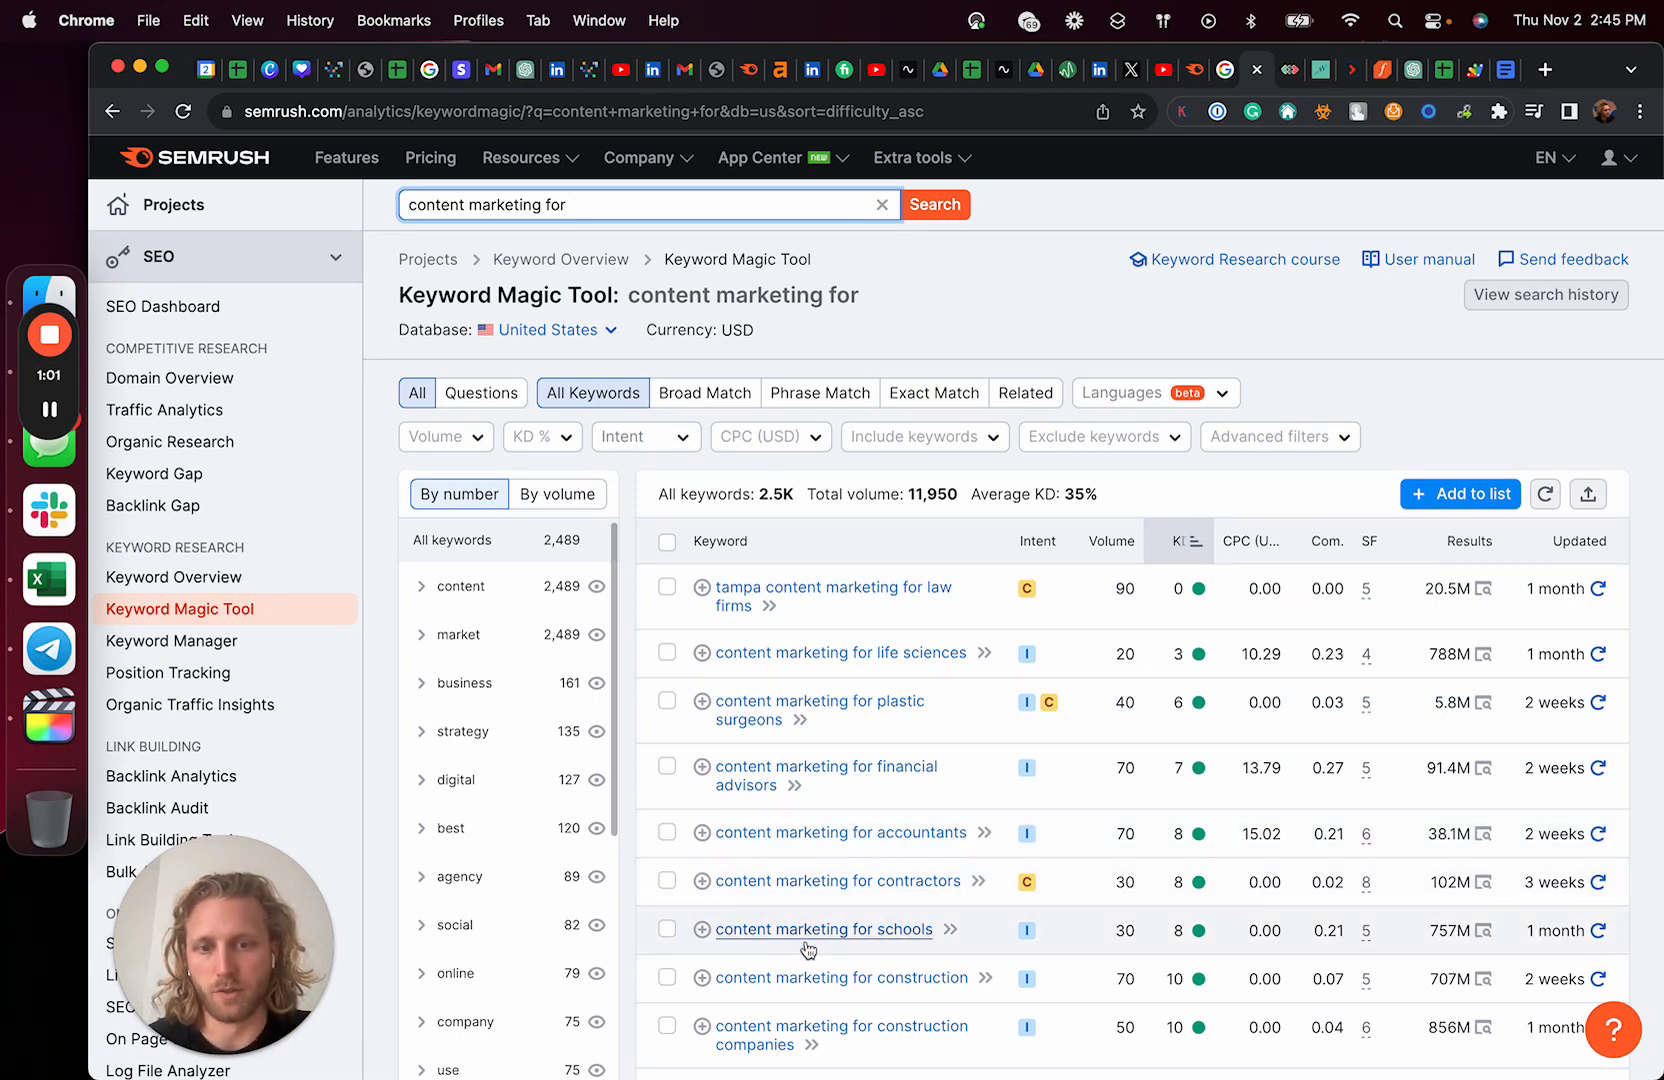
pyautogui.scroll(-3)
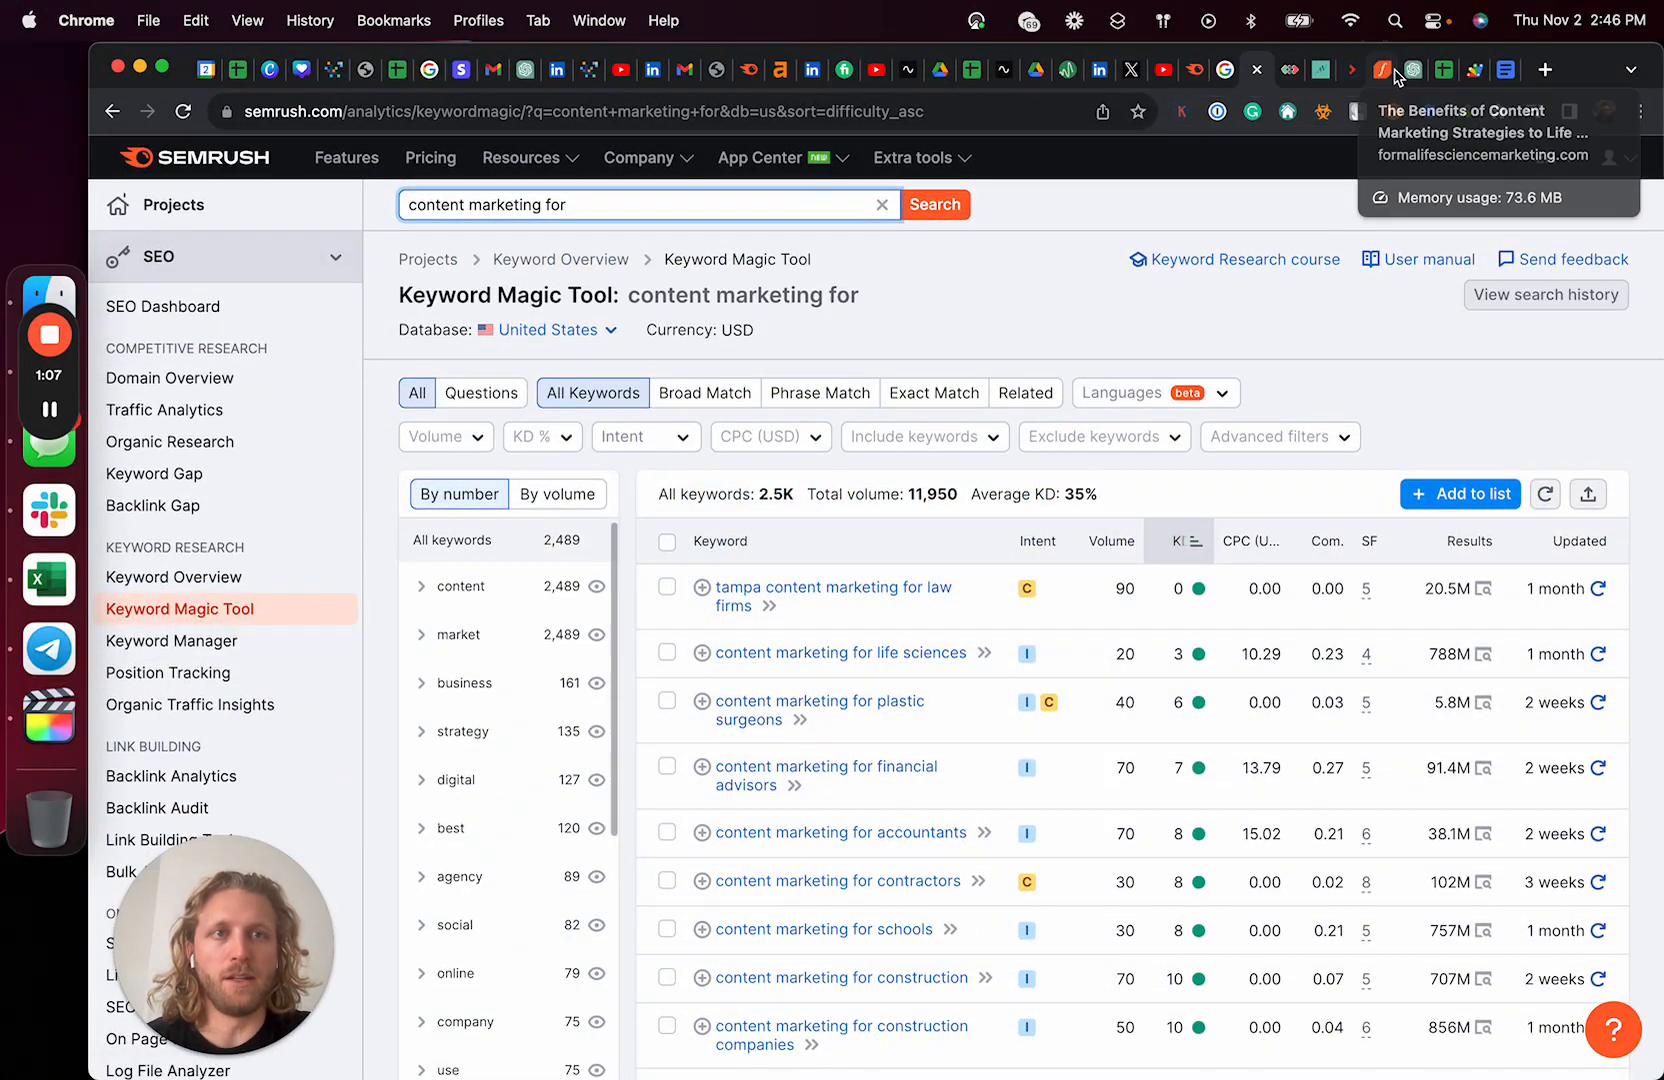
pyautogui.click(1377, 69)
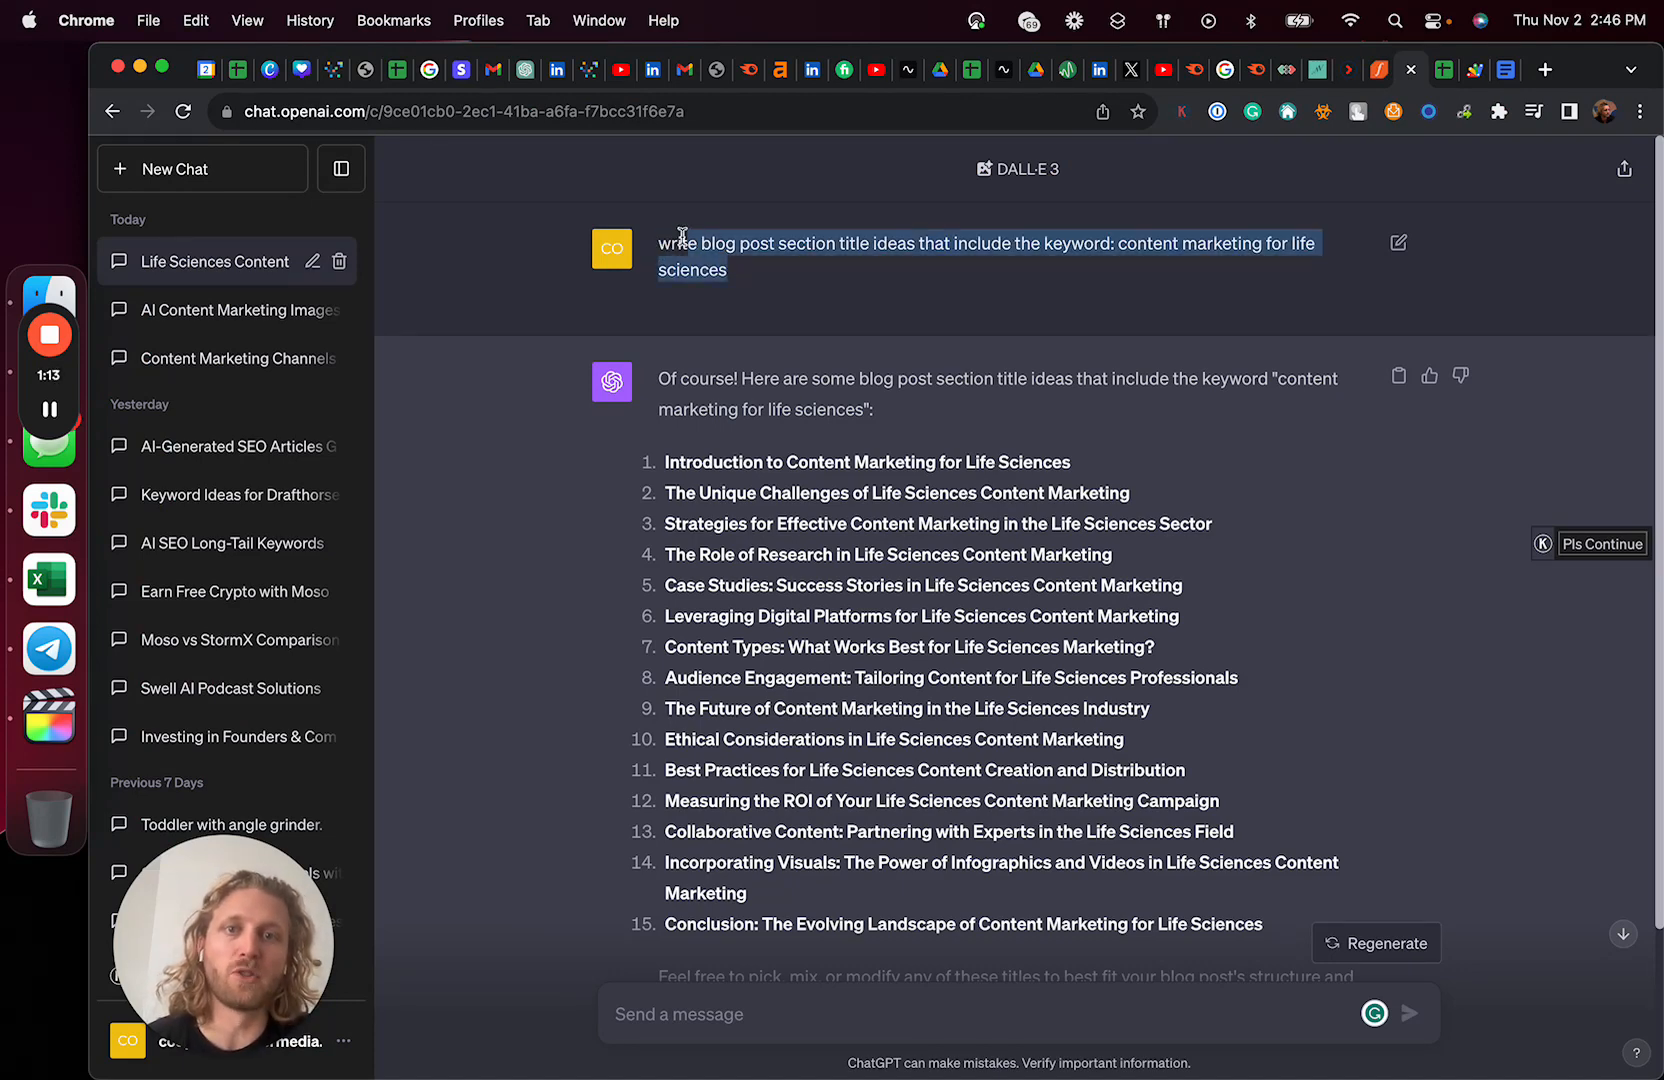
pyautogui.moveTo(1173, 307)
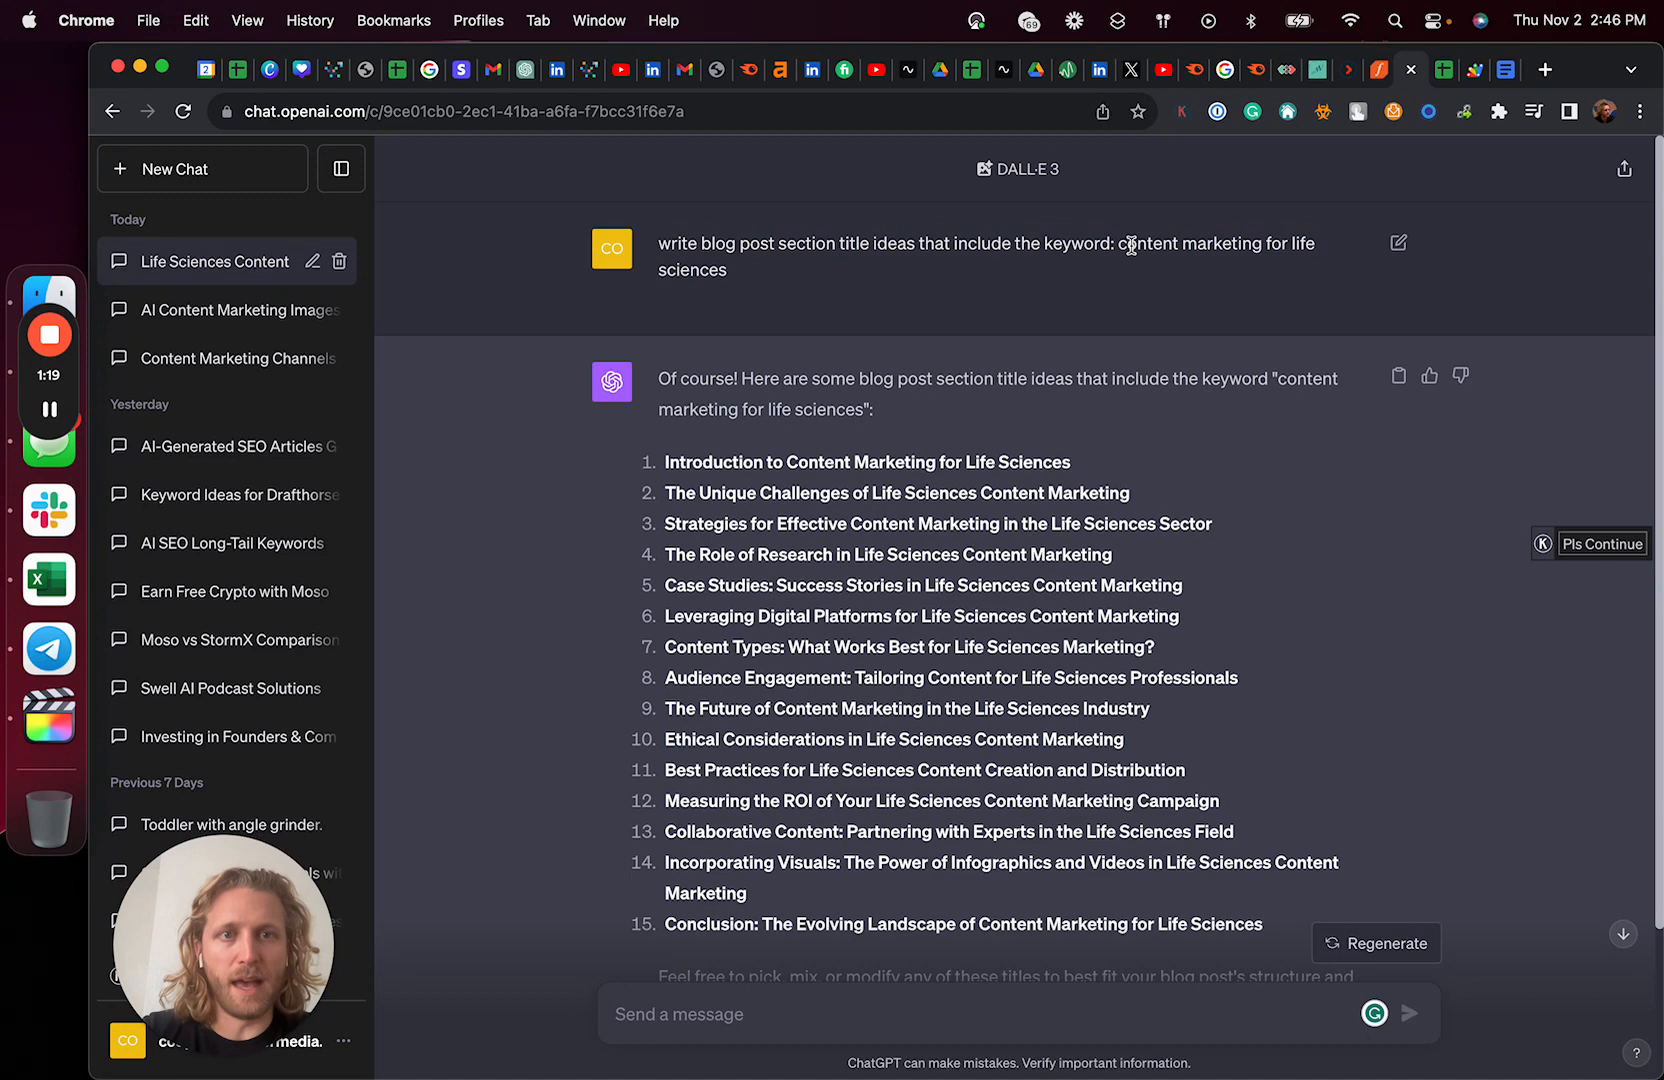
# Scroll the life sciences title ideas and search the chat for the keyword.
pyautogui.scroll(-3)
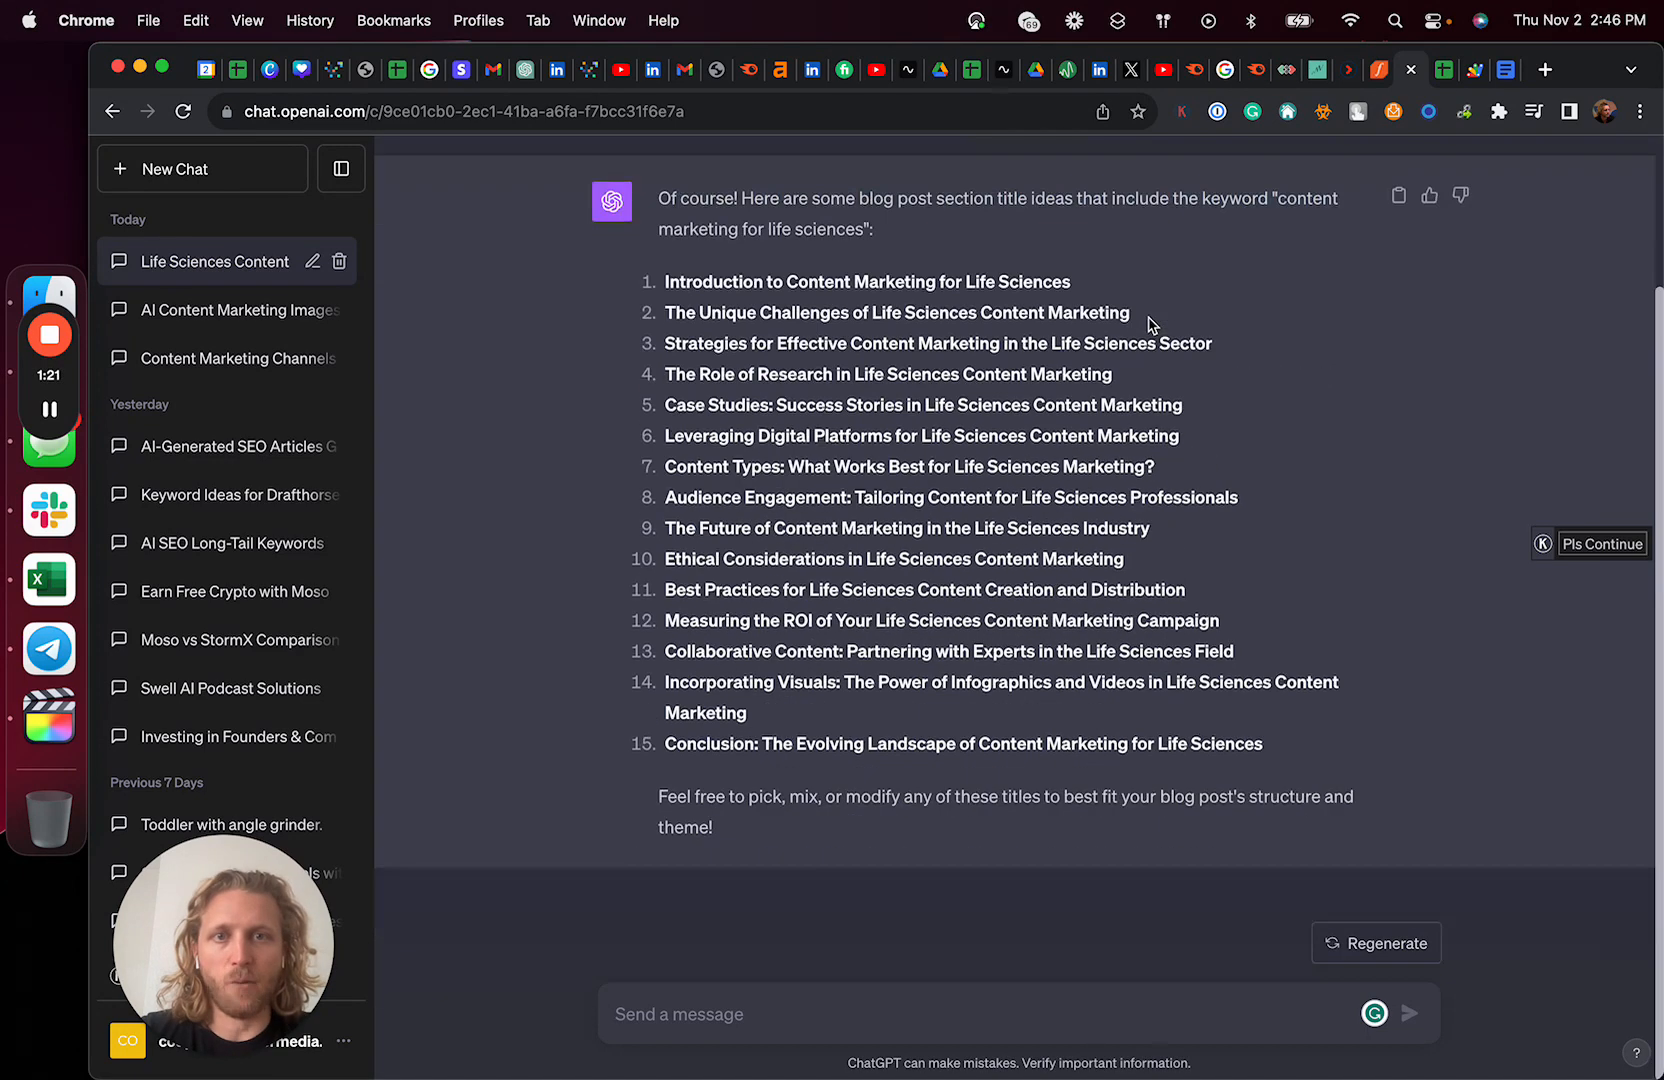
pyautogui.press('cmd+f')
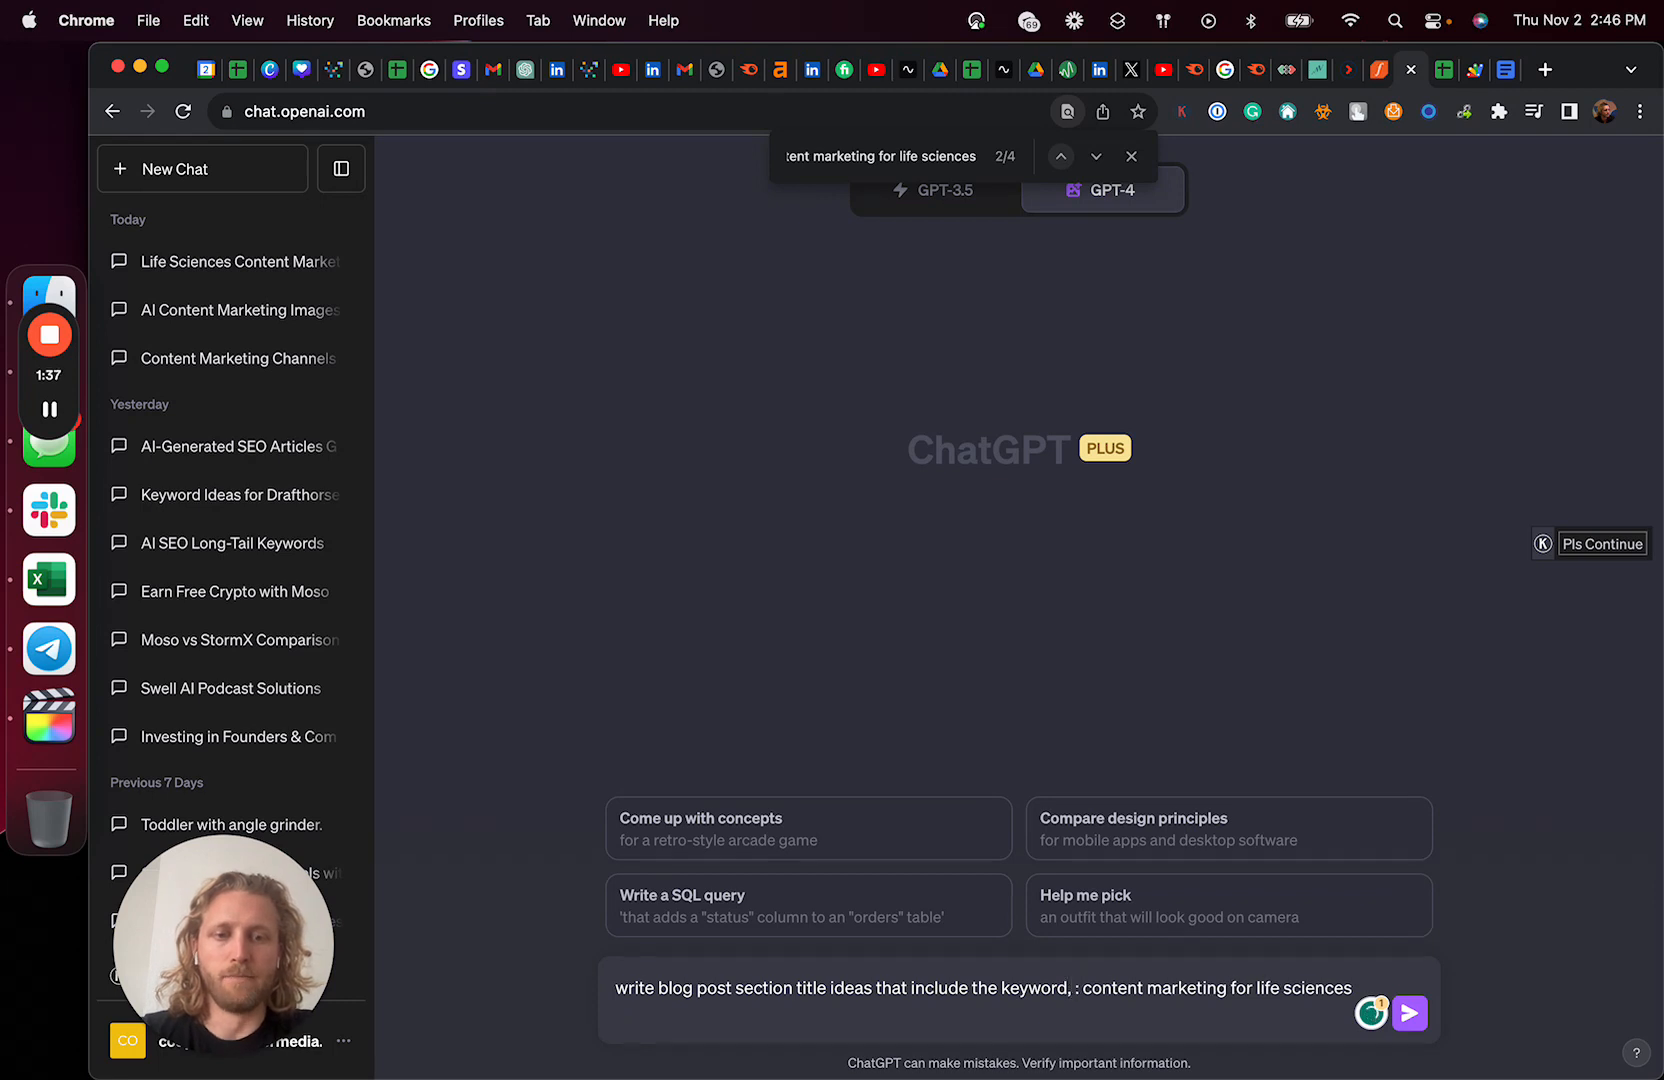
# Add 'titles must include keyword' to the new ChatGPT prompt.
pyautogui.write('titles must incl')
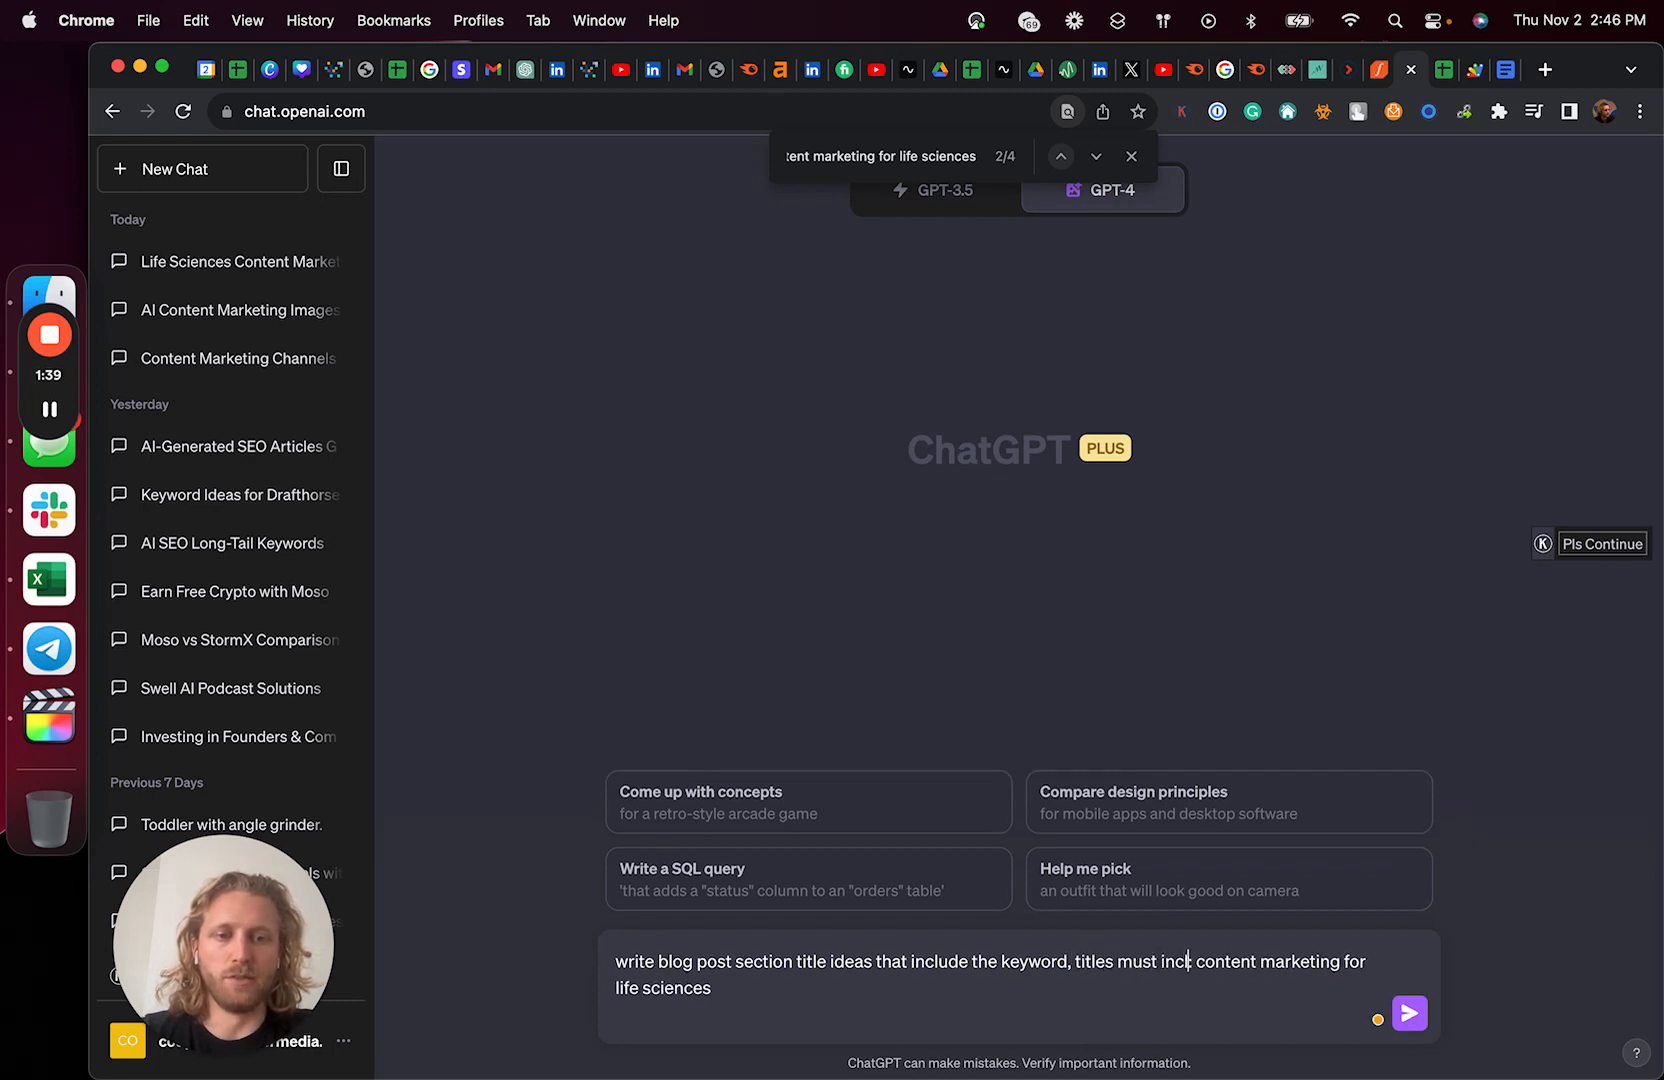
pyautogui.write('ude keywr')
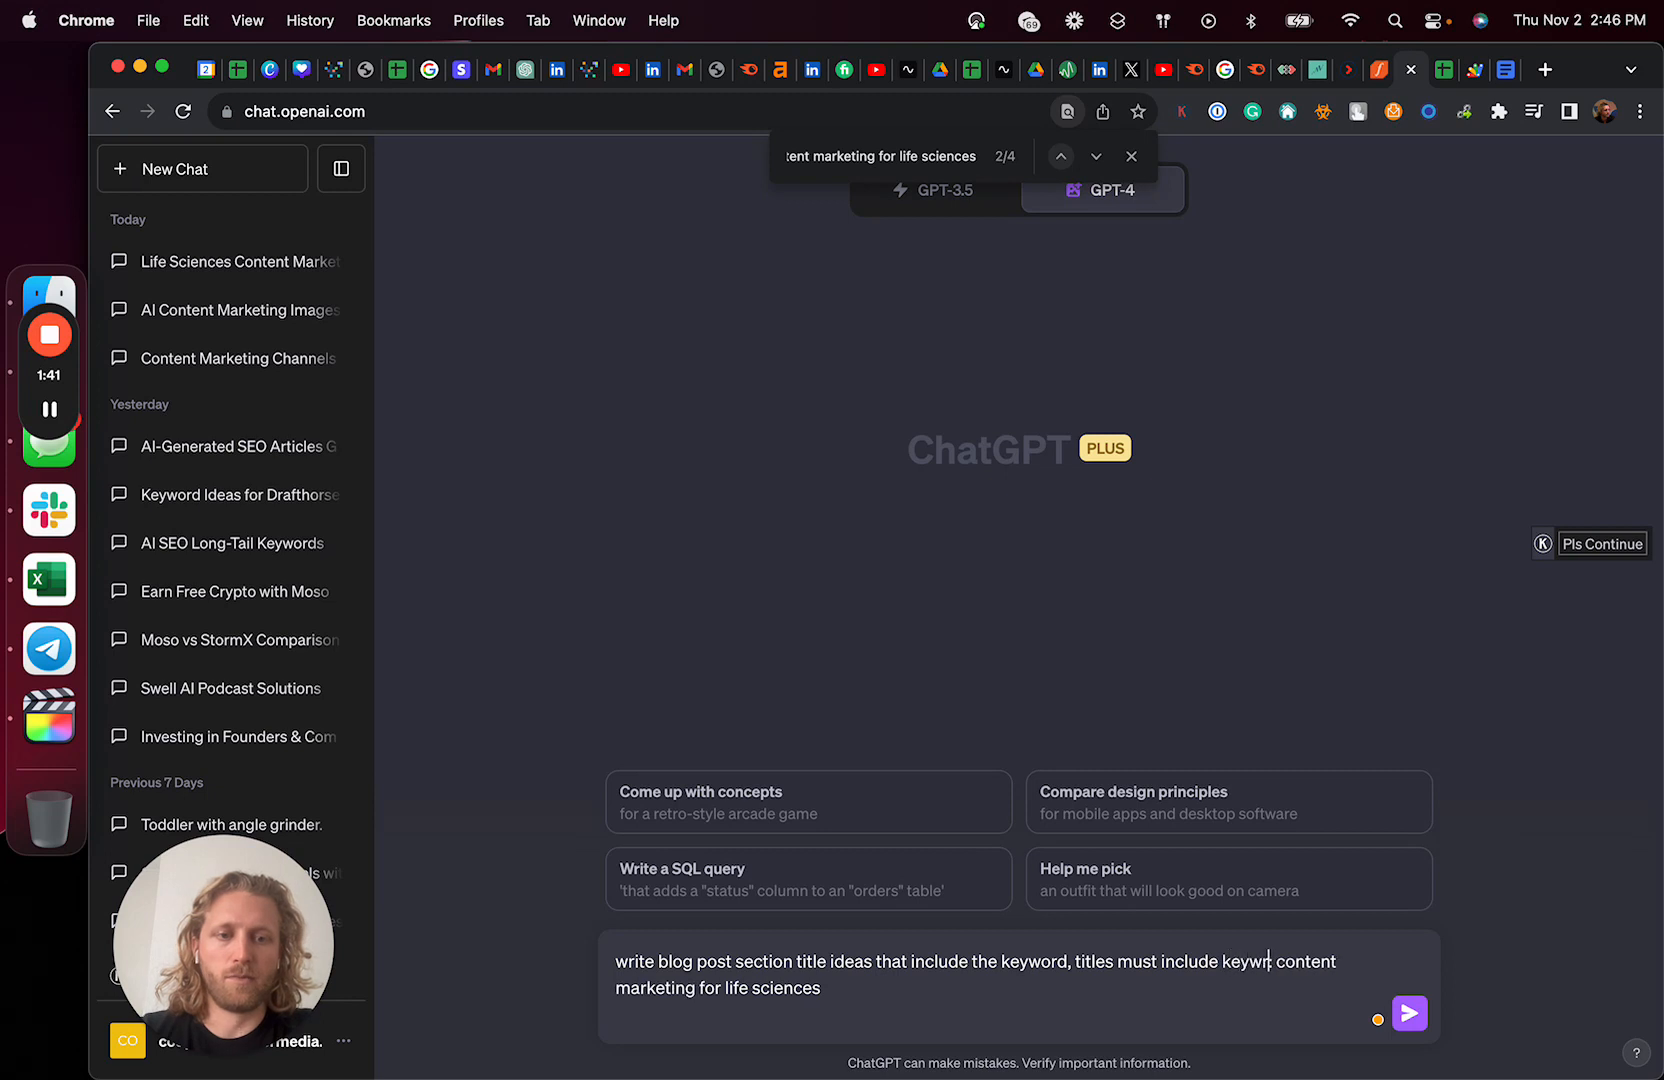
pyautogui.click(1408, 1013)
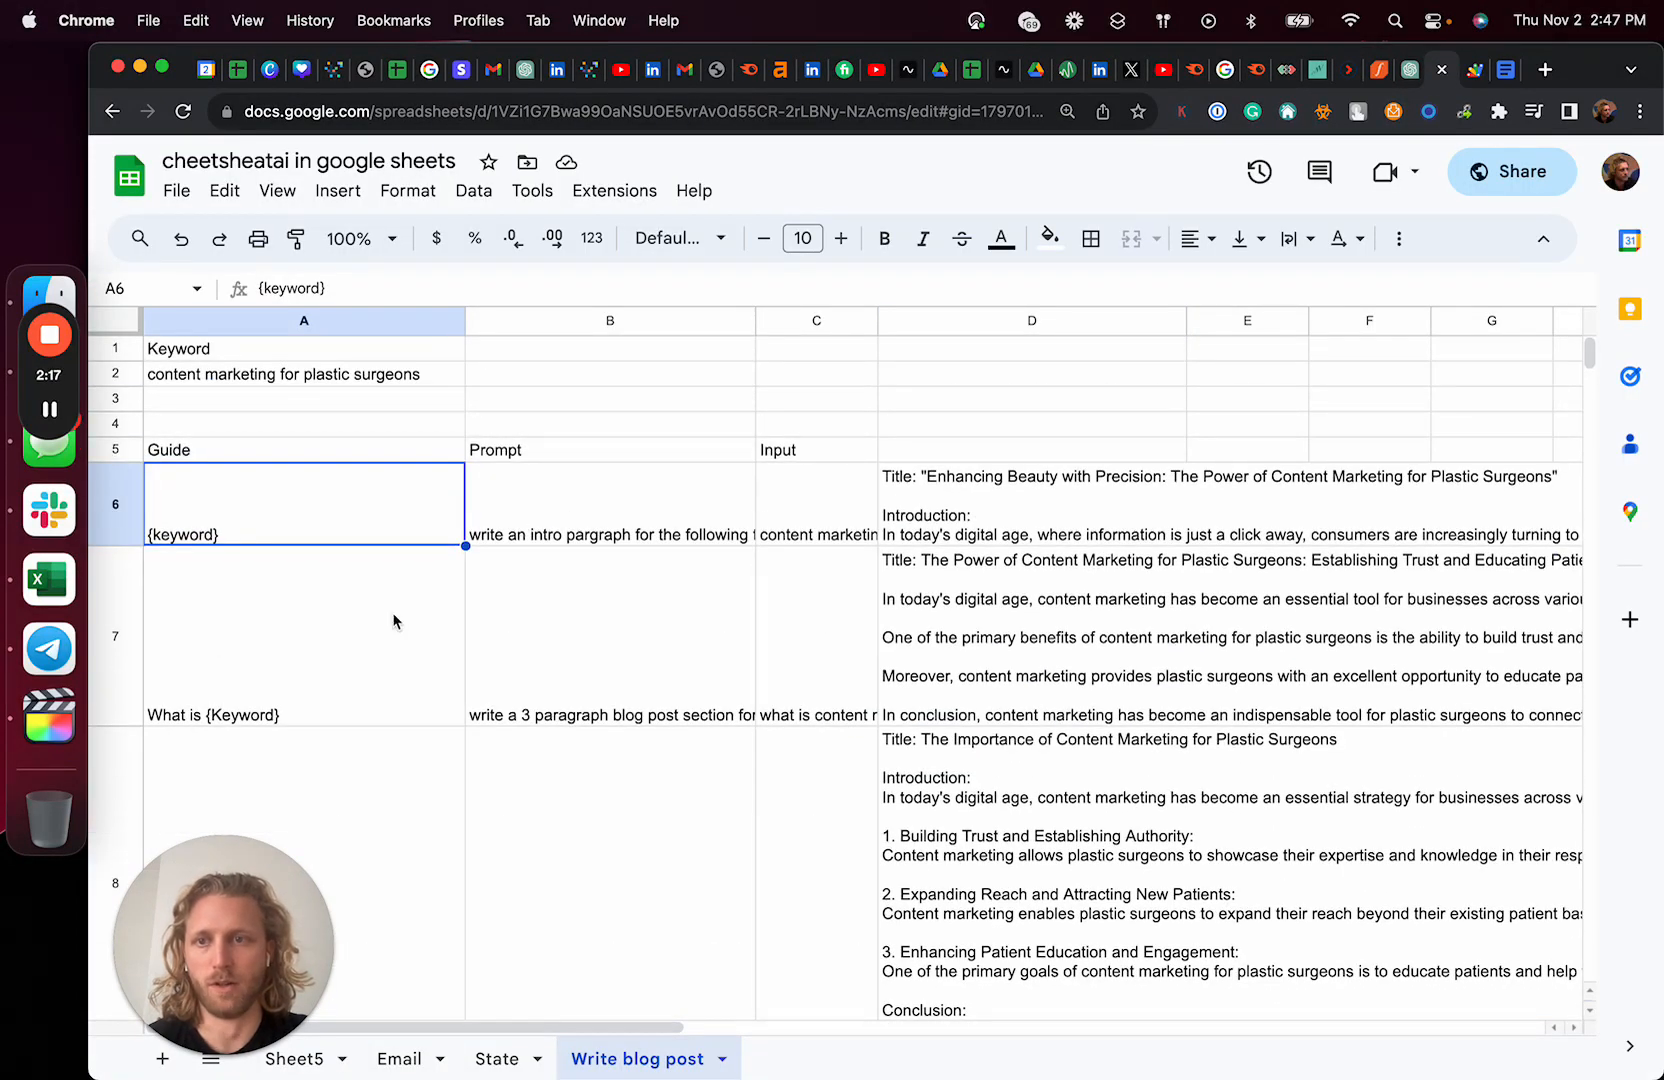
# Inspect keyword A2, the plastic surgeons intro in D6, and the column A guide headings.
pyautogui.click(304, 373)
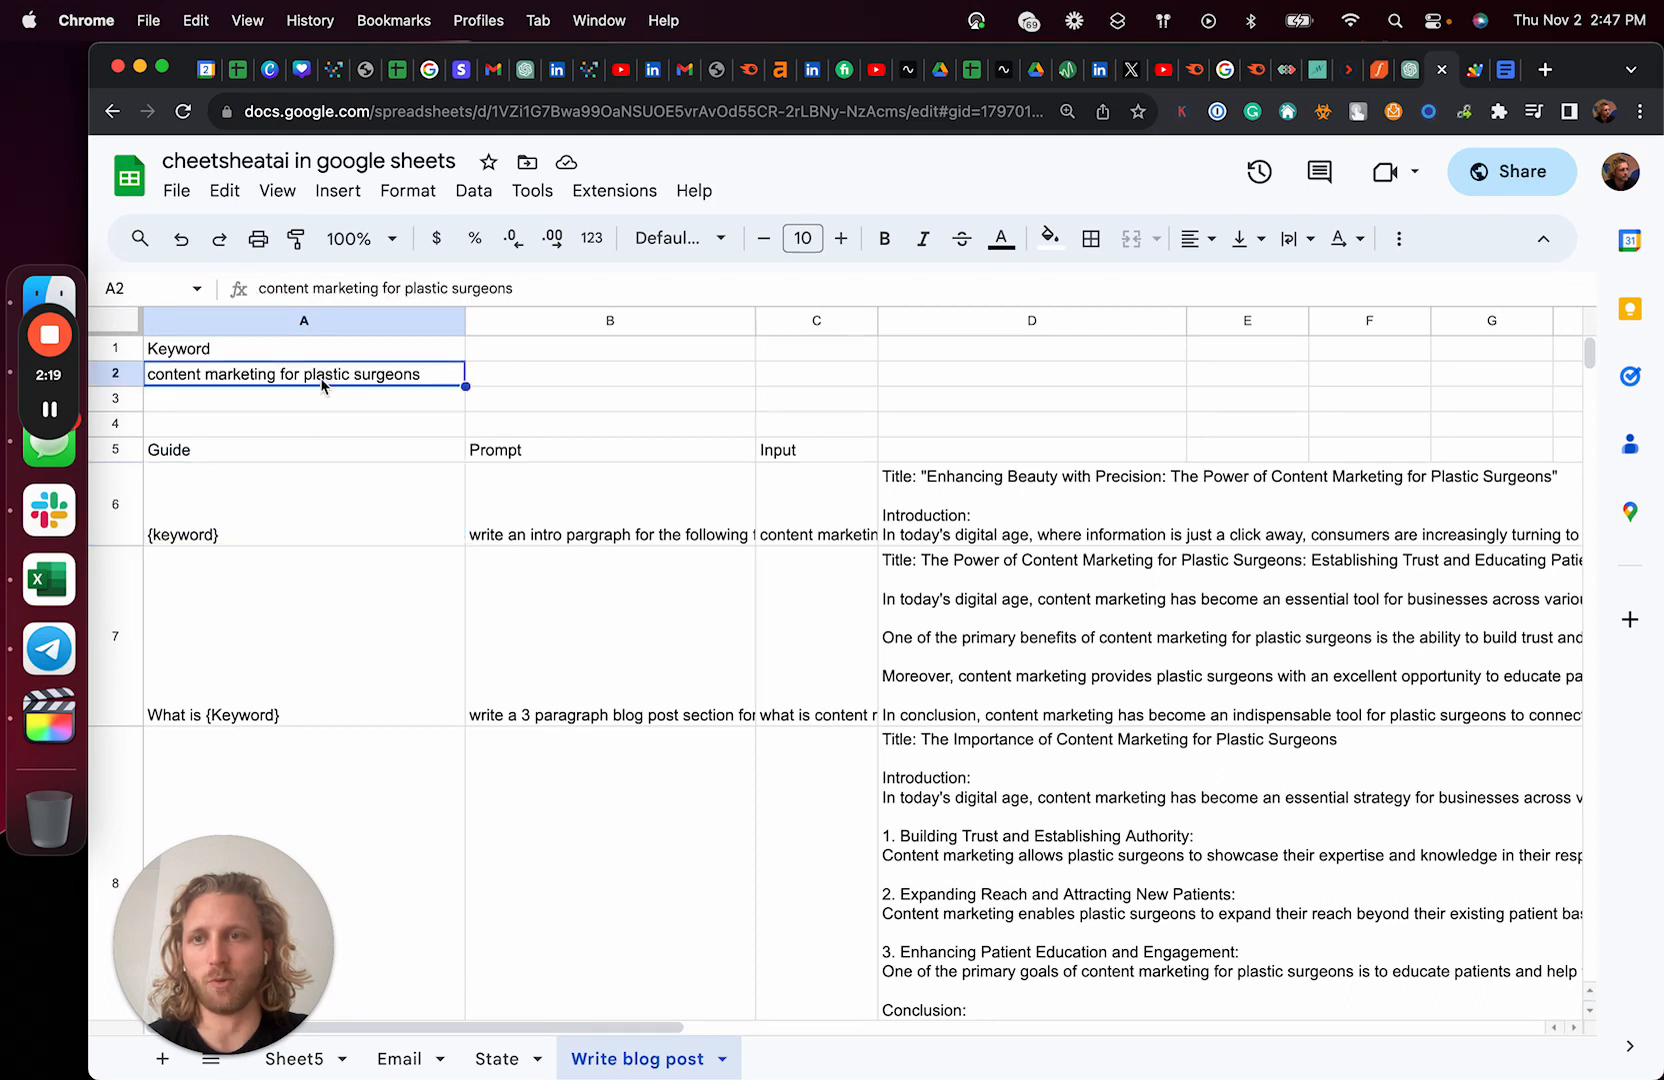
pyautogui.click(304, 634)
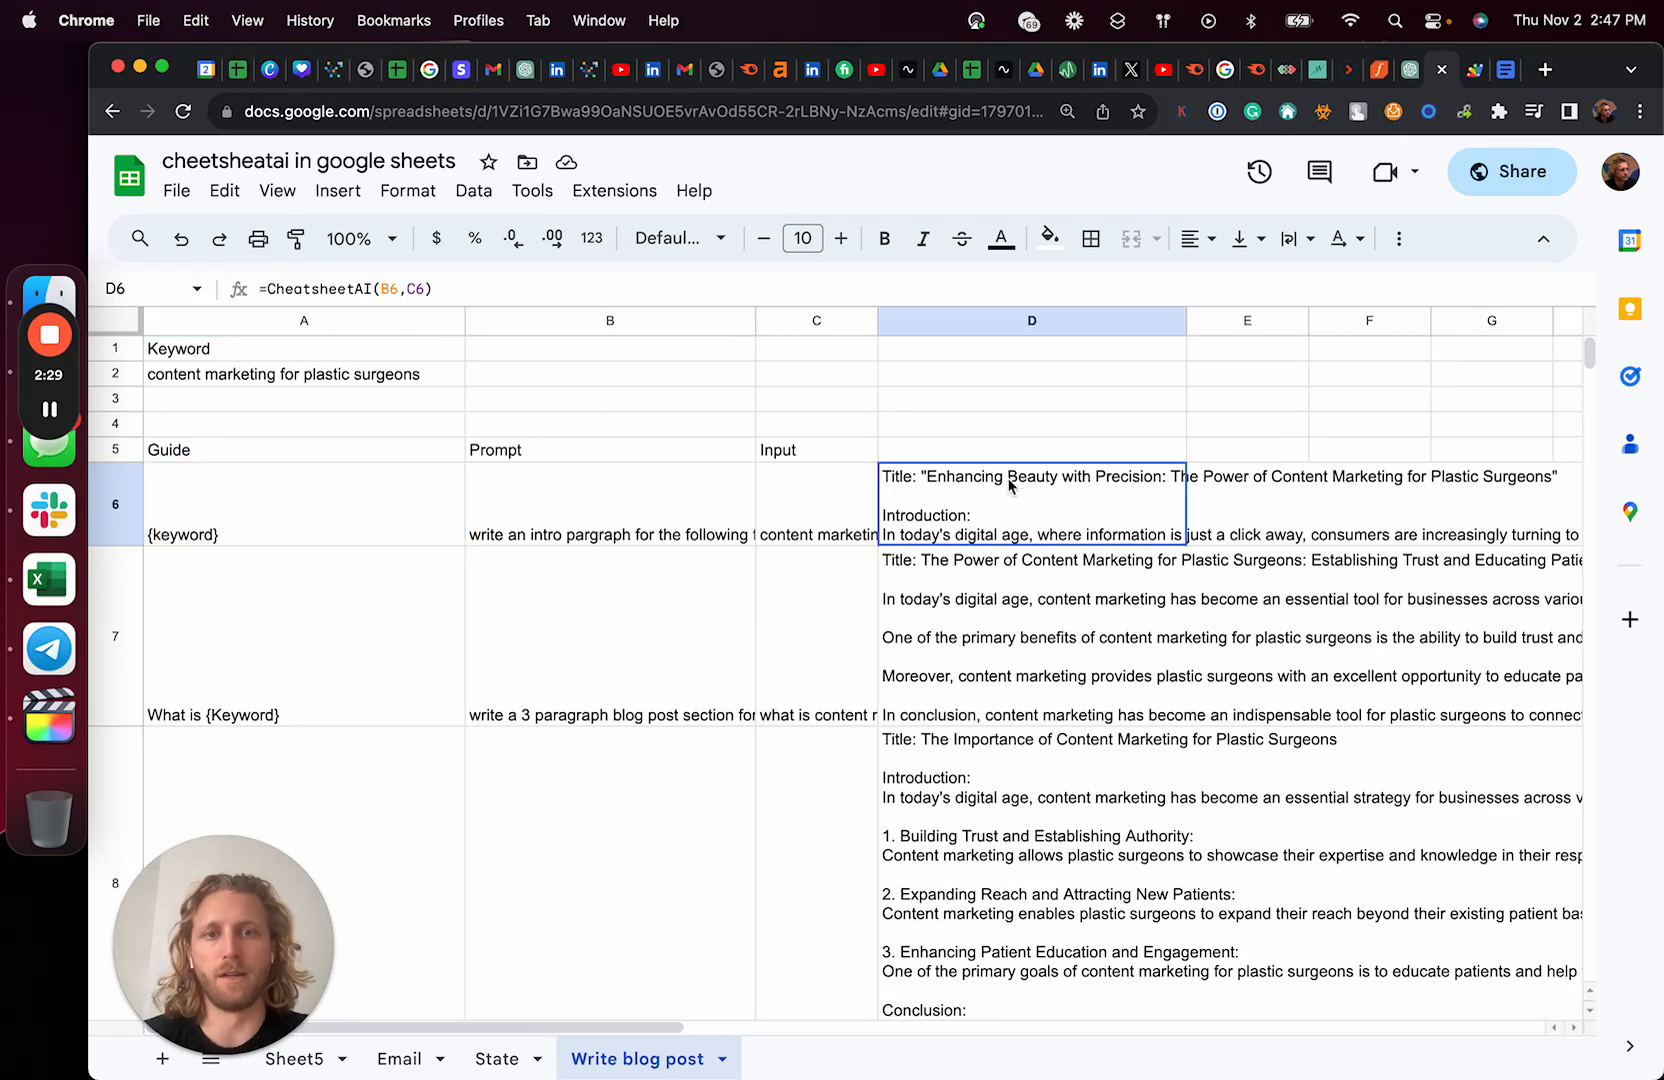
pyautogui.scroll(-3)
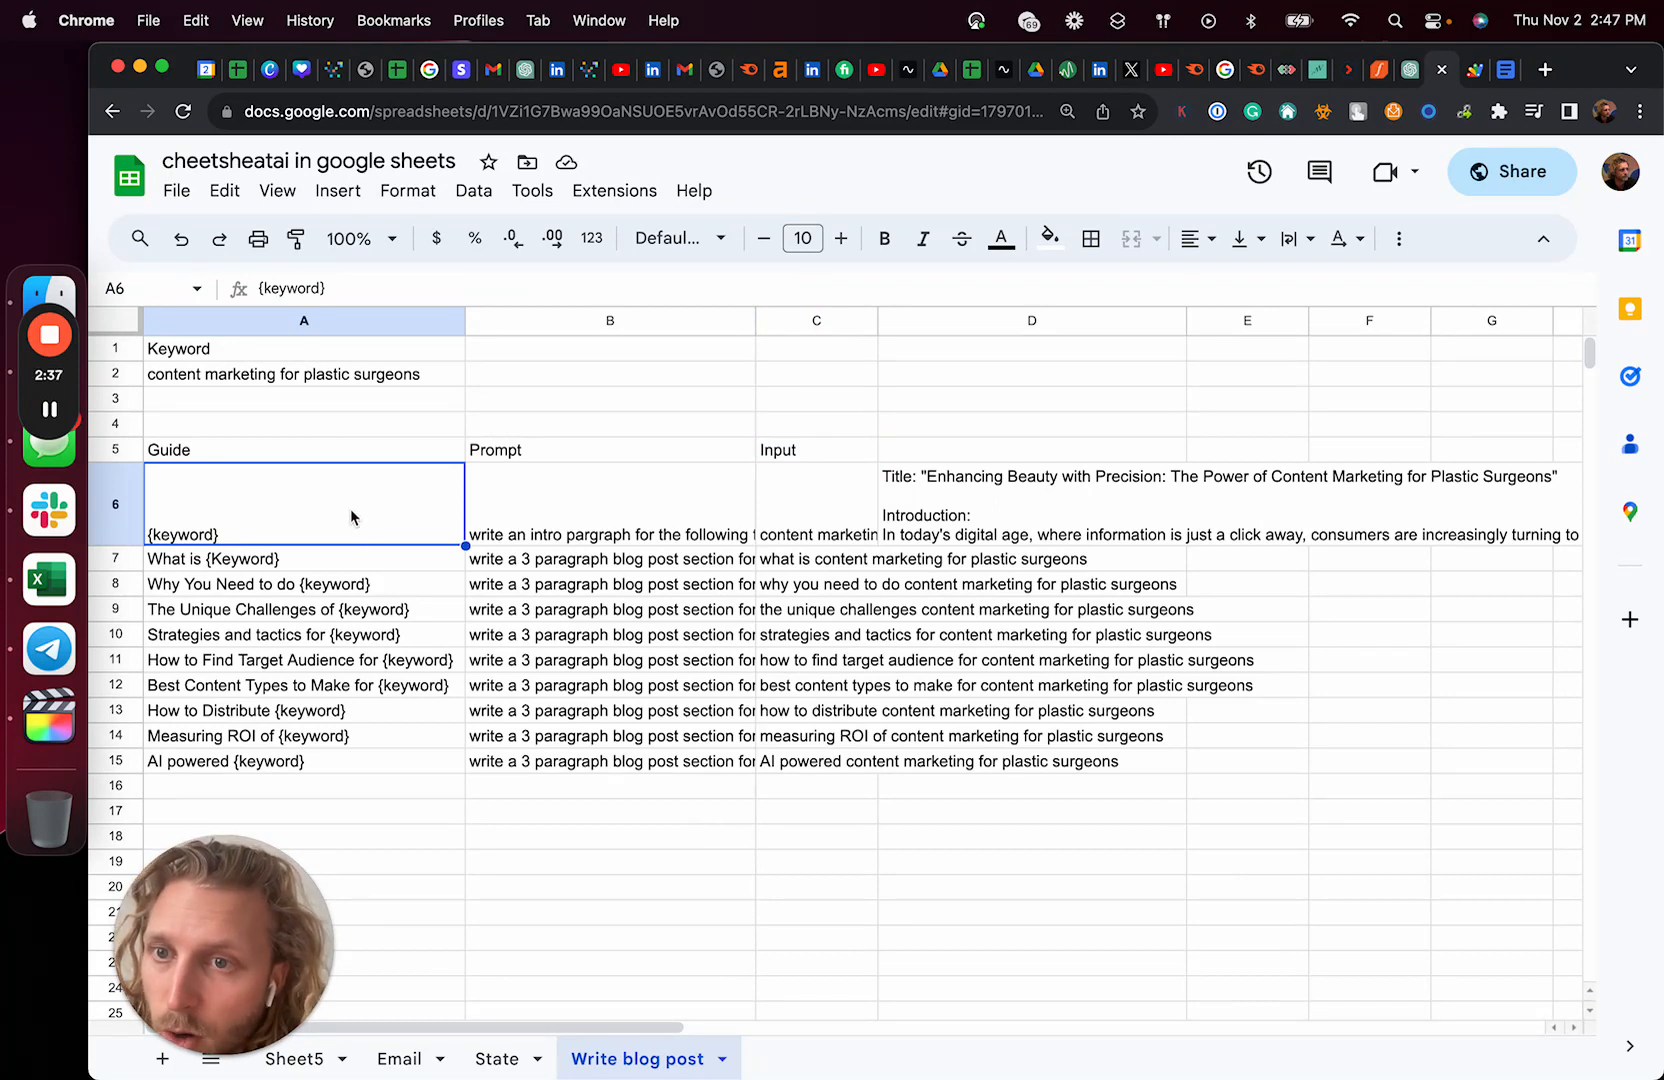
pyautogui.click(304, 558)
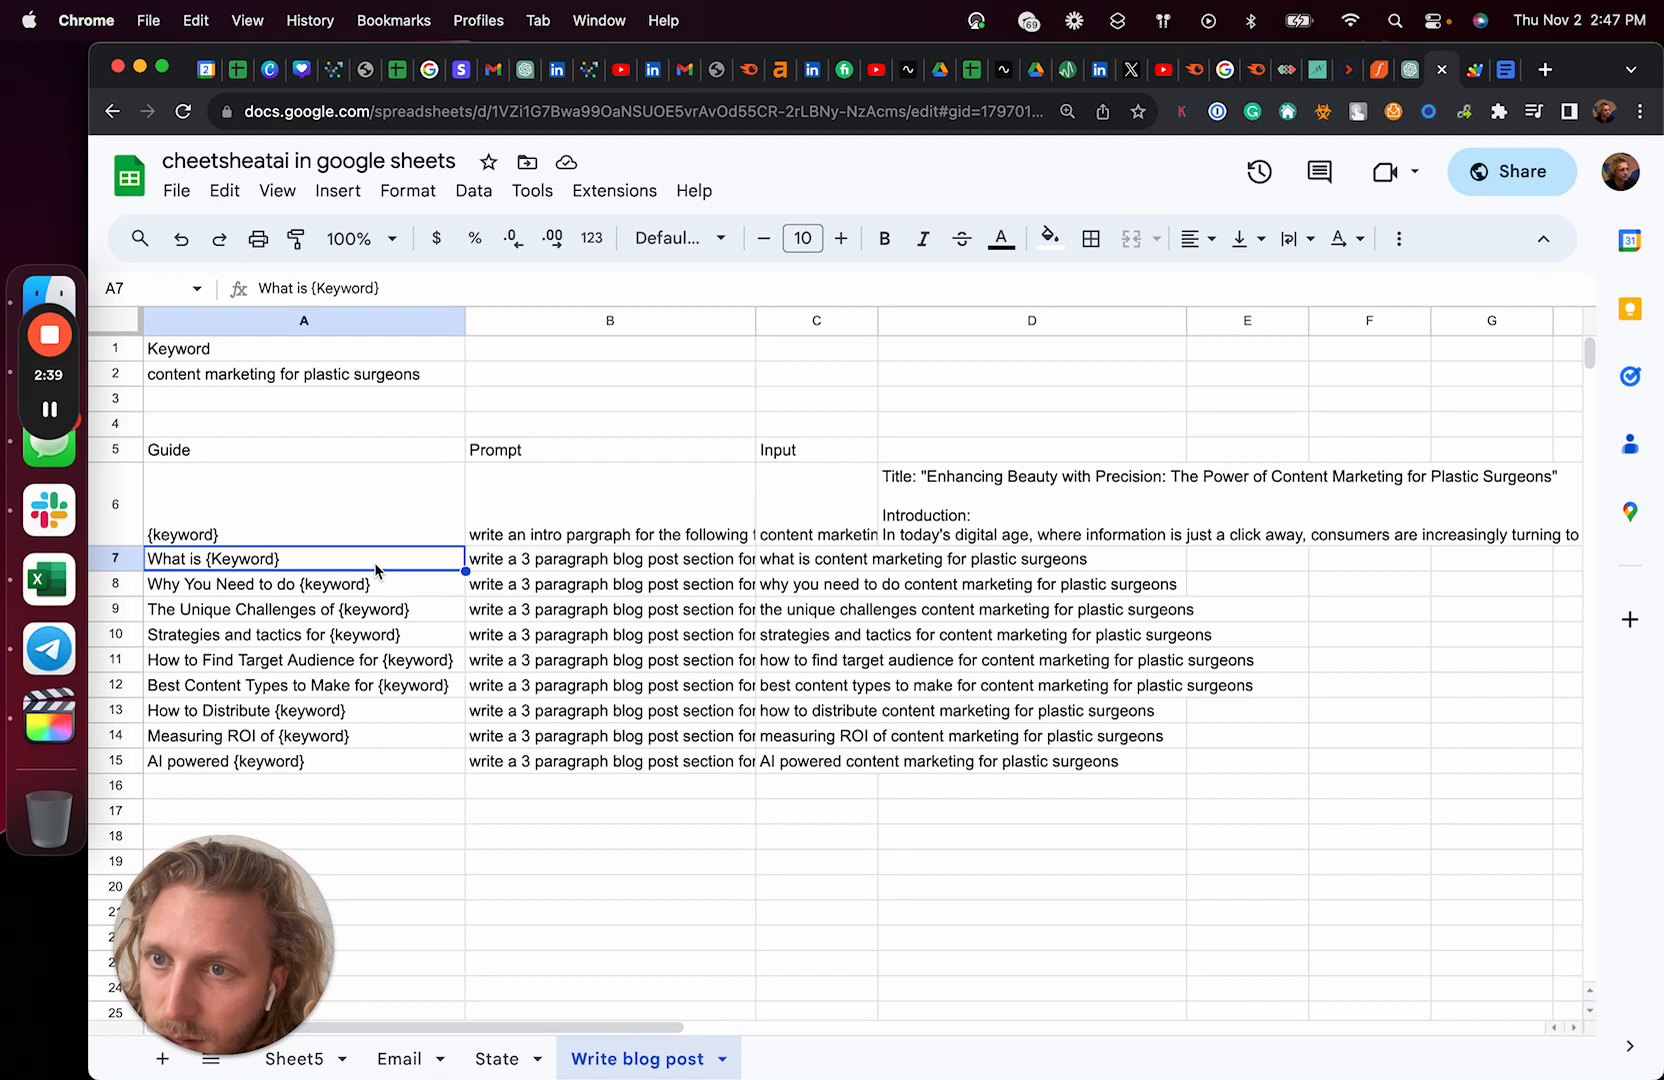
pyautogui.click(304, 583)
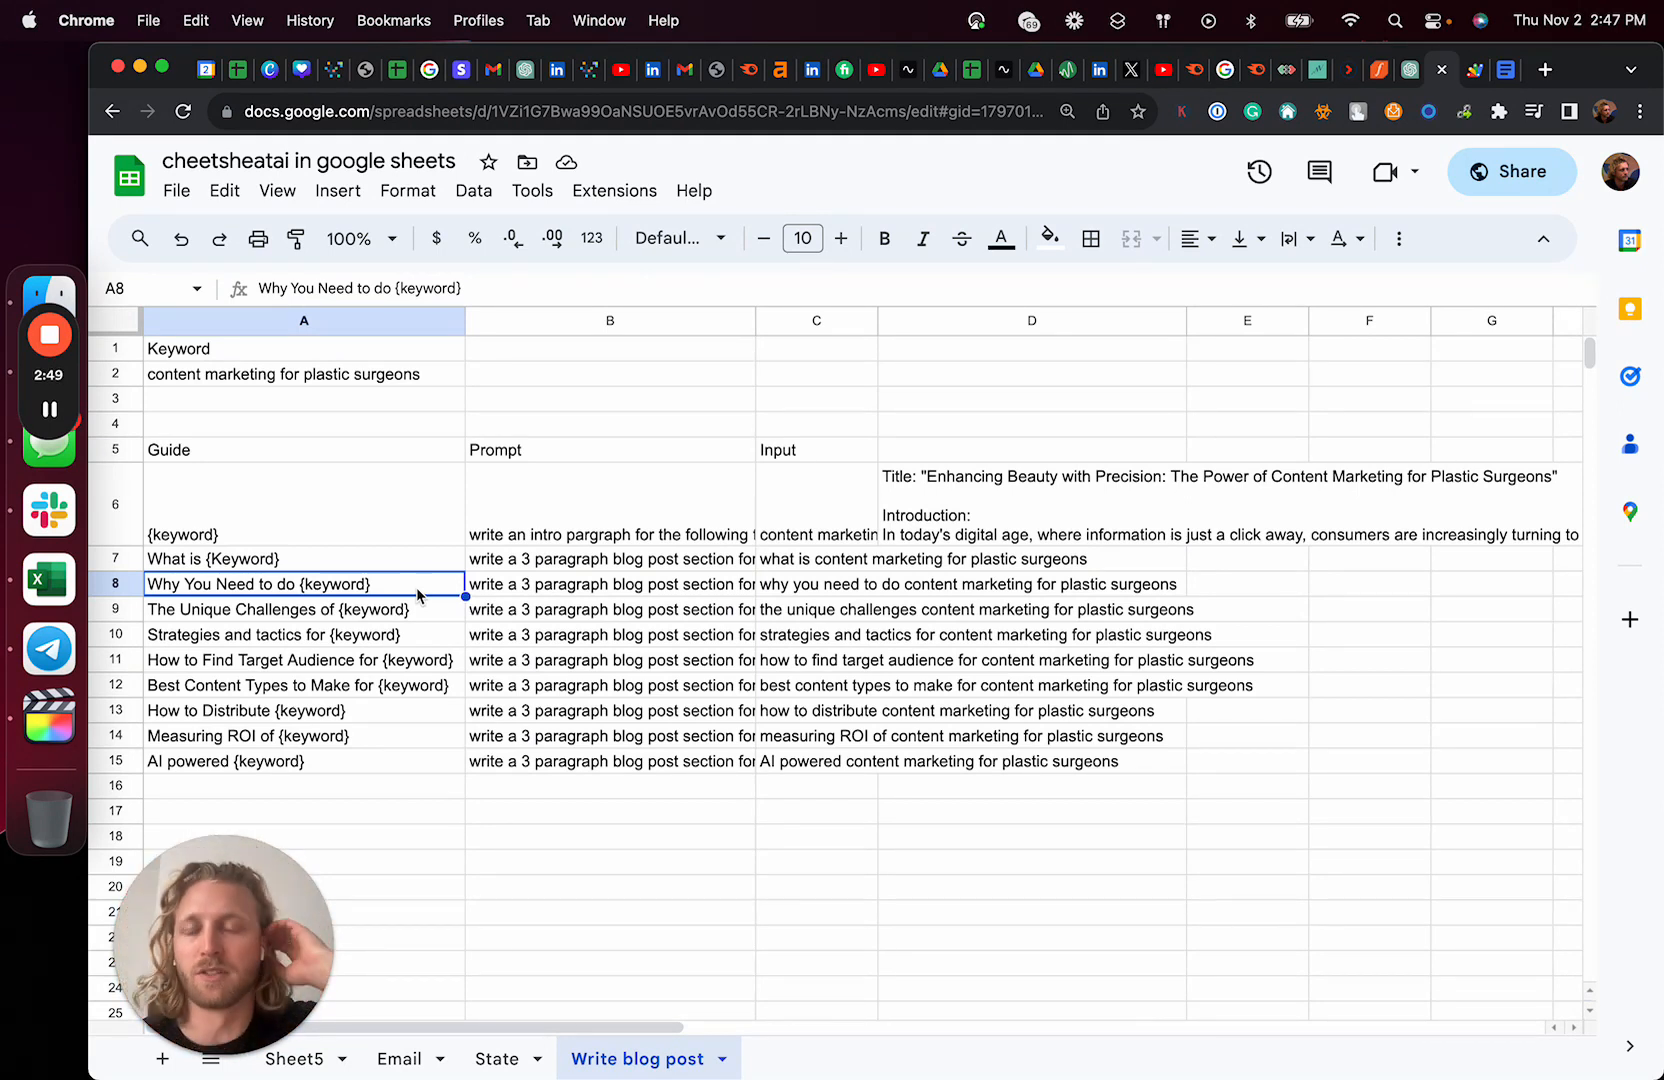
pyautogui.click(304, 558)
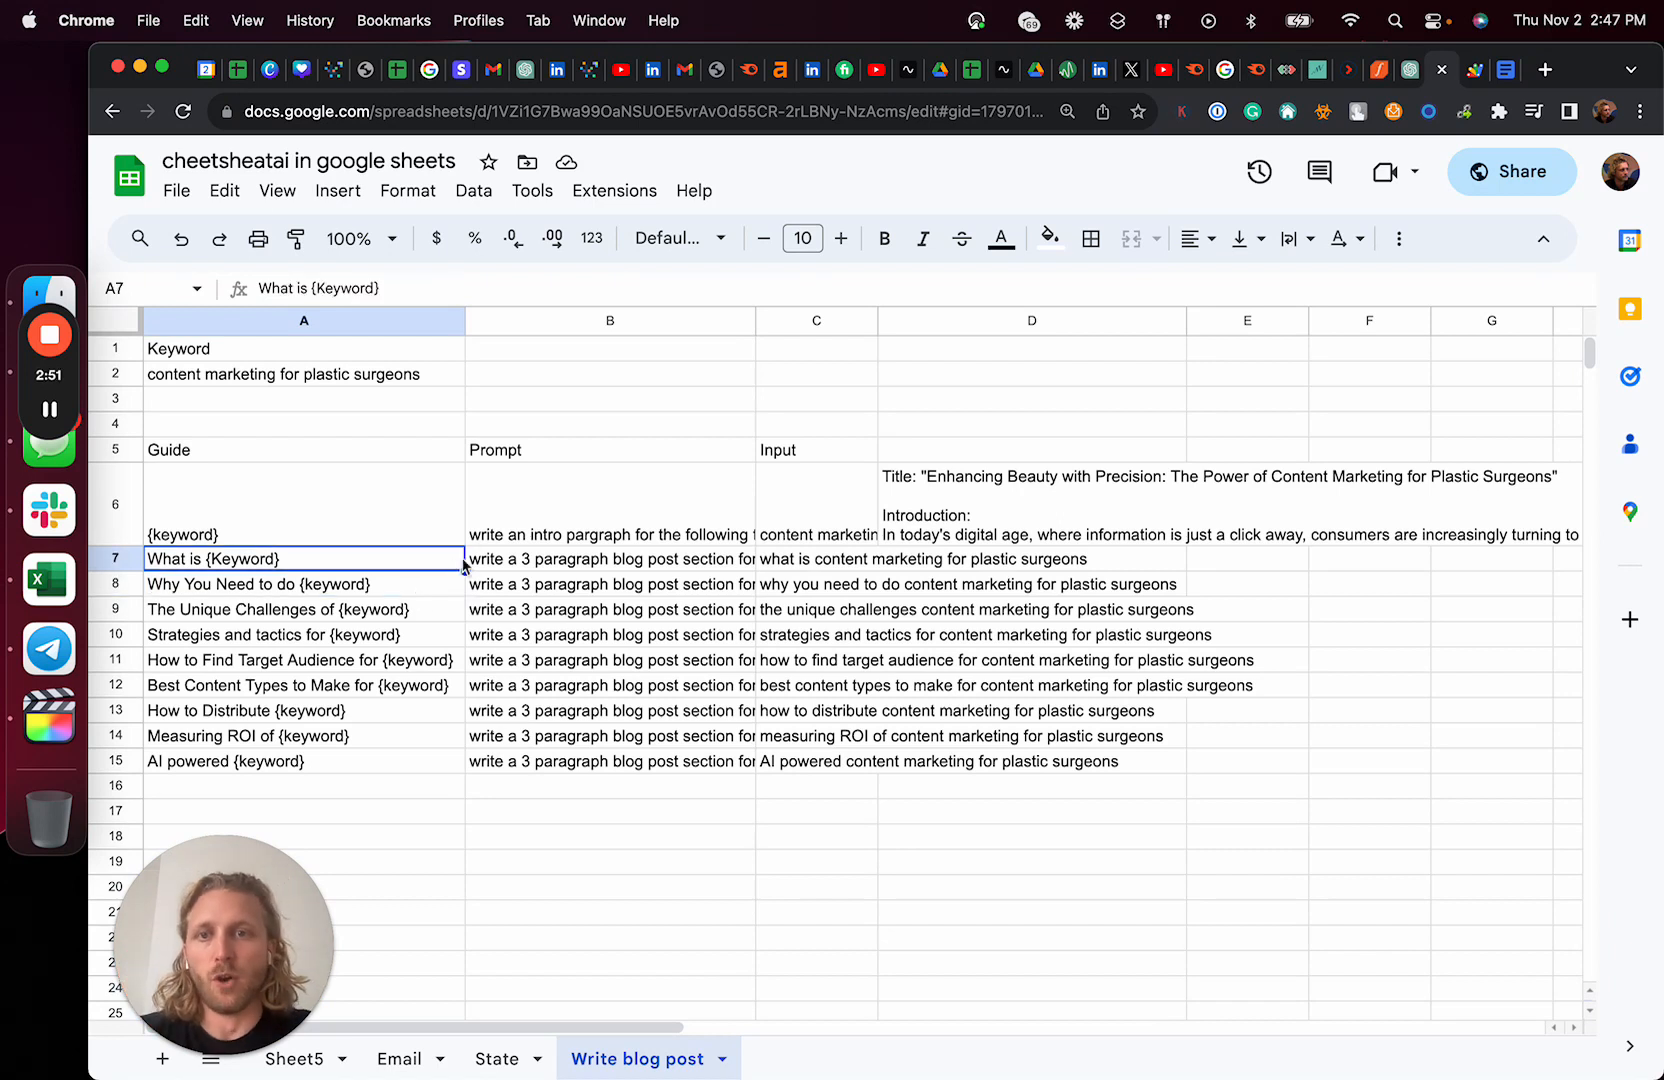
pyautogui.click(609, 503)
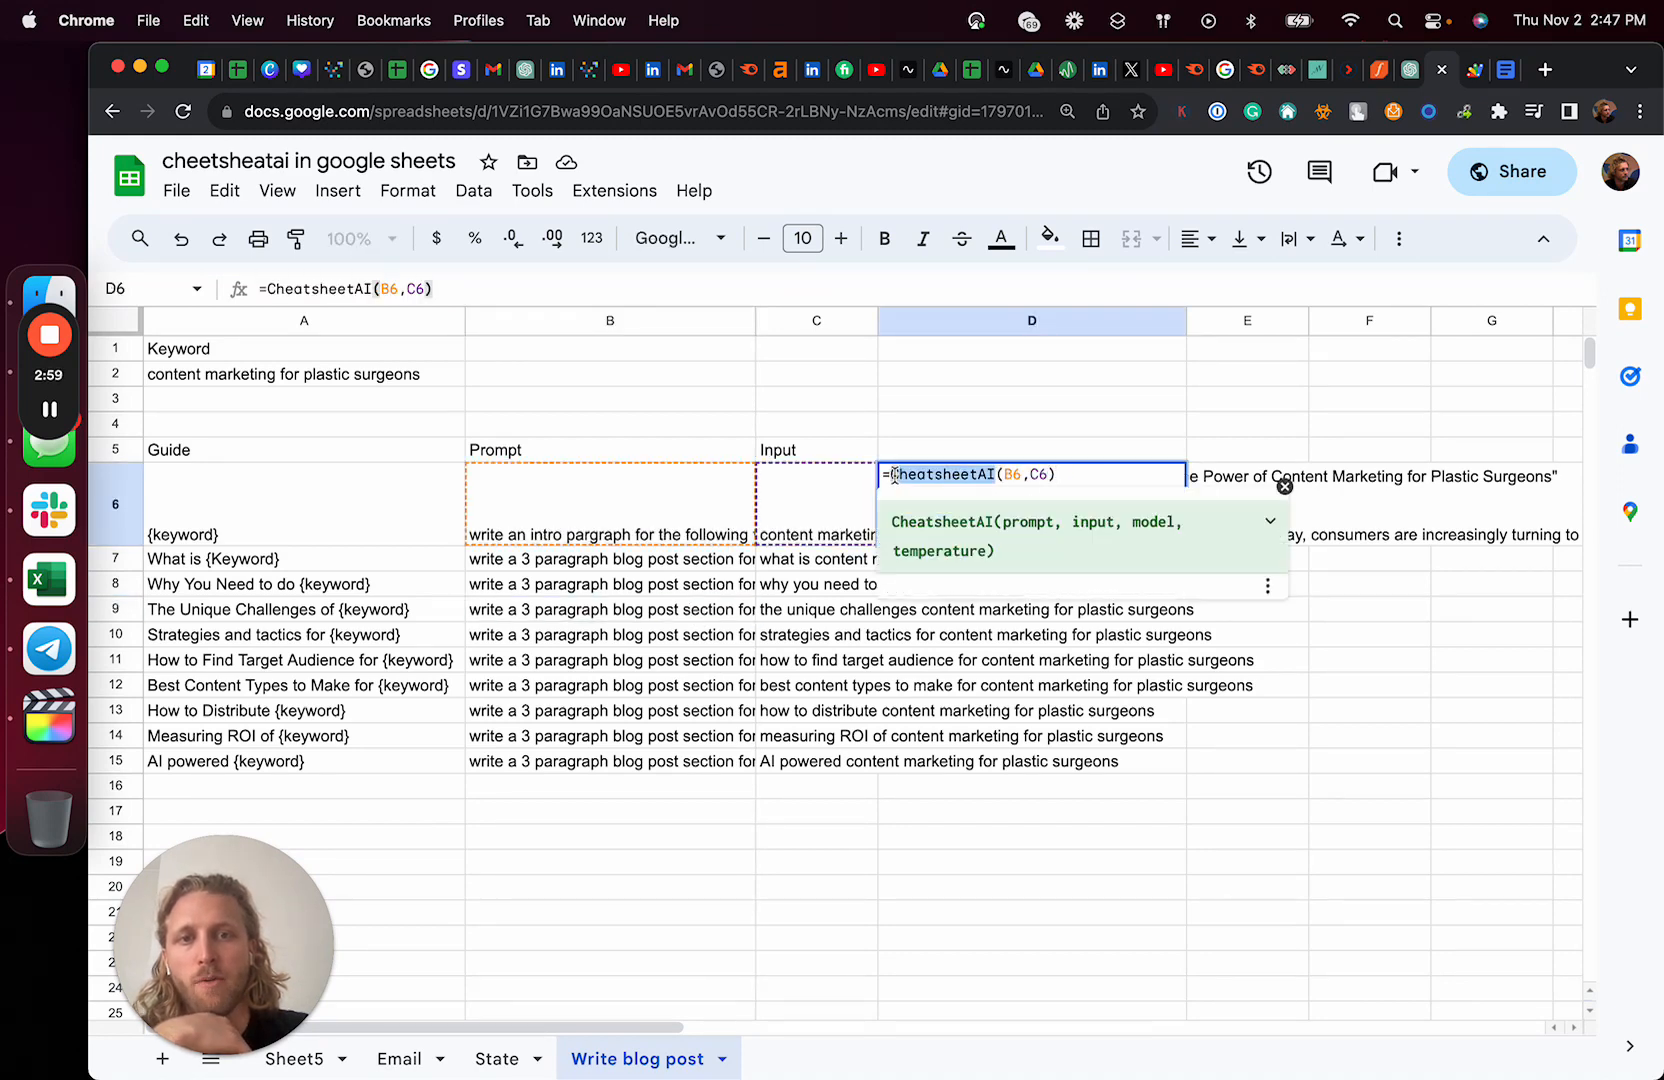
# Build the Input cells with CONCAT formulas joining each section phrase to $A$2.
pyautogui.click(815, 504)
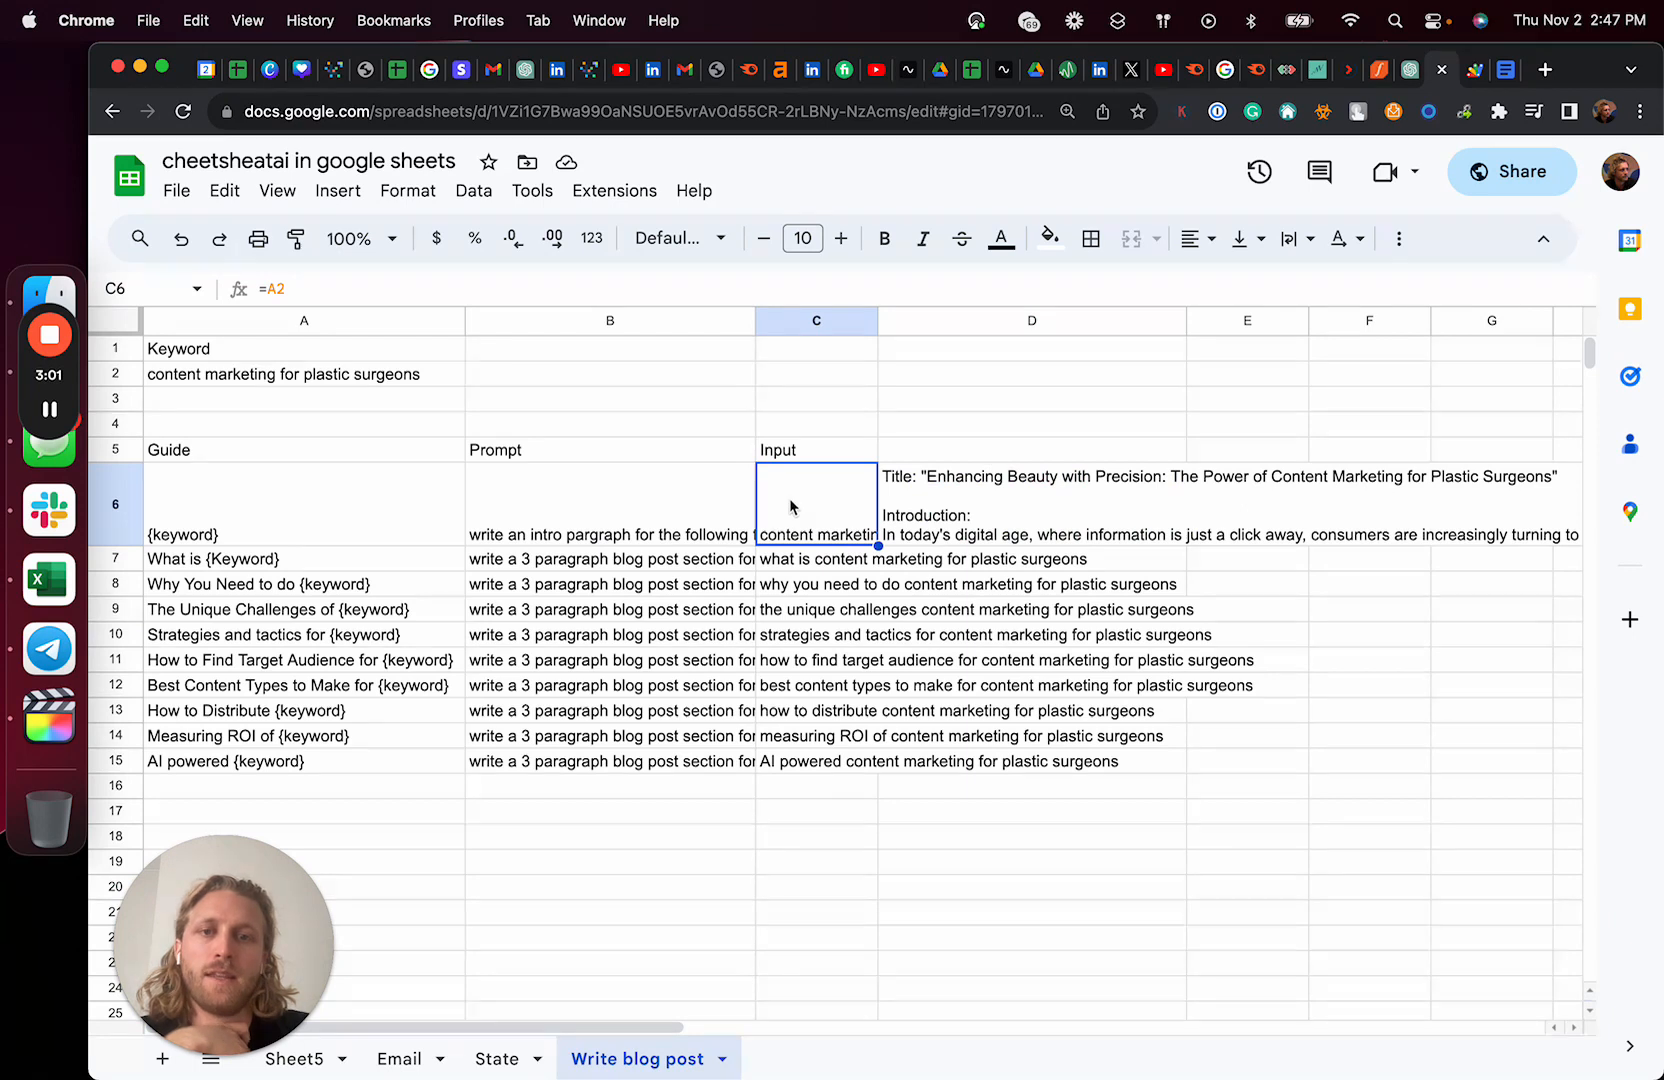
pyautogui.doubleClick(815, 504)
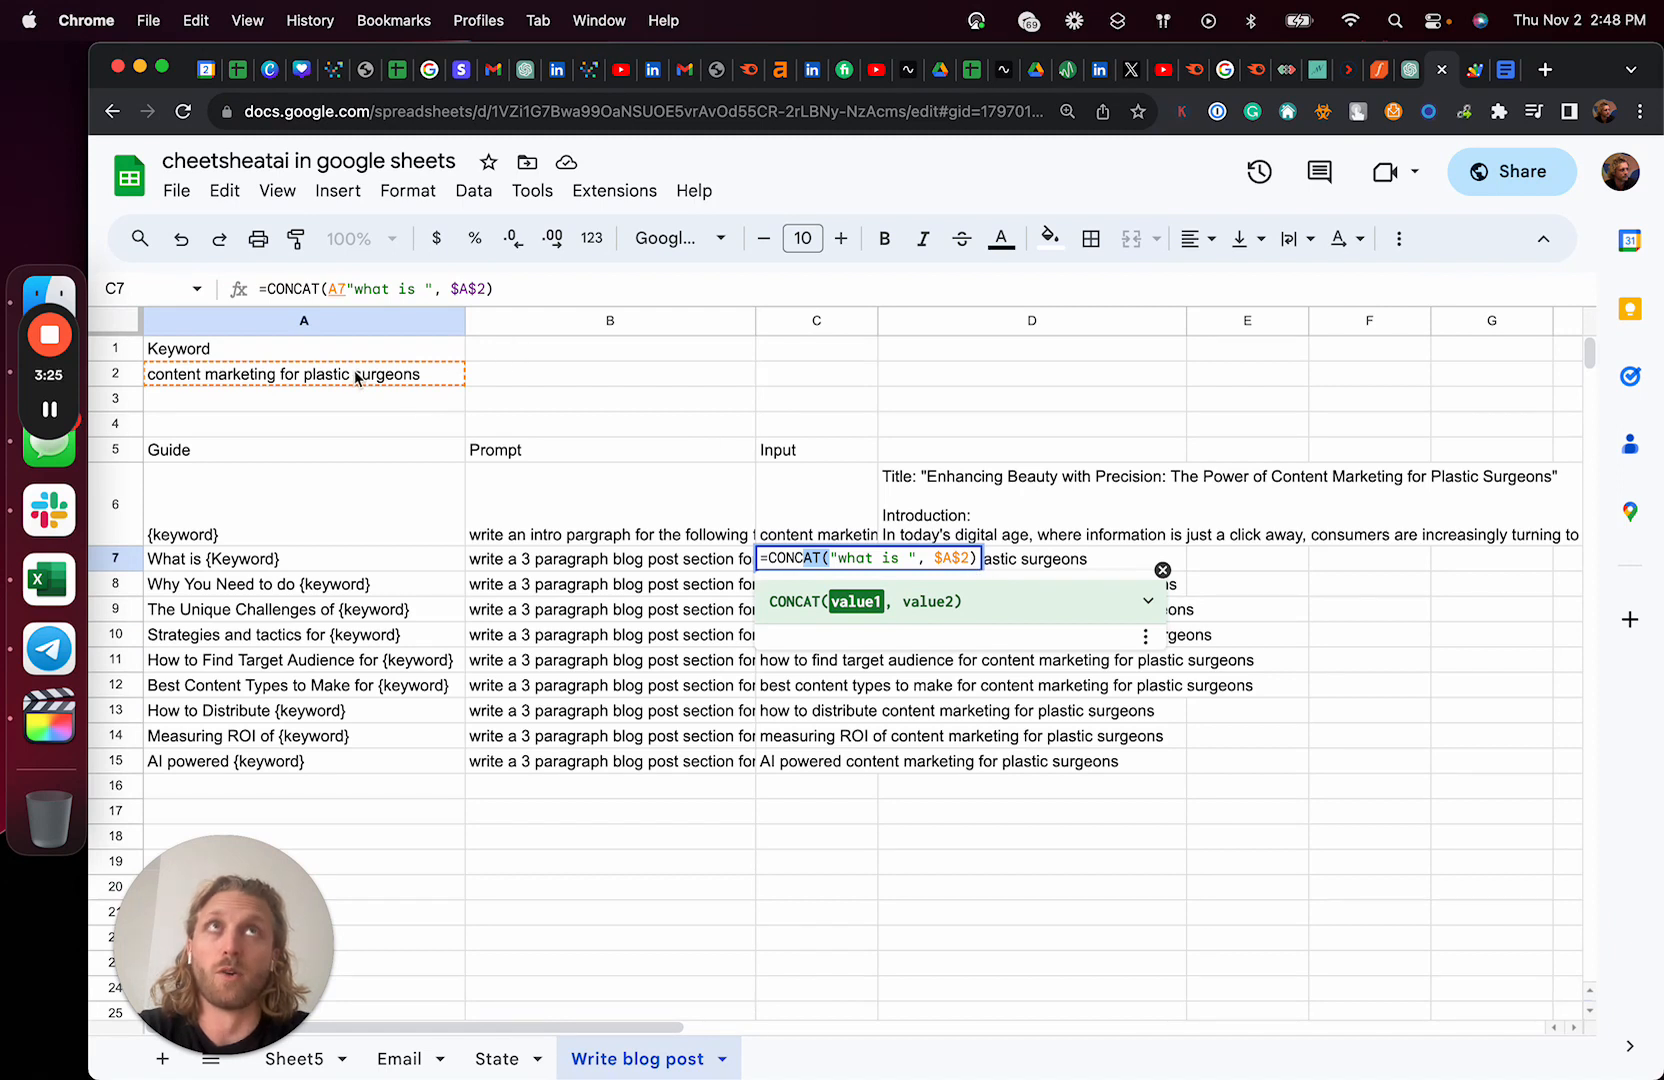
pyautogui.moveTo(662, 575)
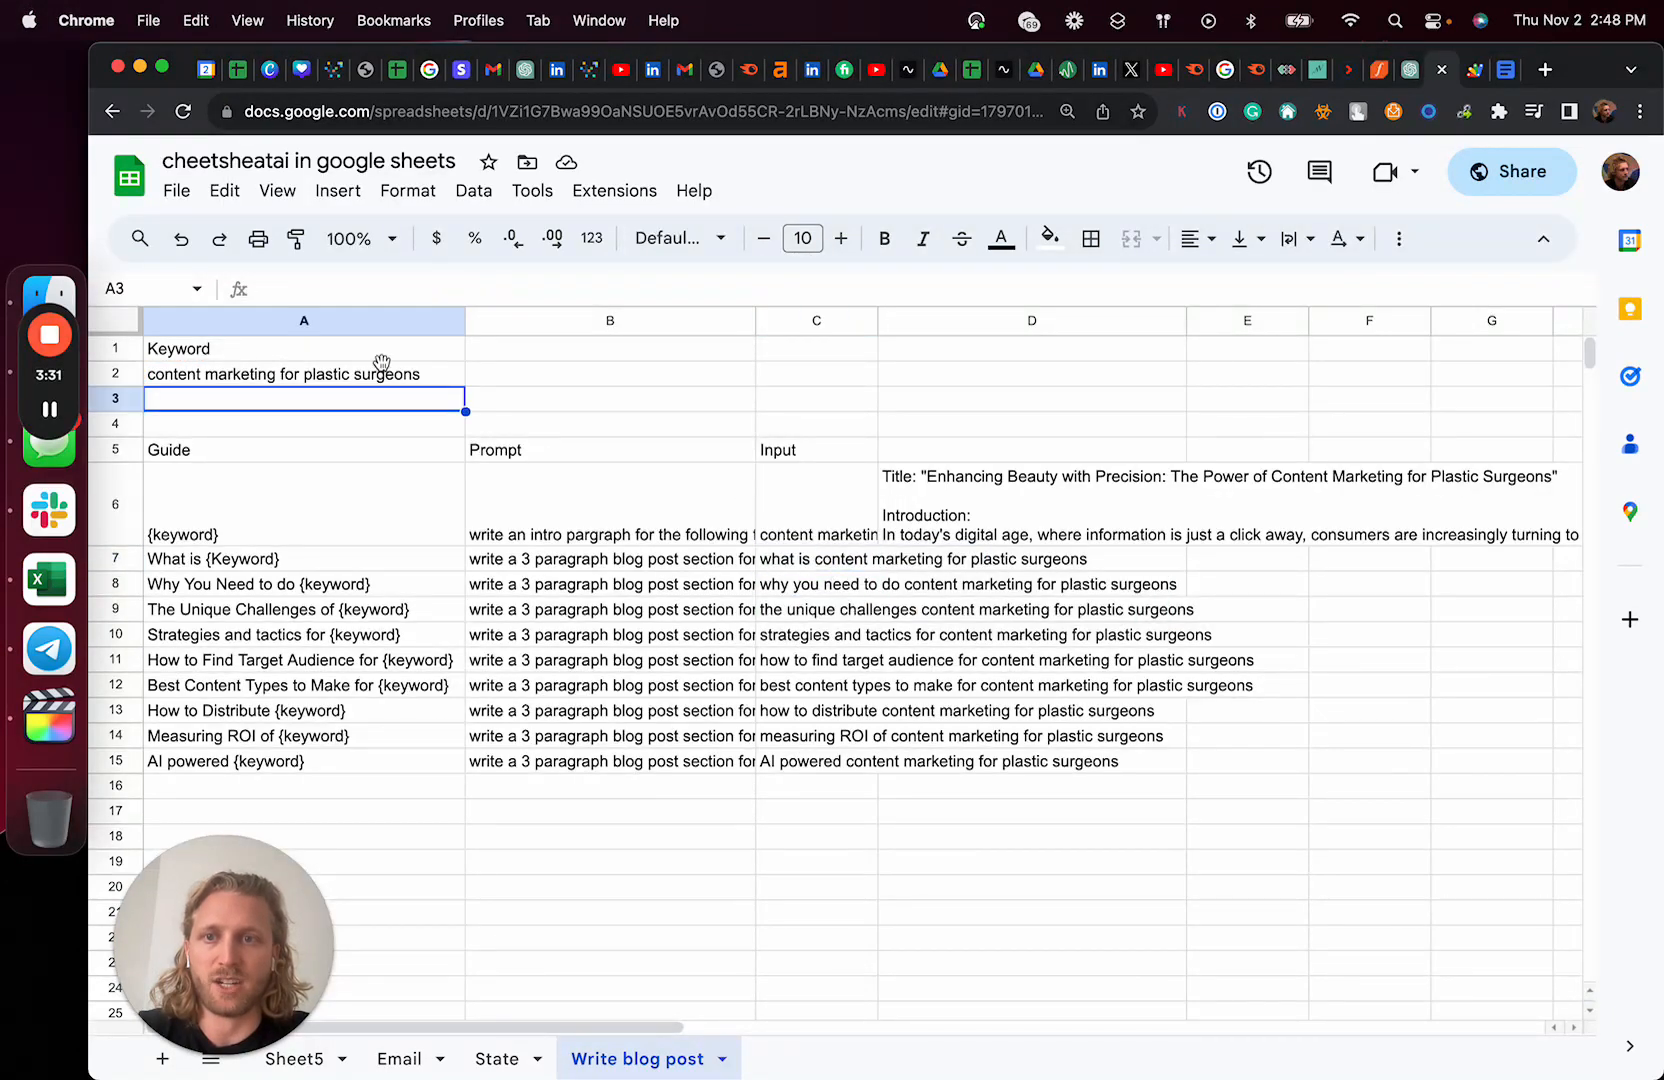
pyautogui.click(816, 558)
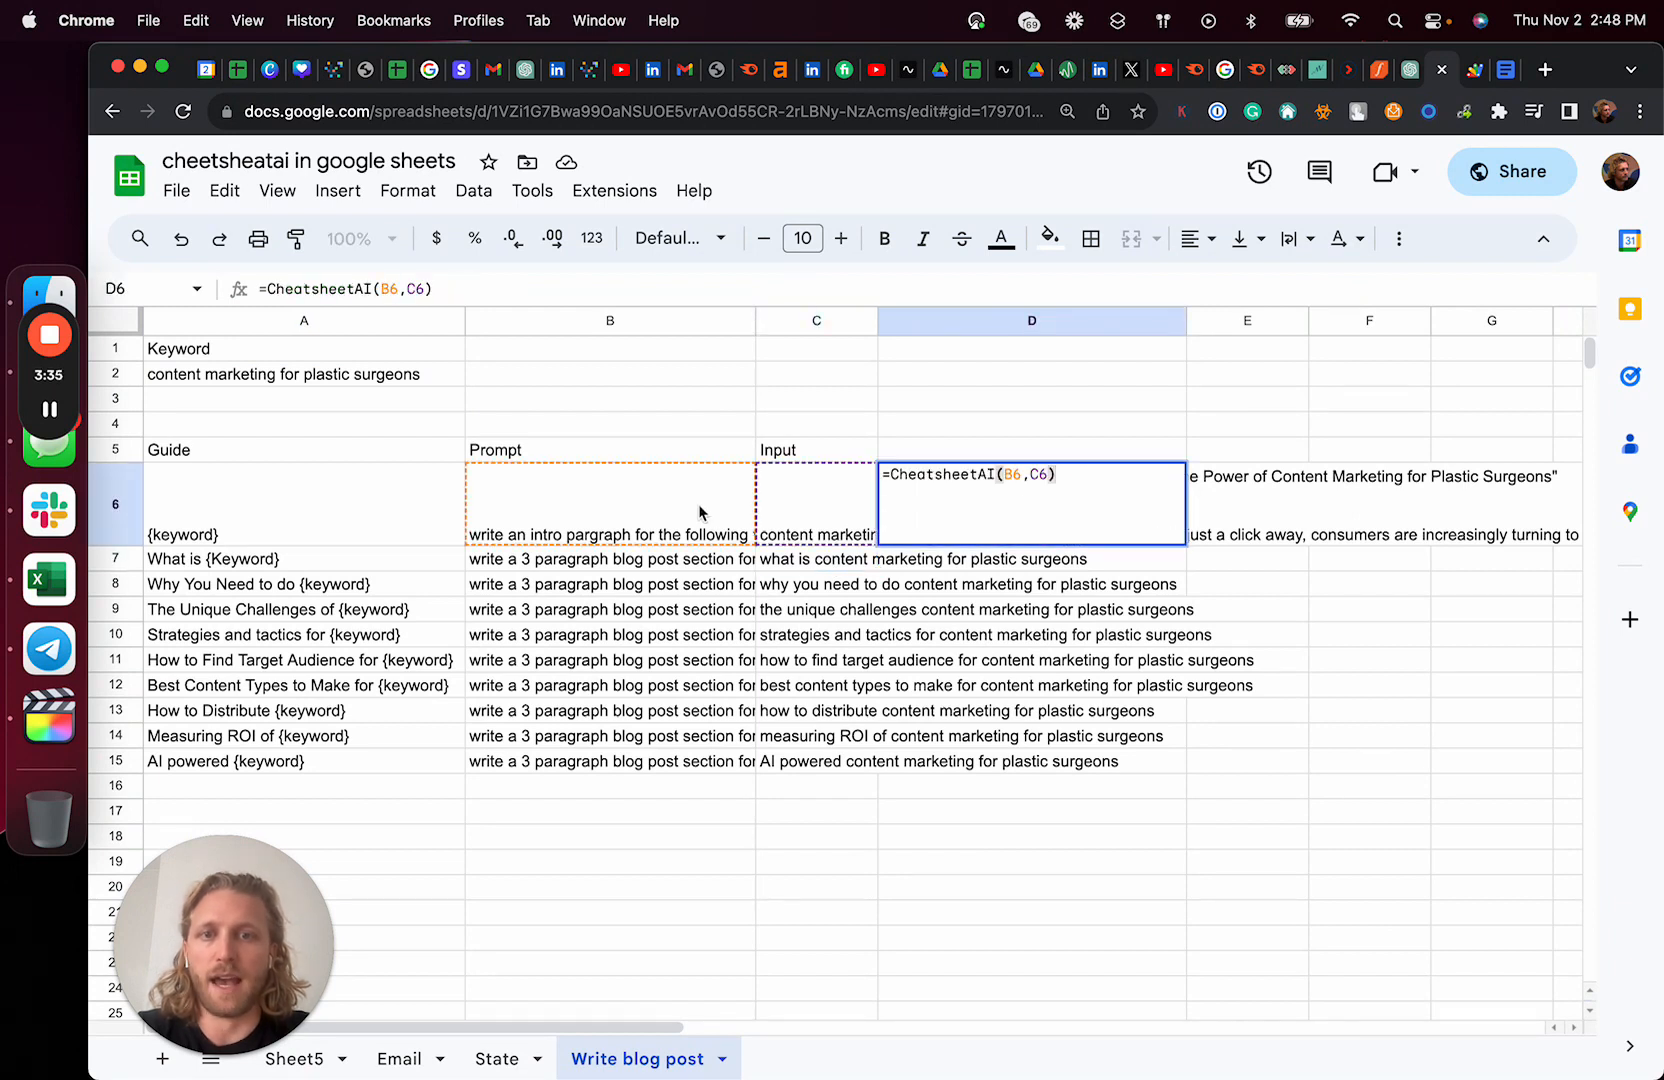
# Inspect the CheetsheetAI formula in D6 and select it for filling down.
pyautogui.click(1029, 474)
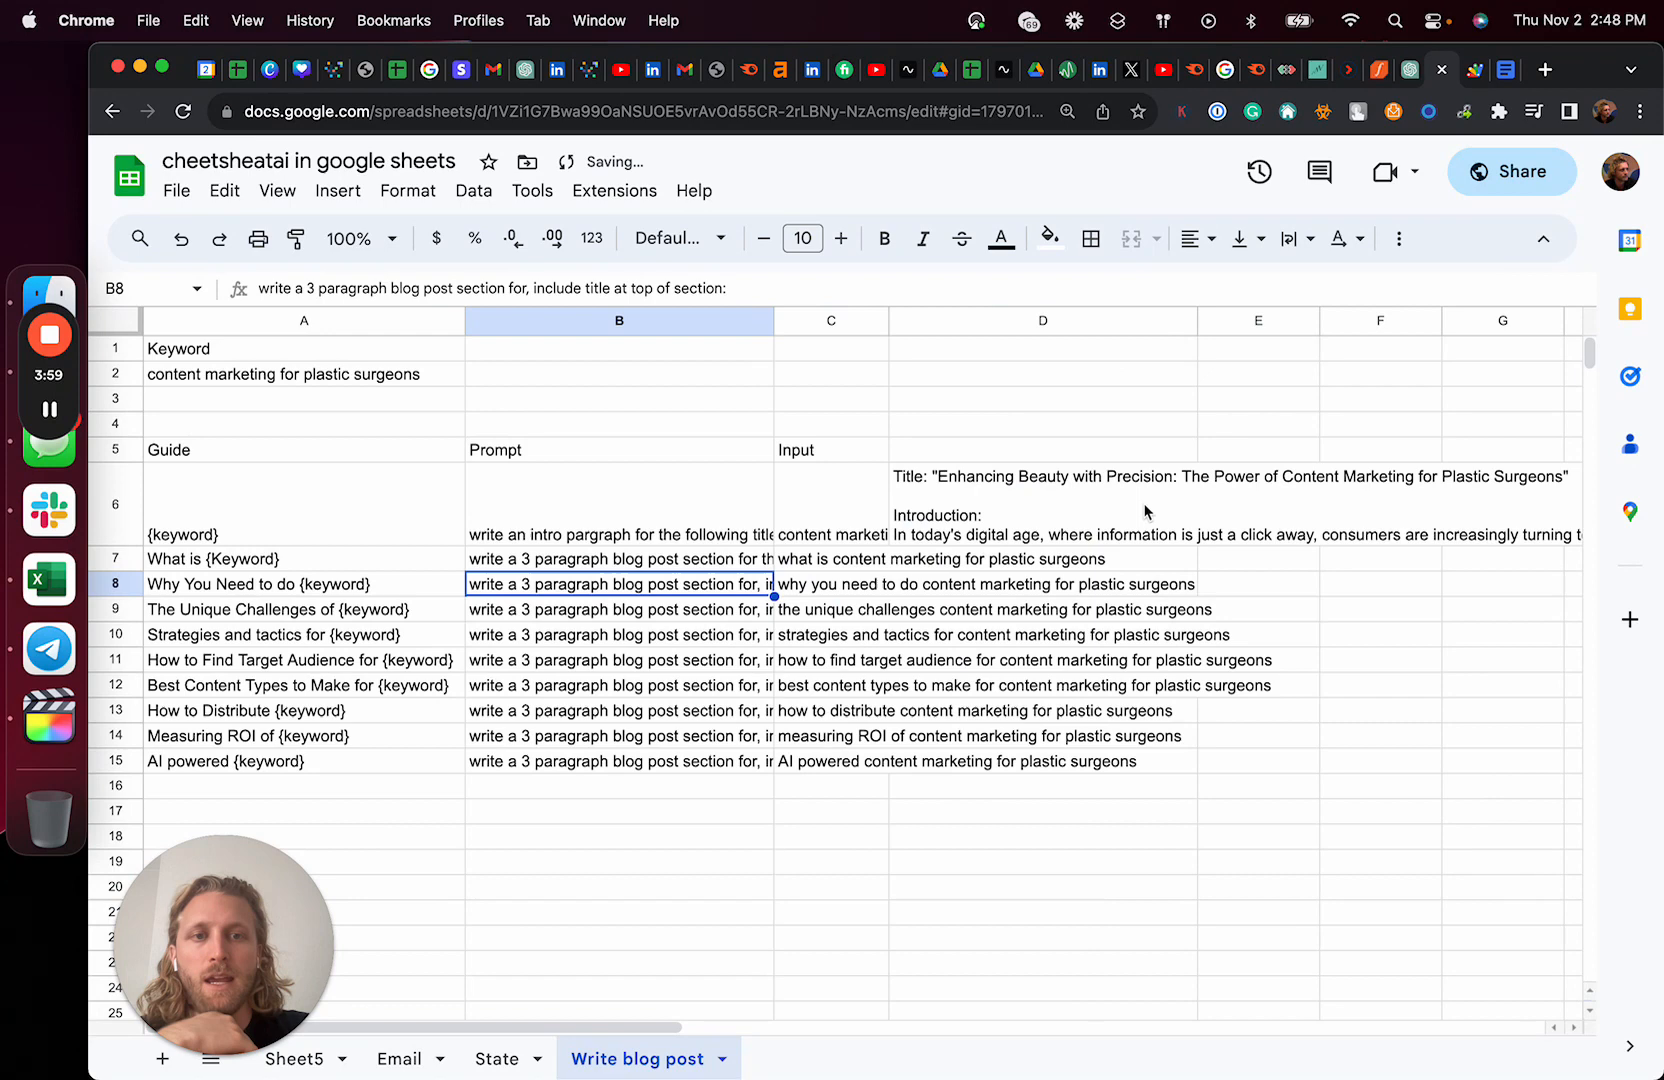
pyautogui.click(1042, 504)
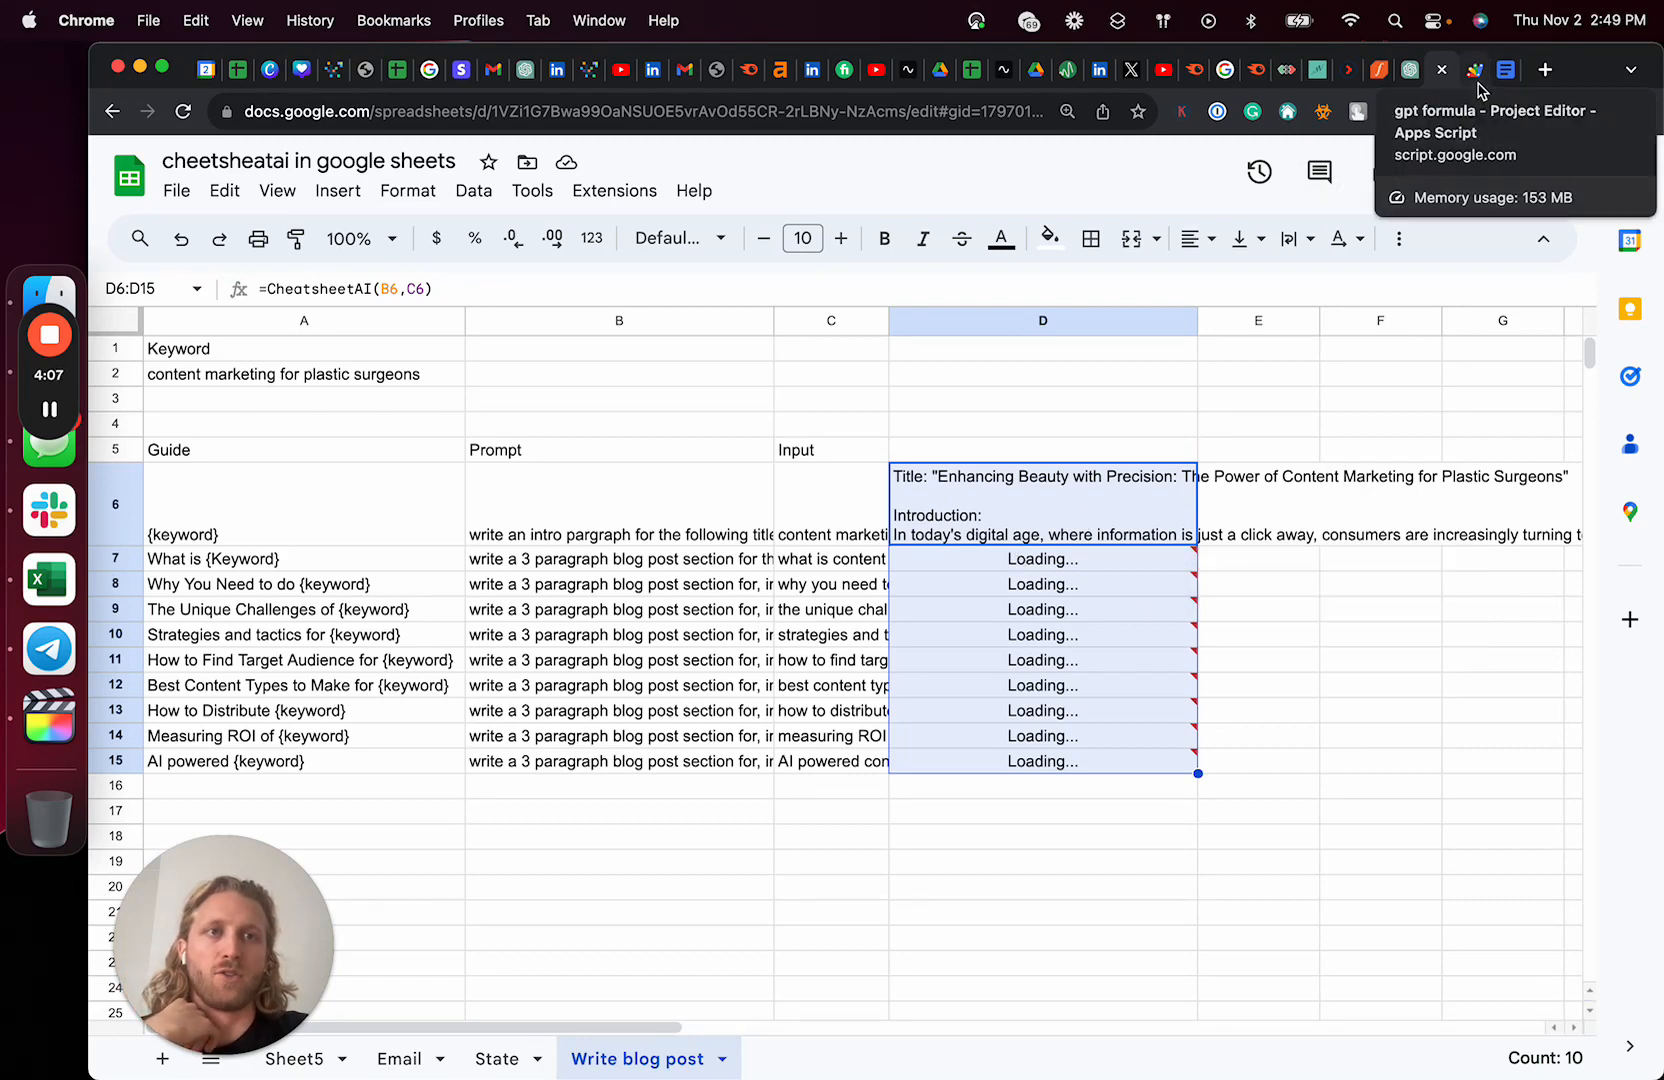
# Browse the Data and Extensions menus and view the Apps Script behind the AI formula.
pyautogui.click(473, 191)
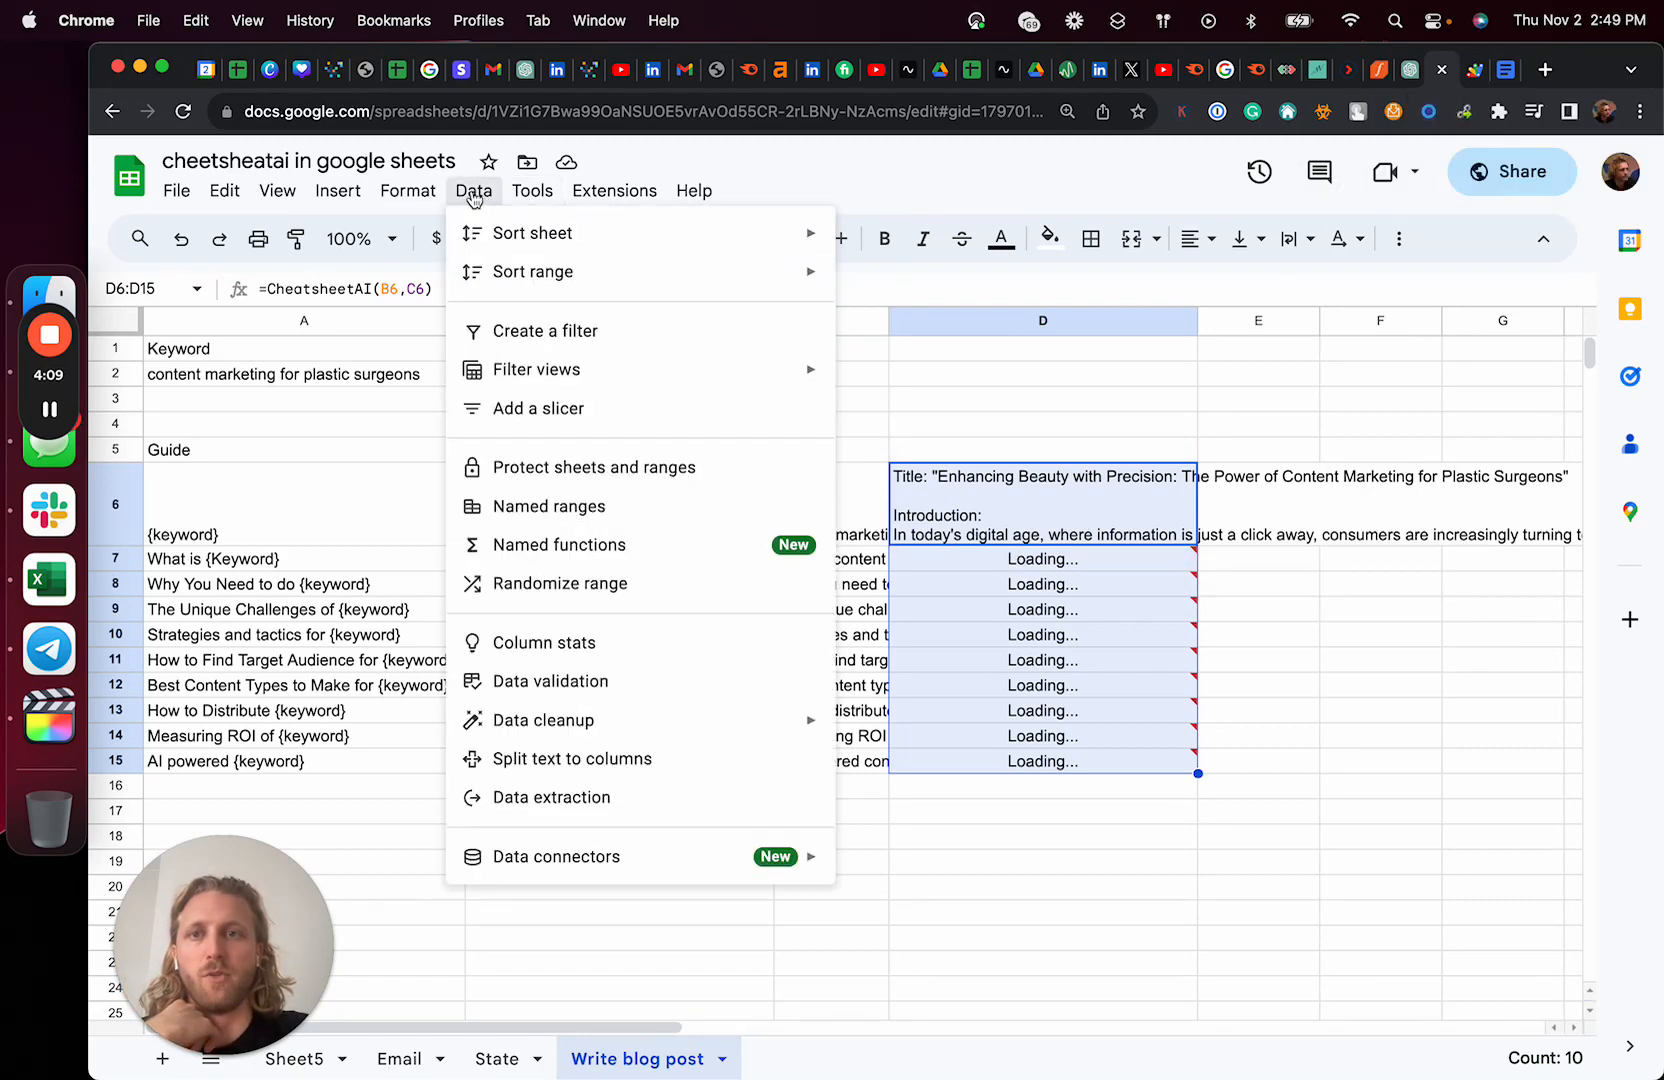
pyautogui.click(614, 191)
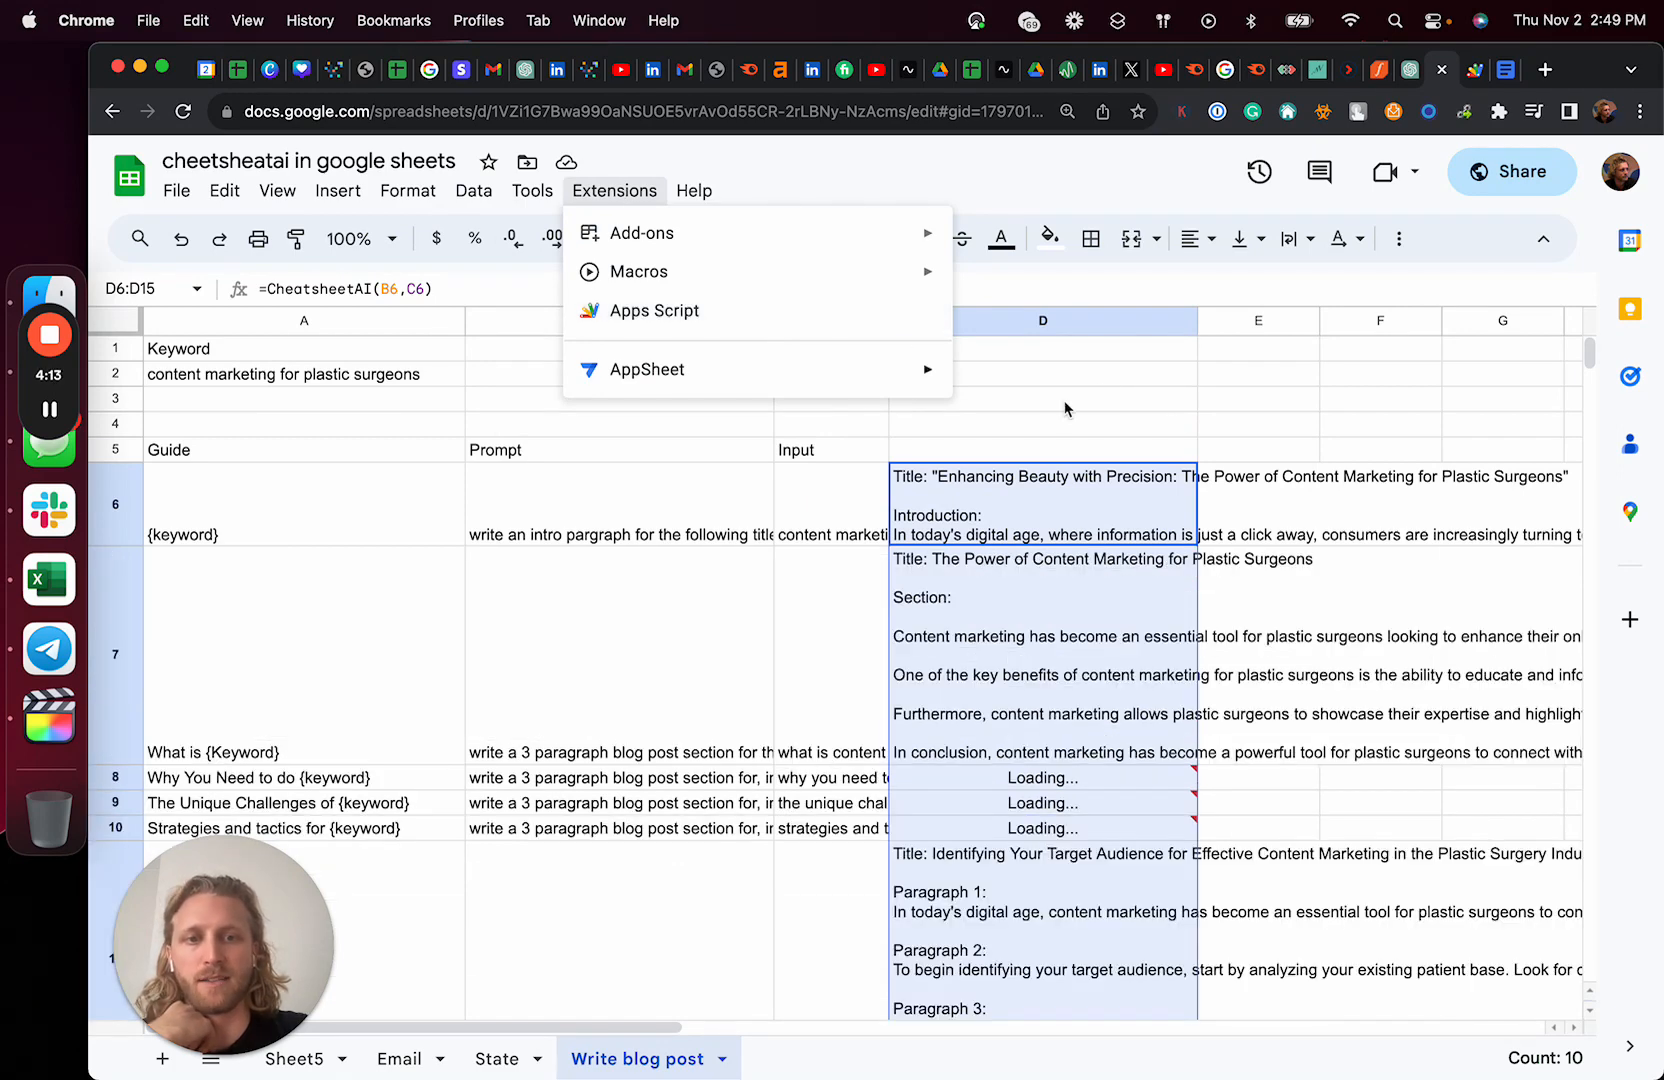
pyautogui.click(1442, 69)
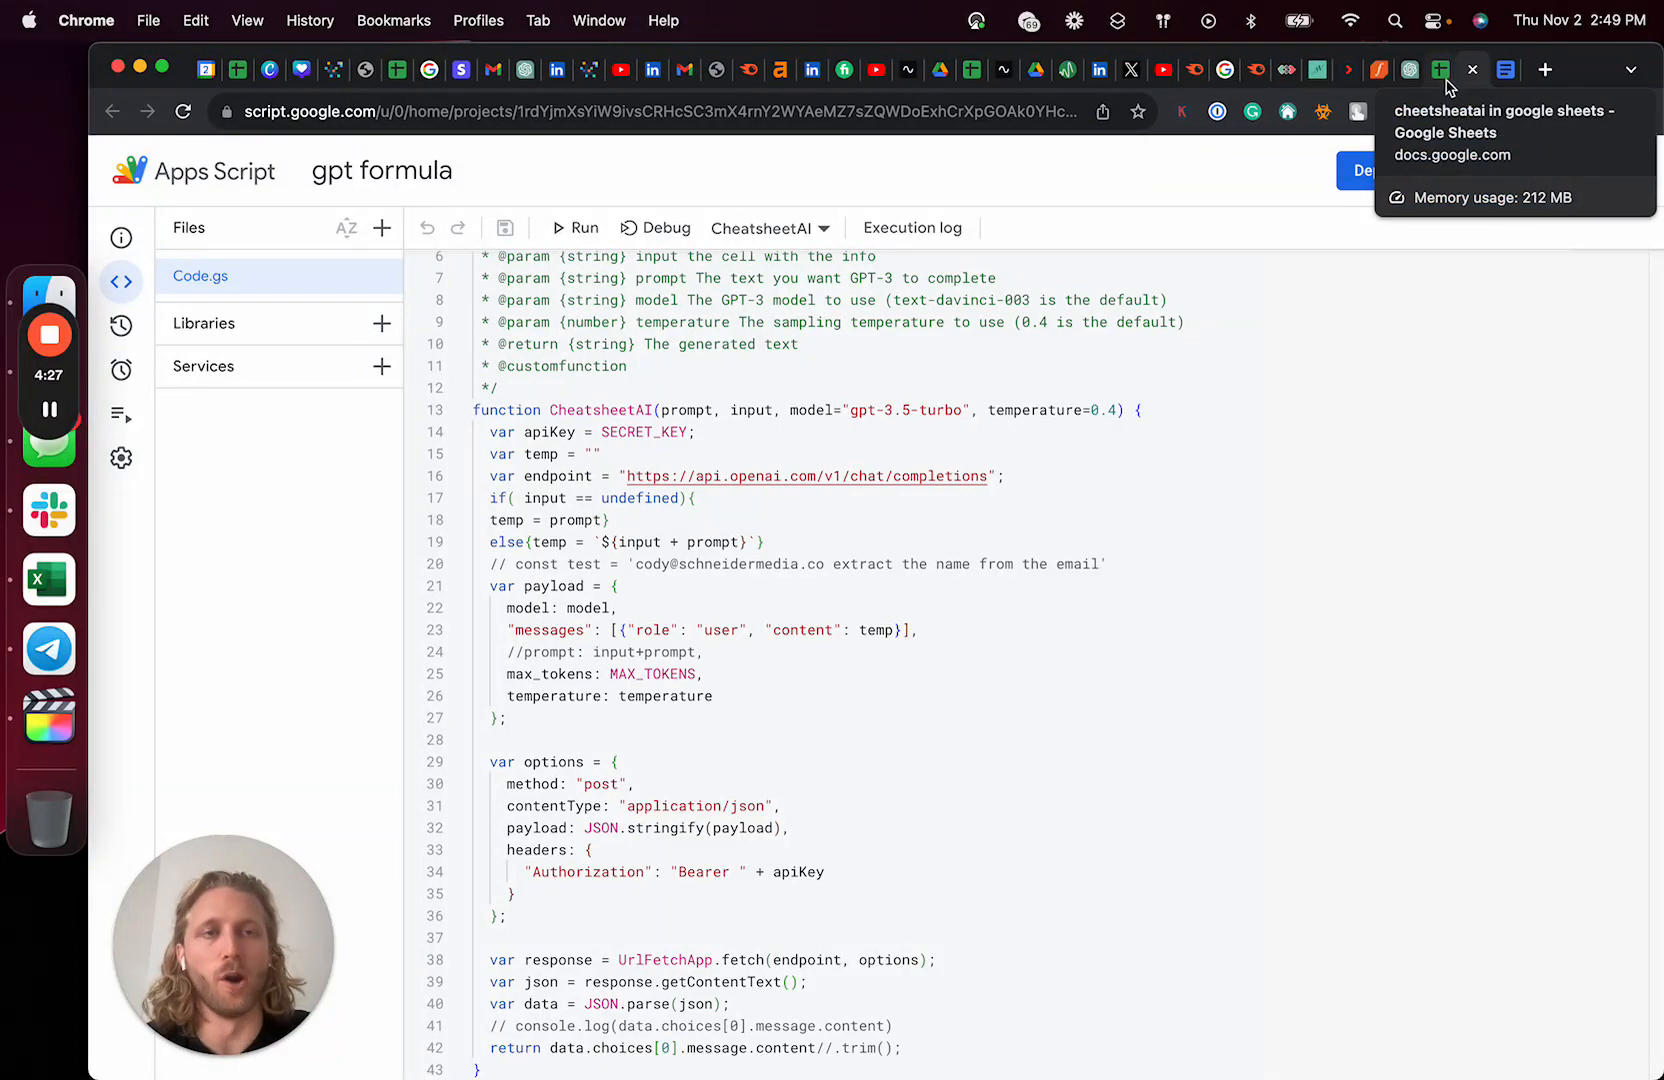
pyautogui.click(1469, 70)
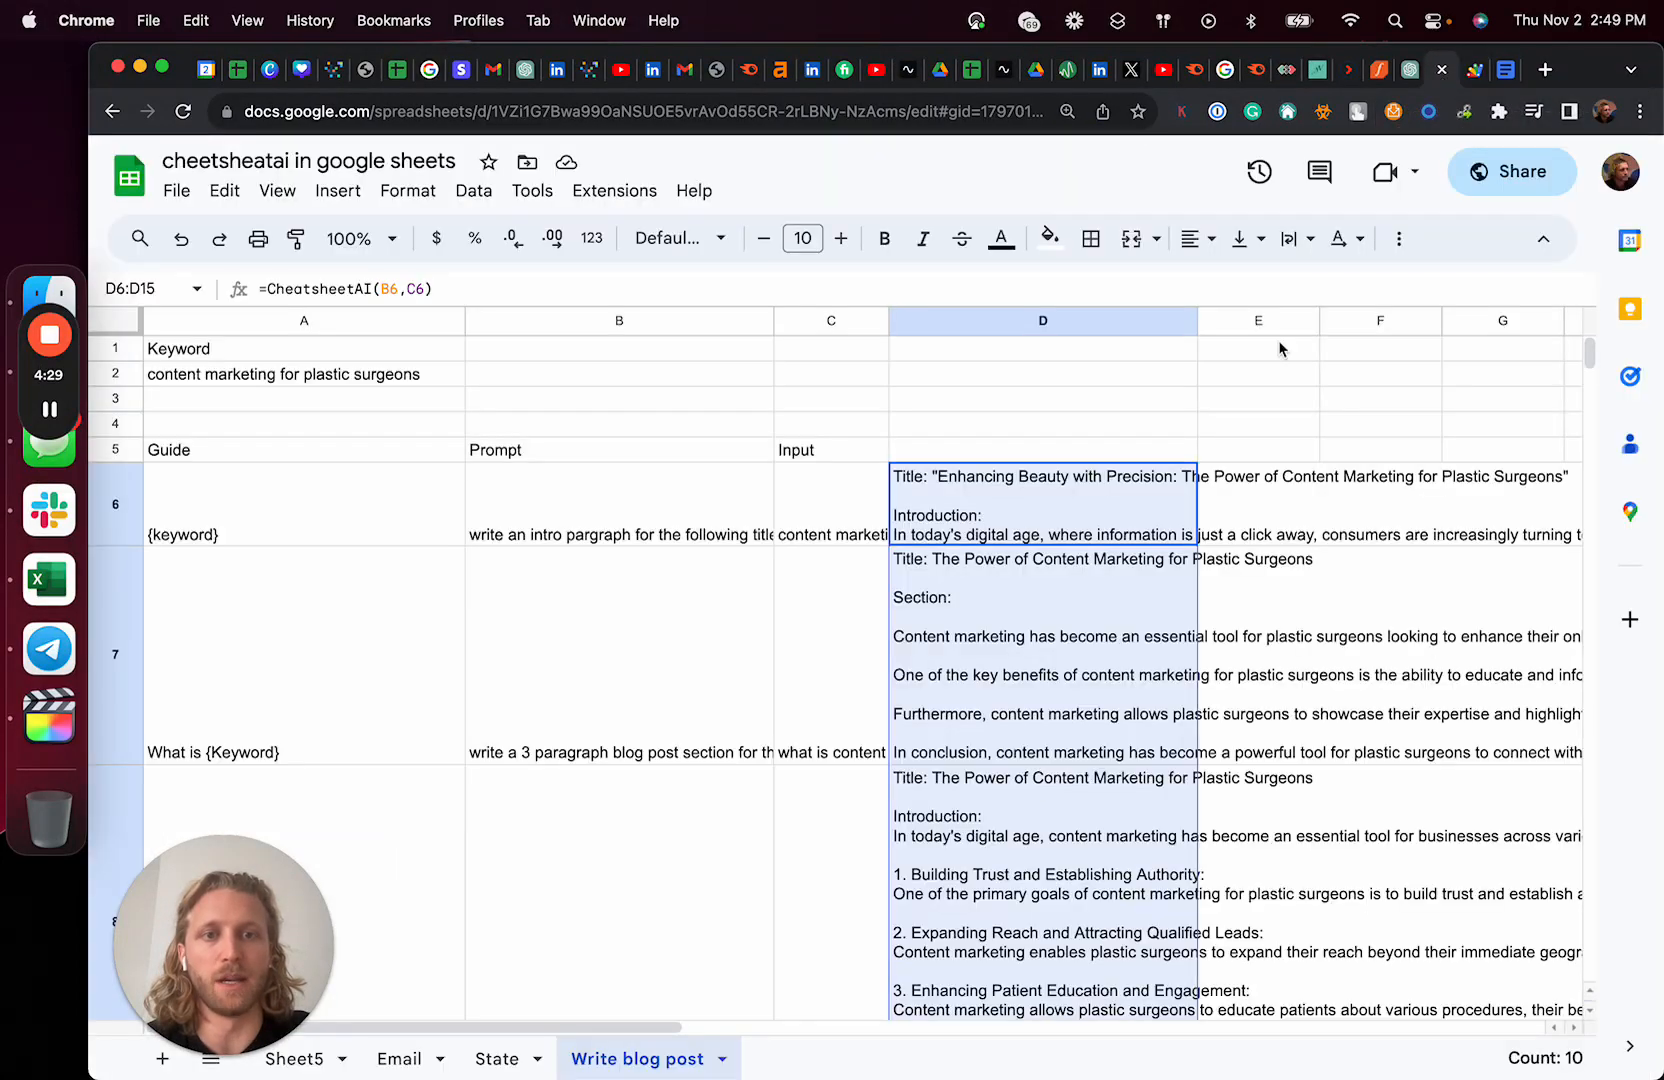
pyautogui.scroll(-3)
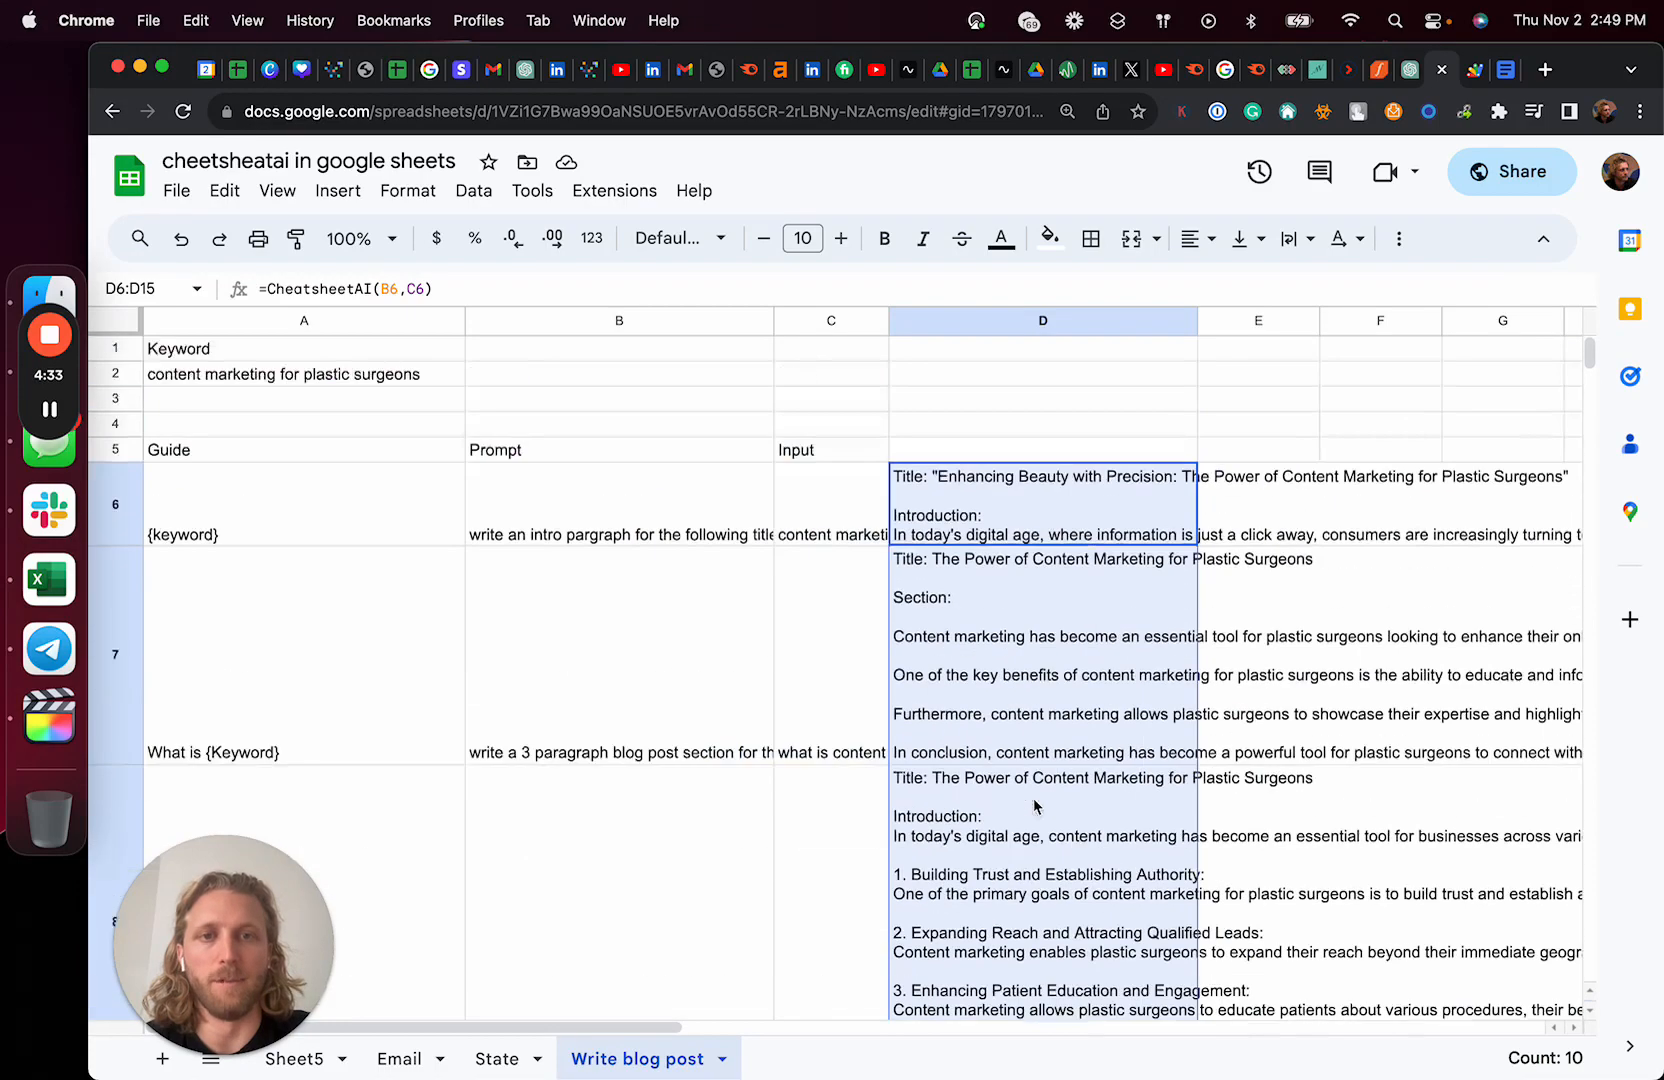
pyautogui.scroll(-3)
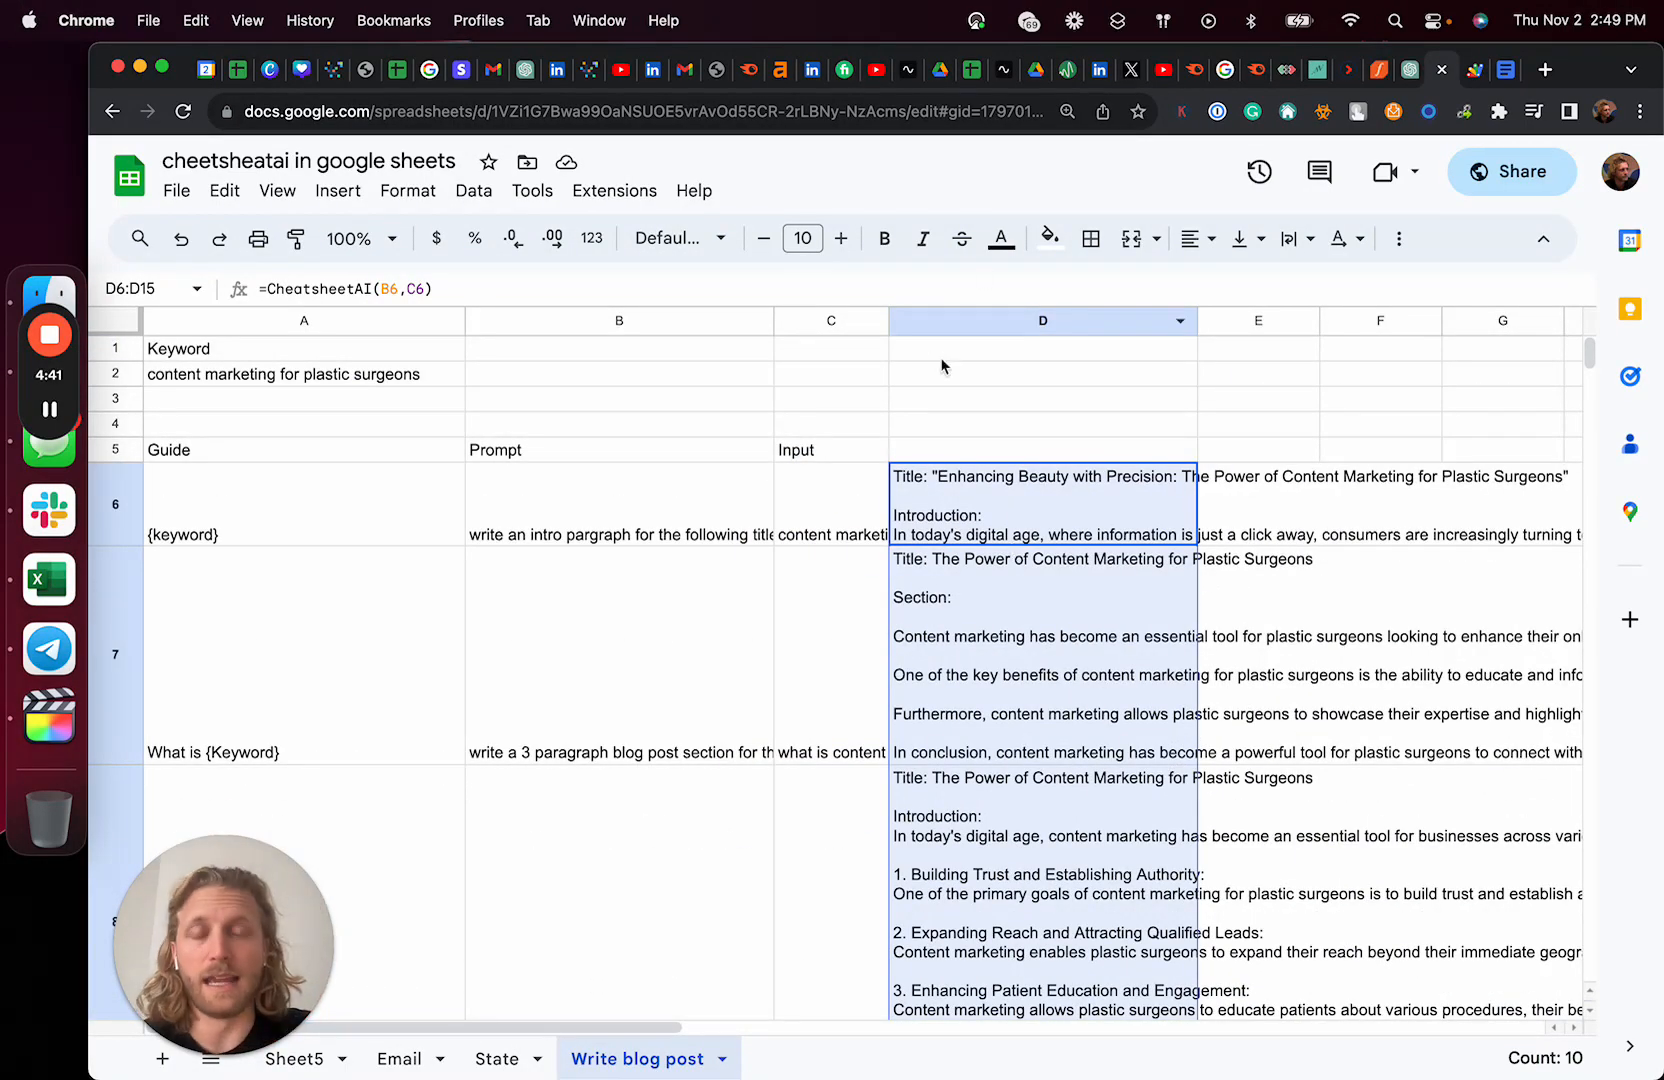
pyautogui.moveTo(1450, 196)
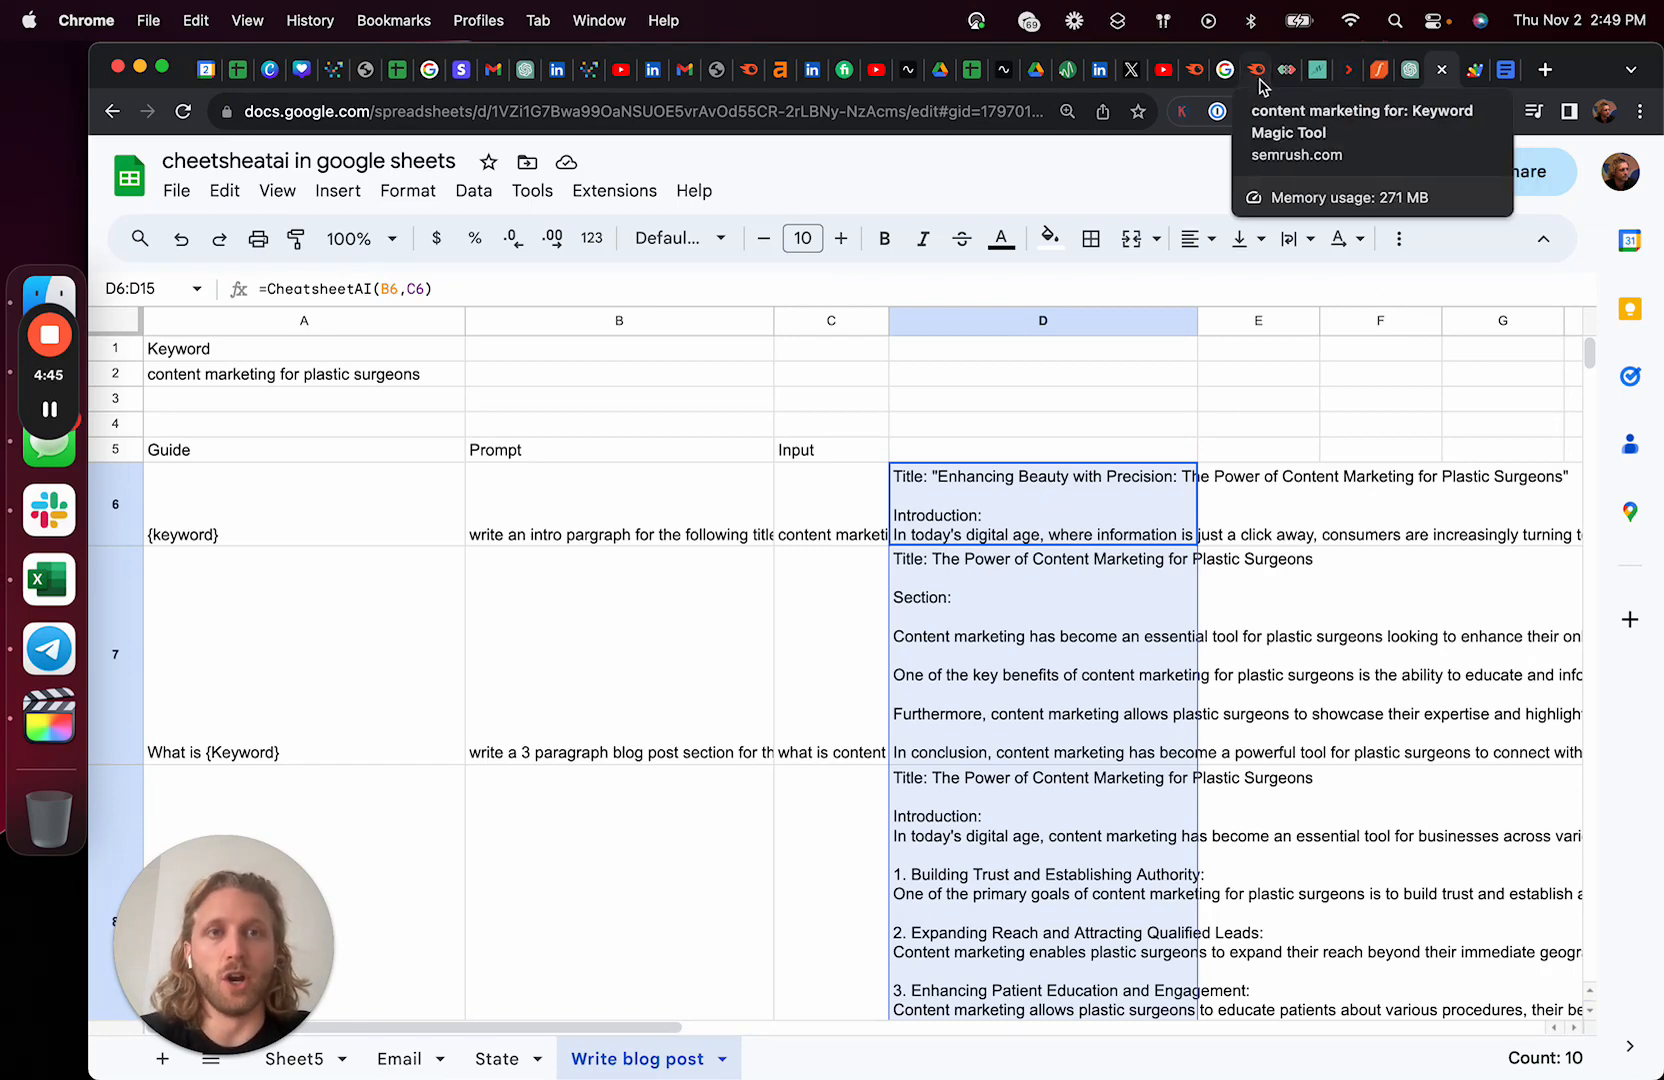
pyautogui.click(1256, 69)
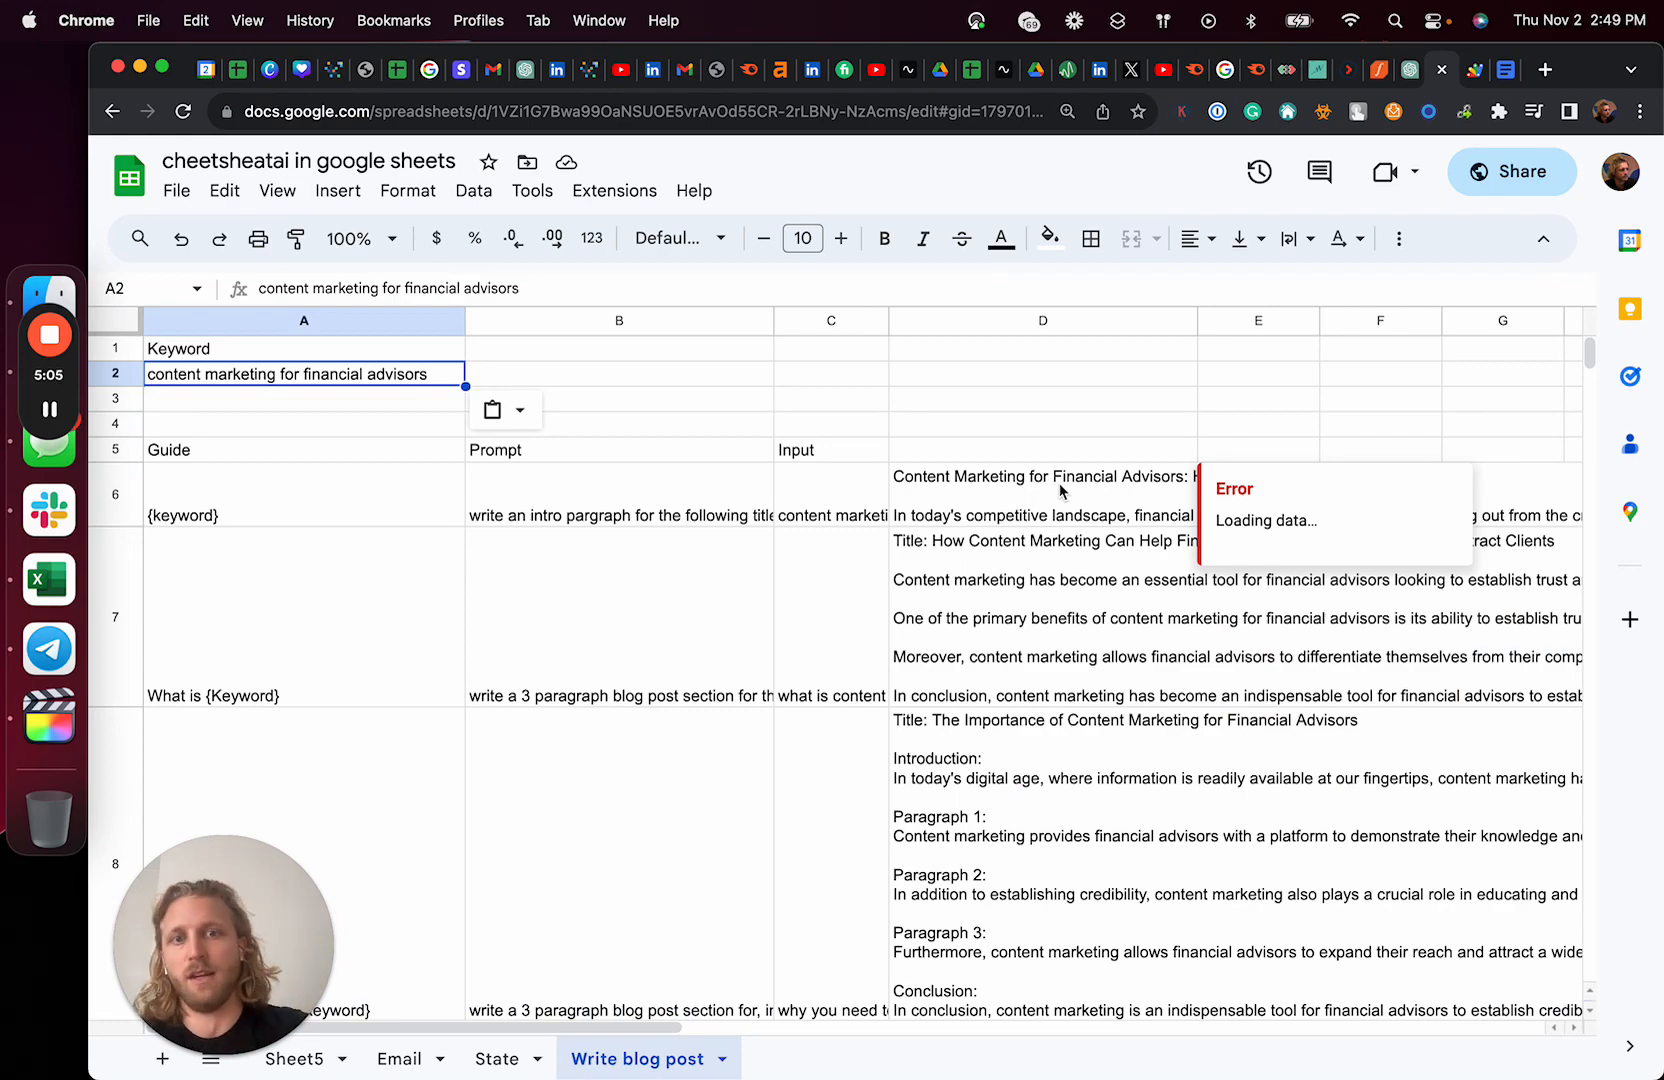
# Scroll through the sections regenerating for financial advisors.
pyautogui.scroll(-3)
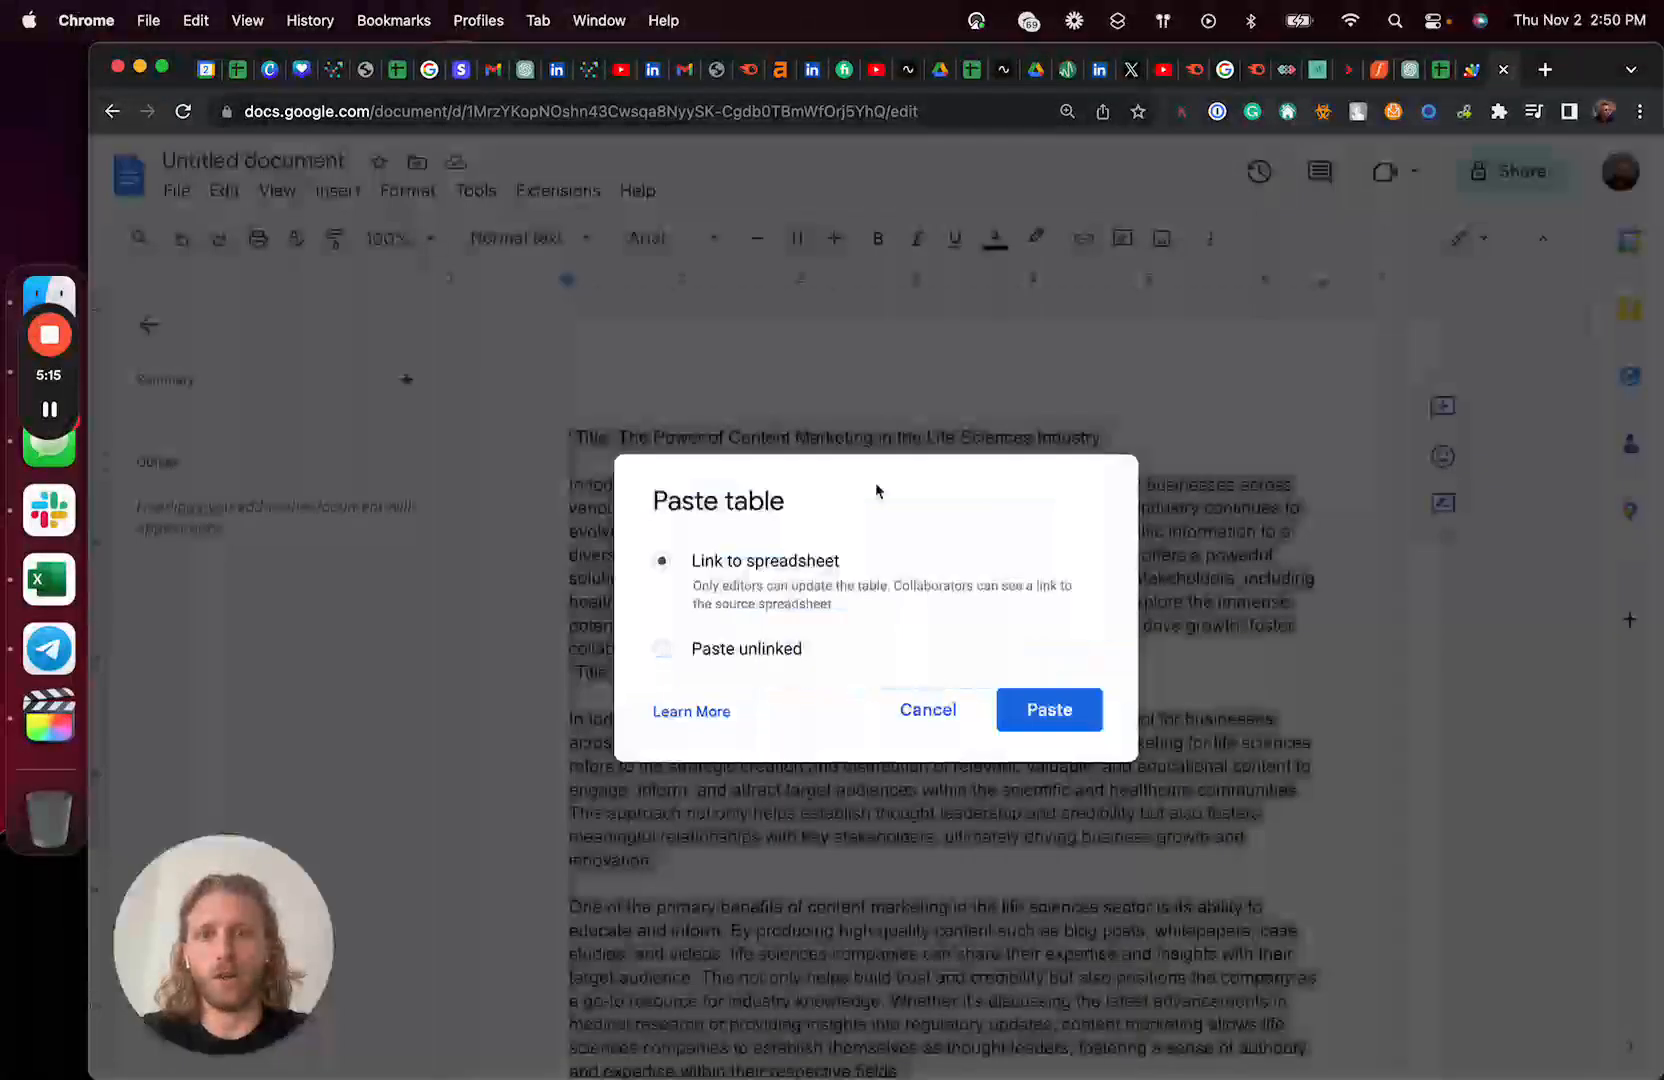
# Paste the financial advisor sections unlinked into the Google Doc and check the word count.
pyautogui.click(1048, 709)
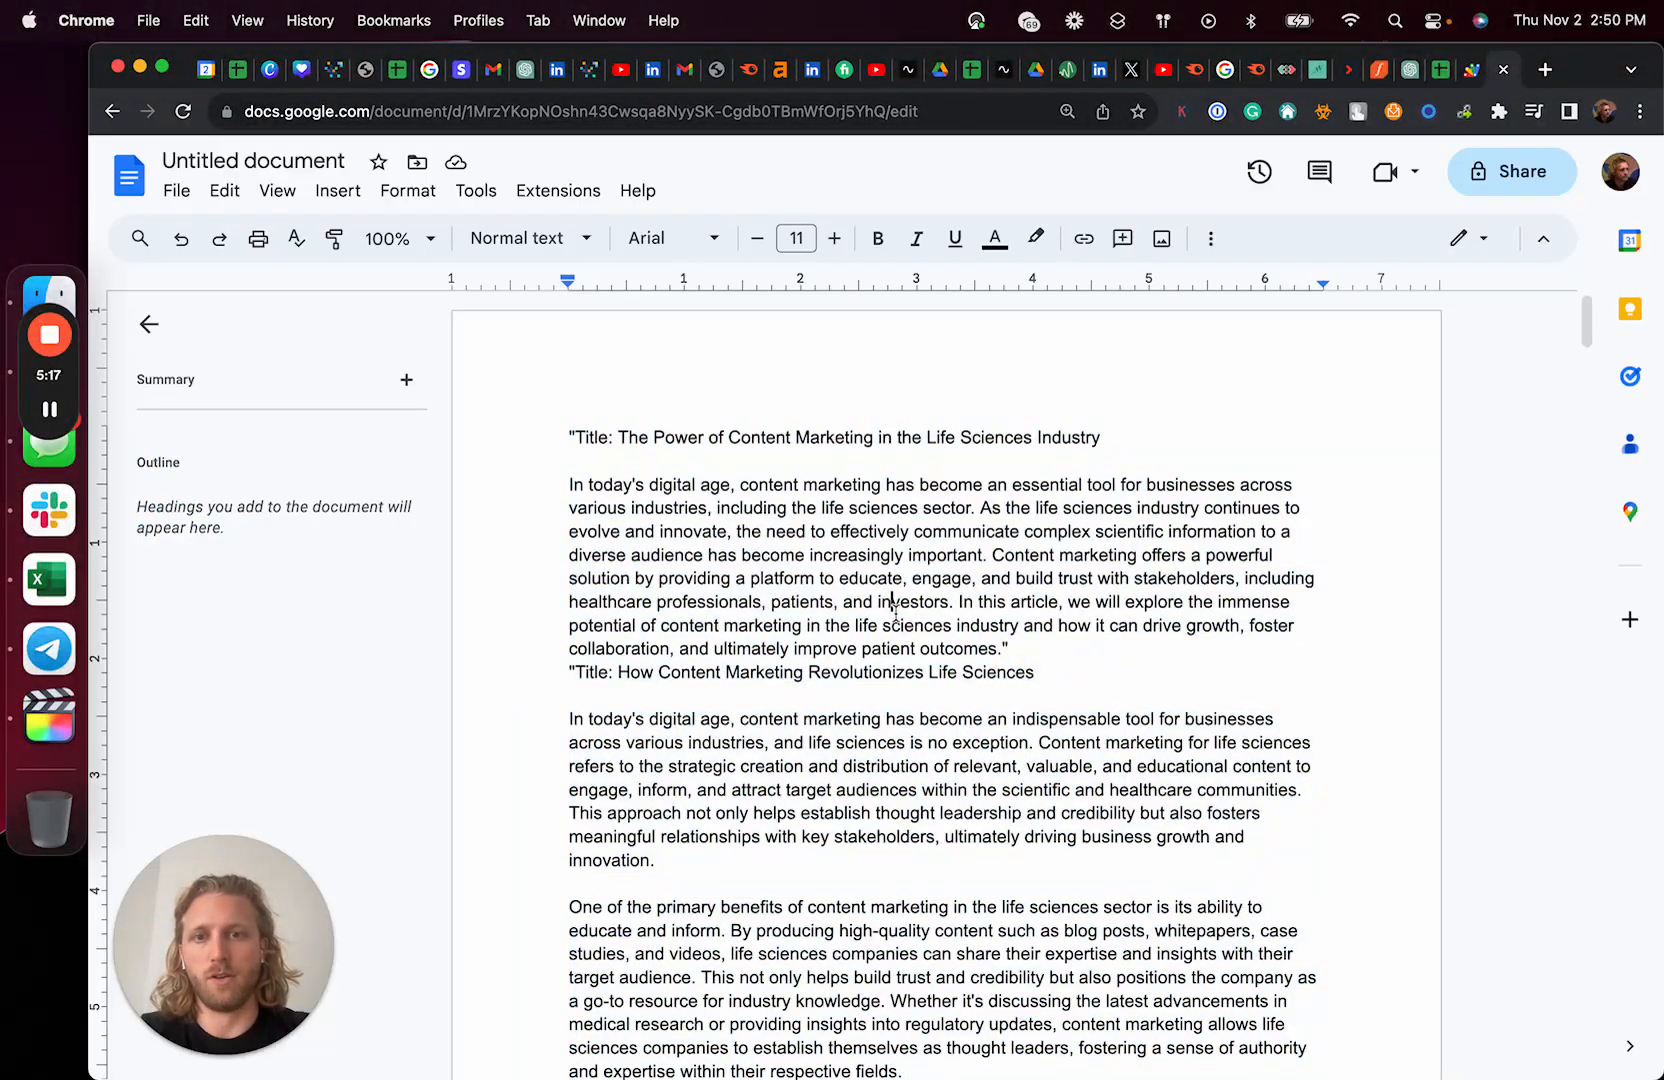
pyautogui.scroll(-3)
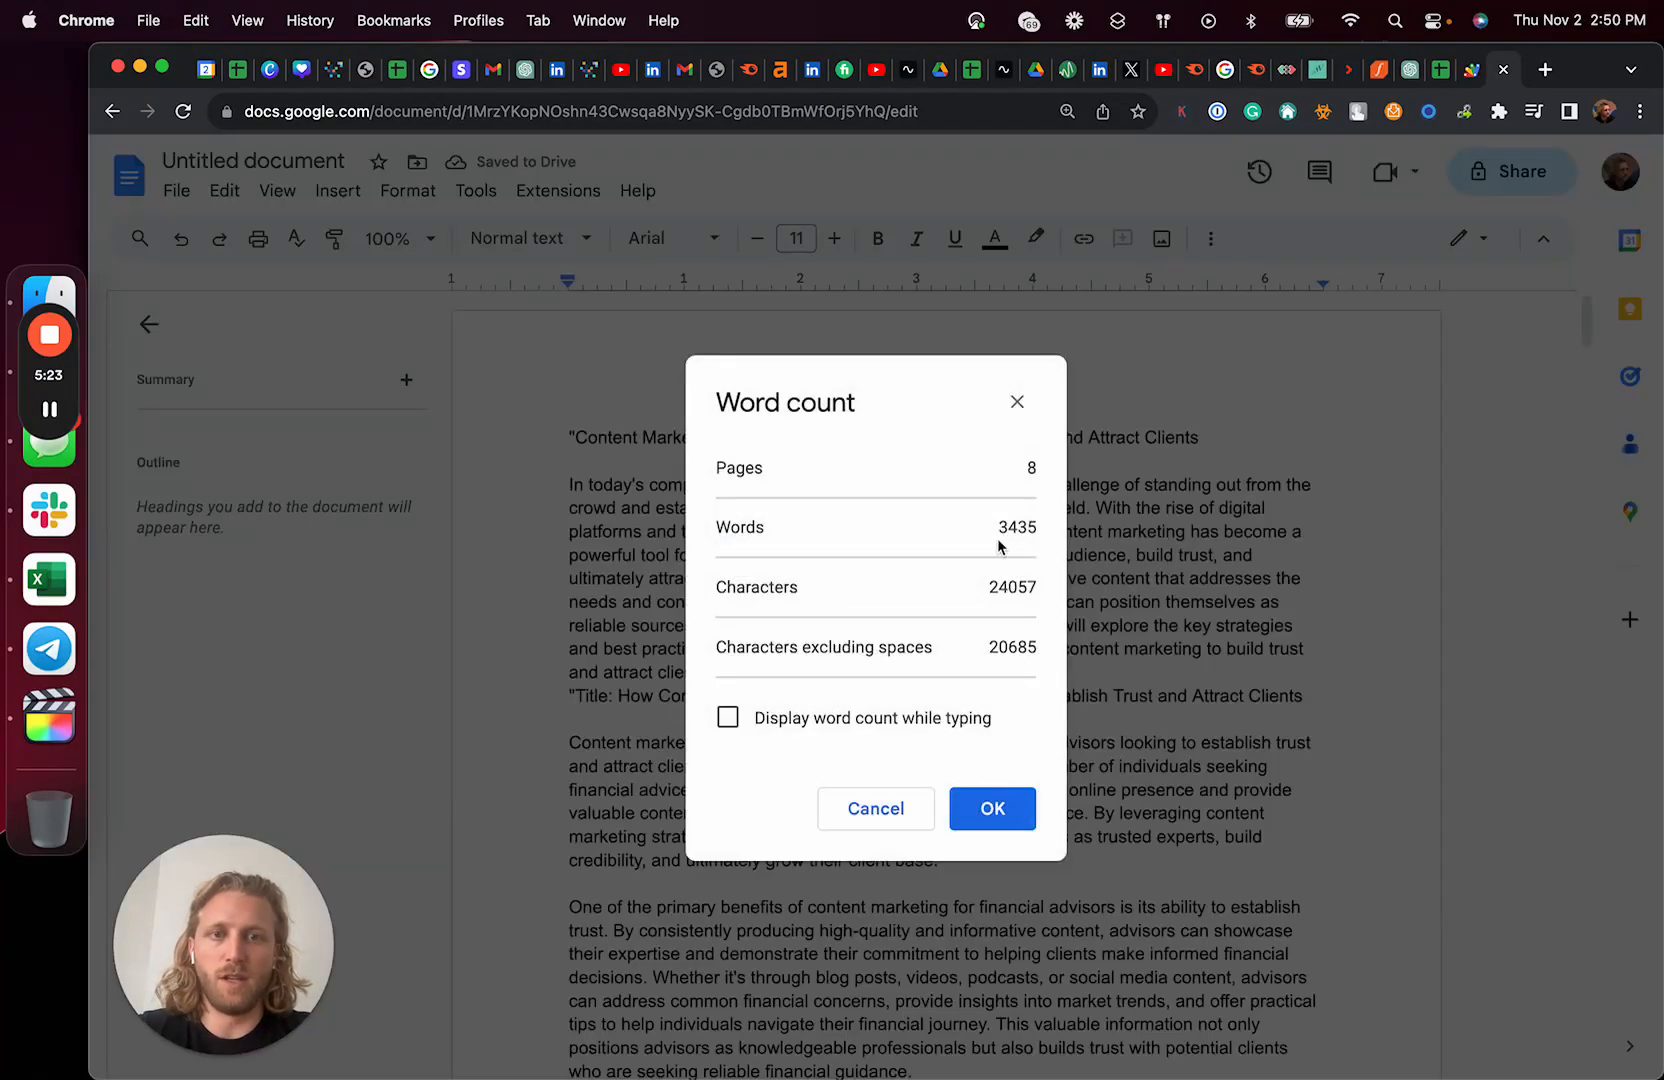
pyautogui.doubleClick(1016, 527)
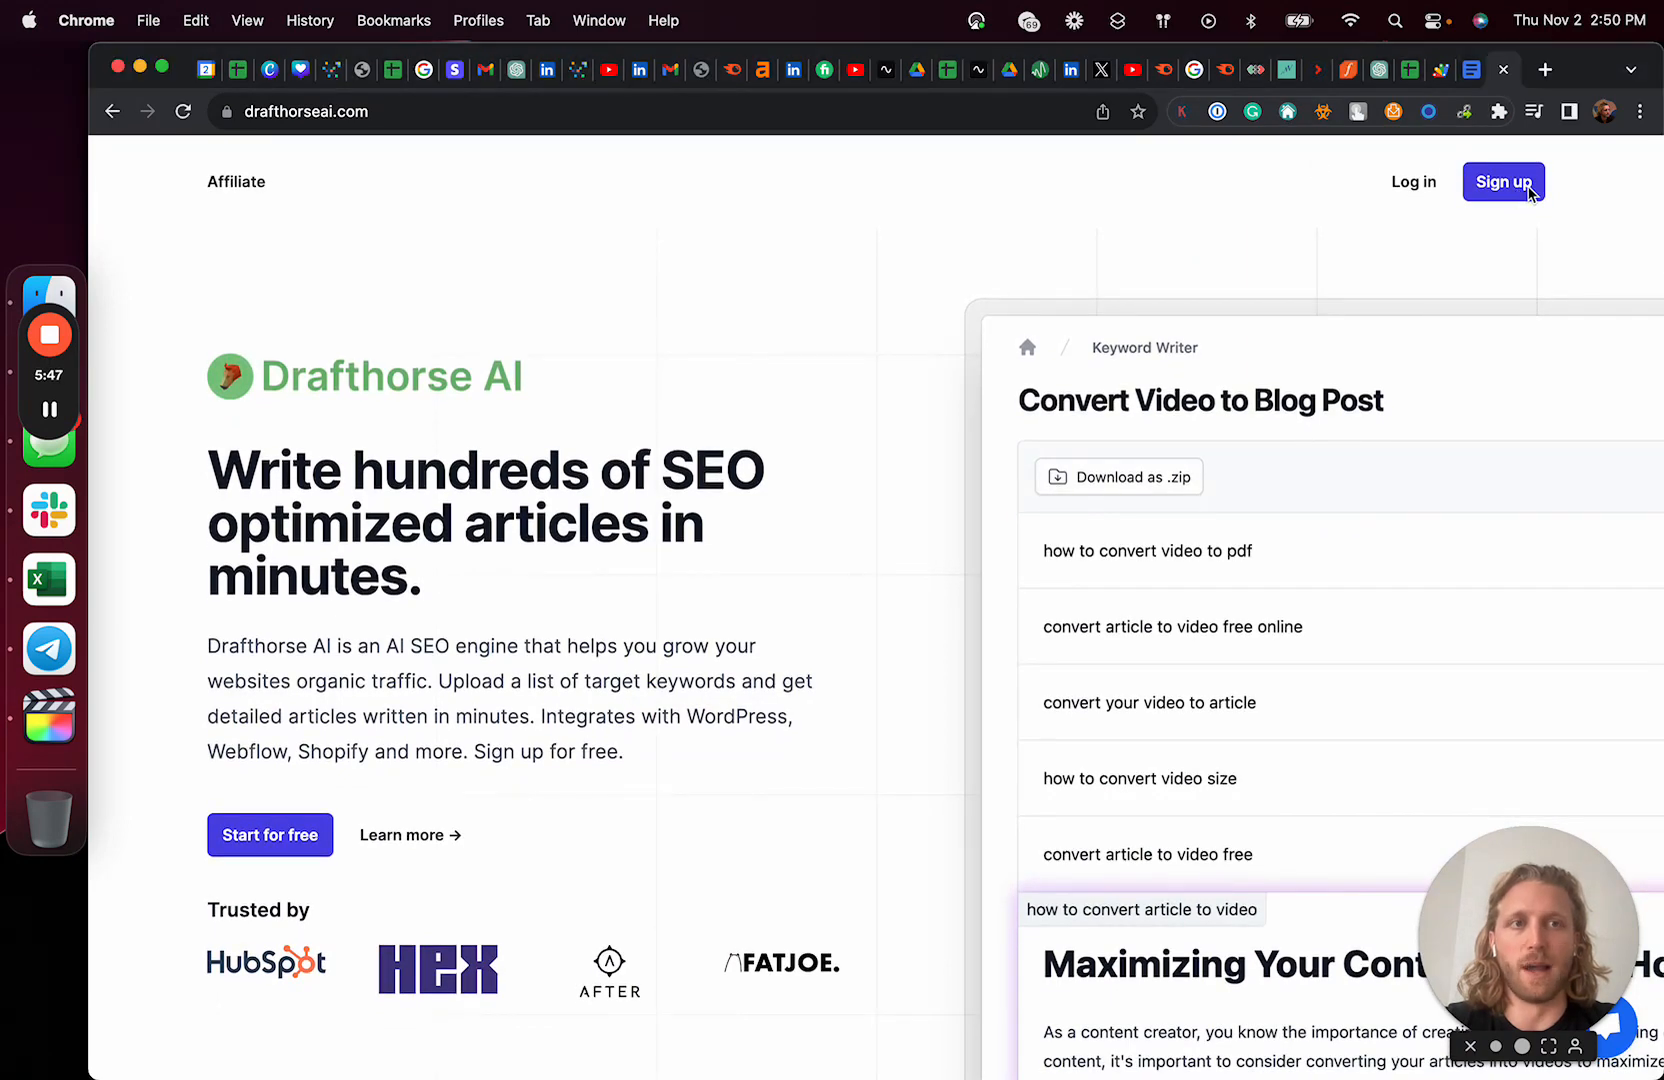
# Sign in to Drafthorse AI and create a new Demo site report listing about 20 niche keywords.
pyautogui.click(1503, 181)
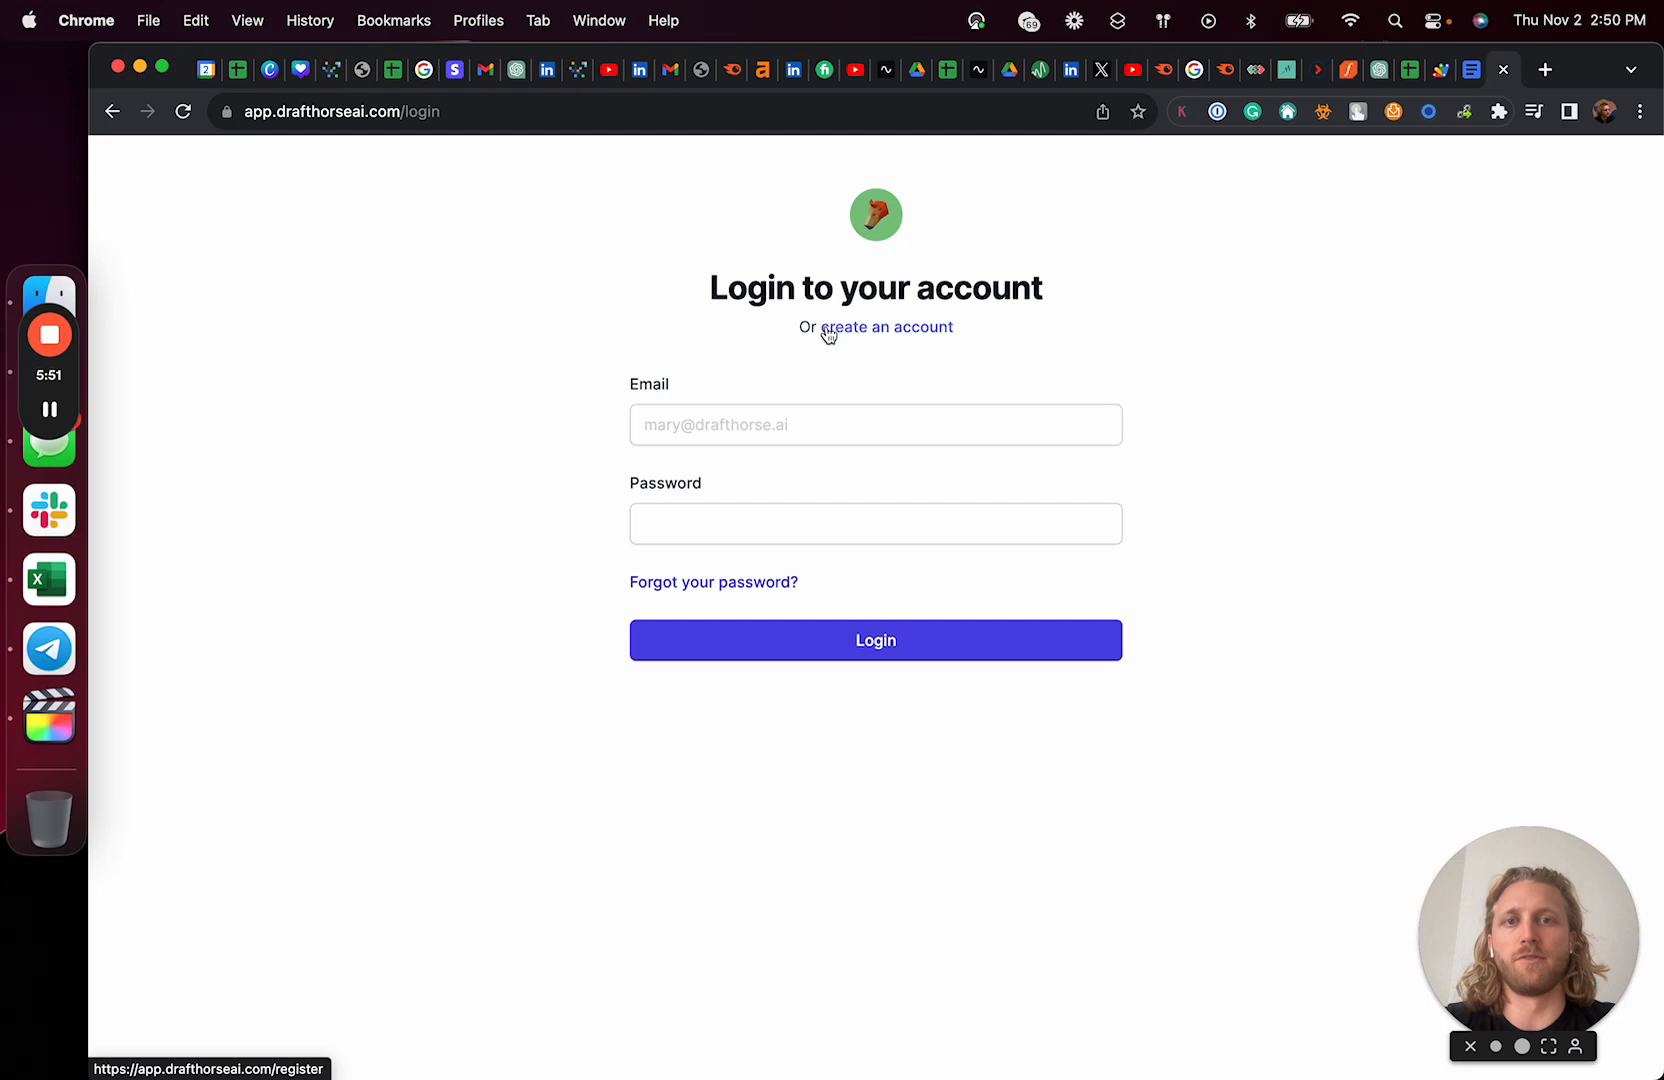
pyautogui.click(874, 640)
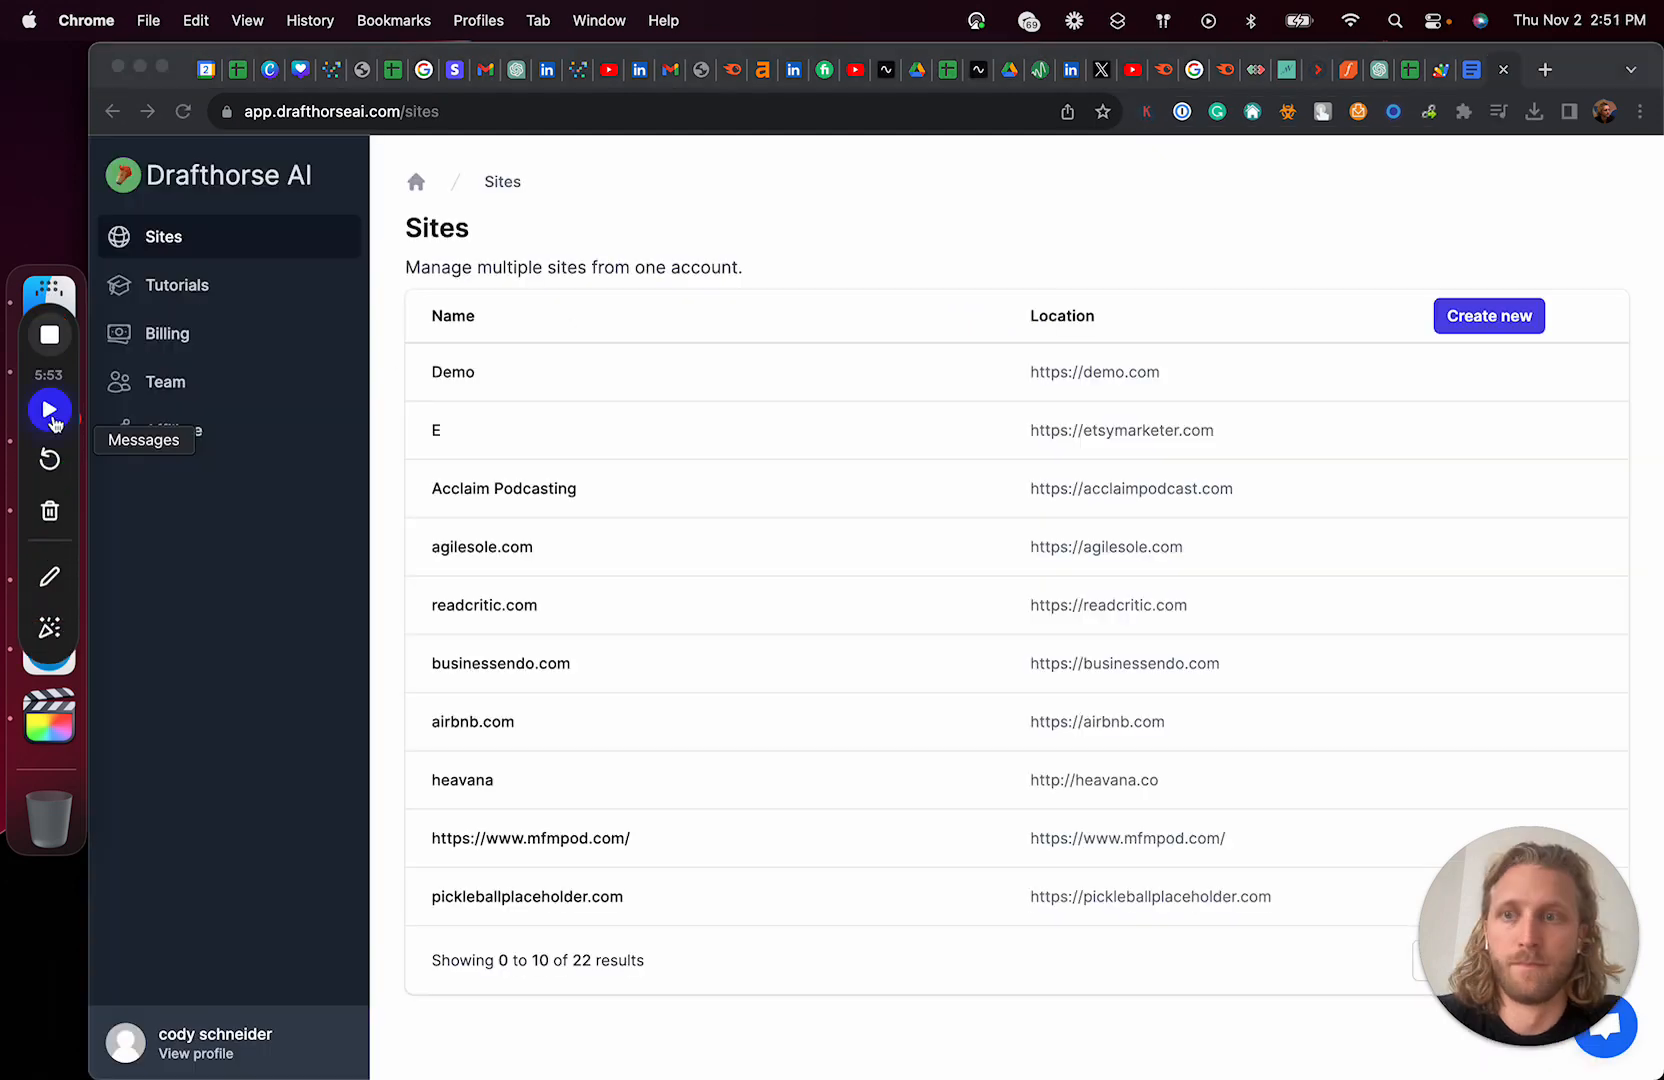
pyautogui.moveTo(1261, 368)
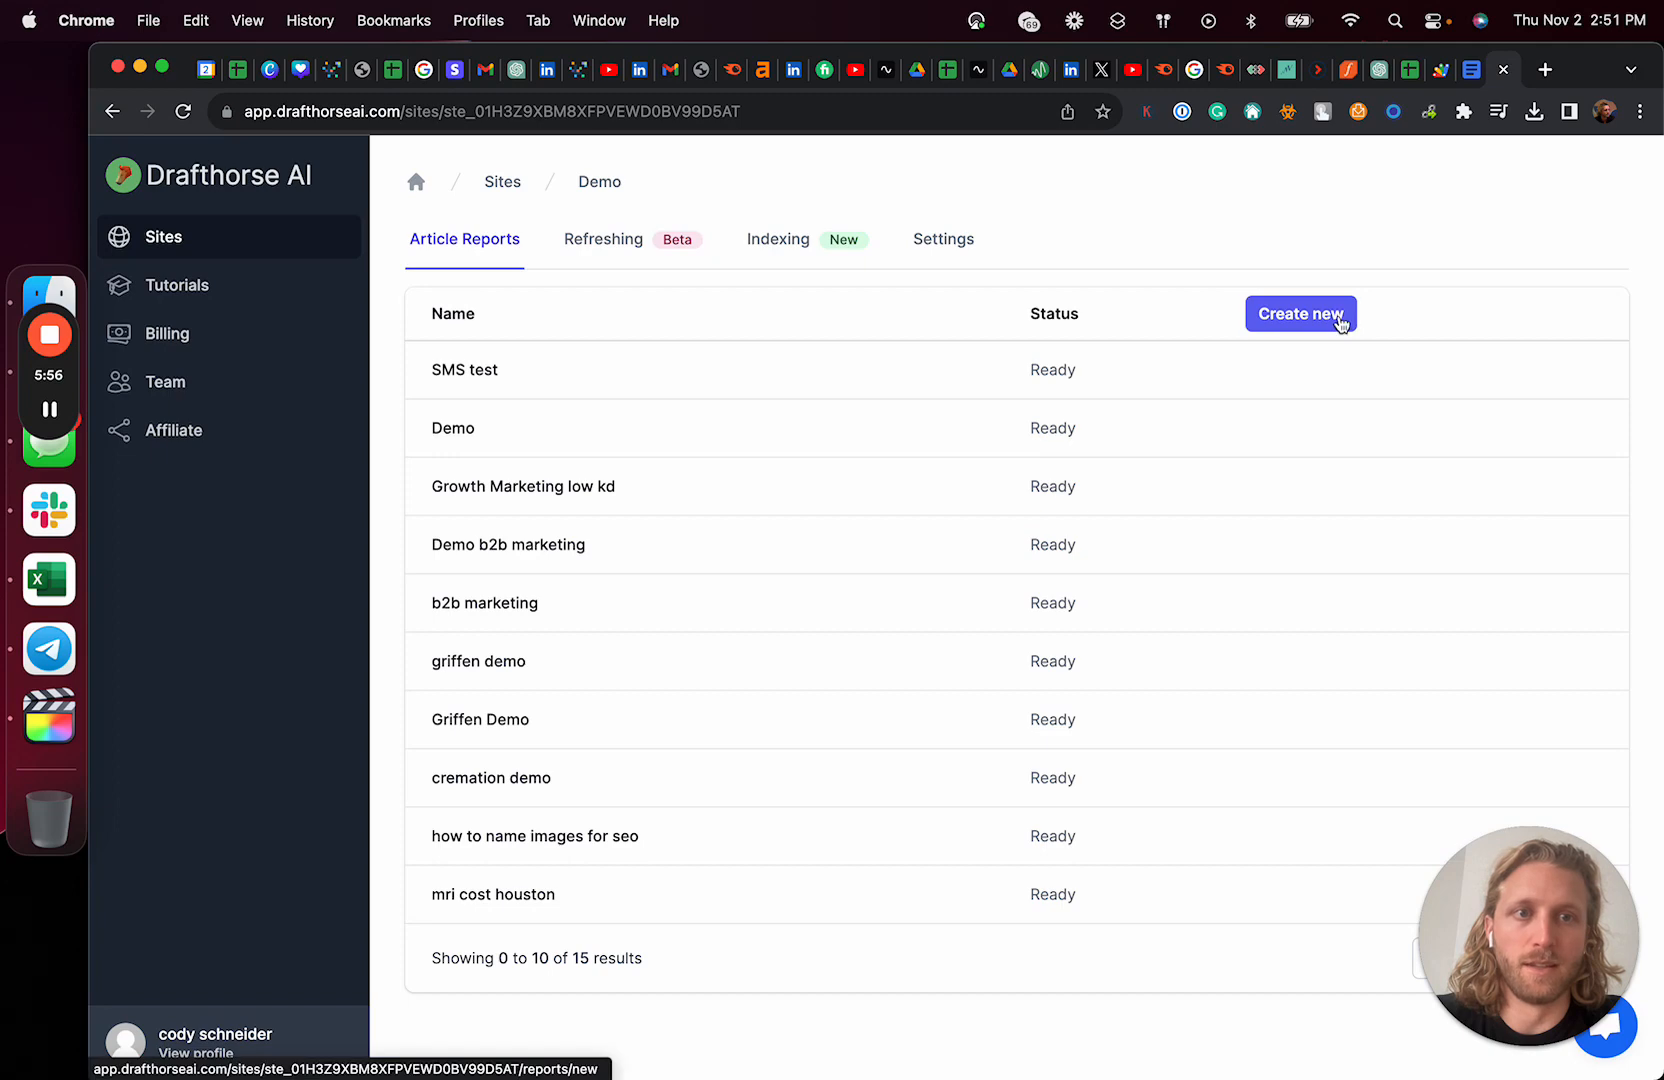
pyautogui.click(1300, 314)
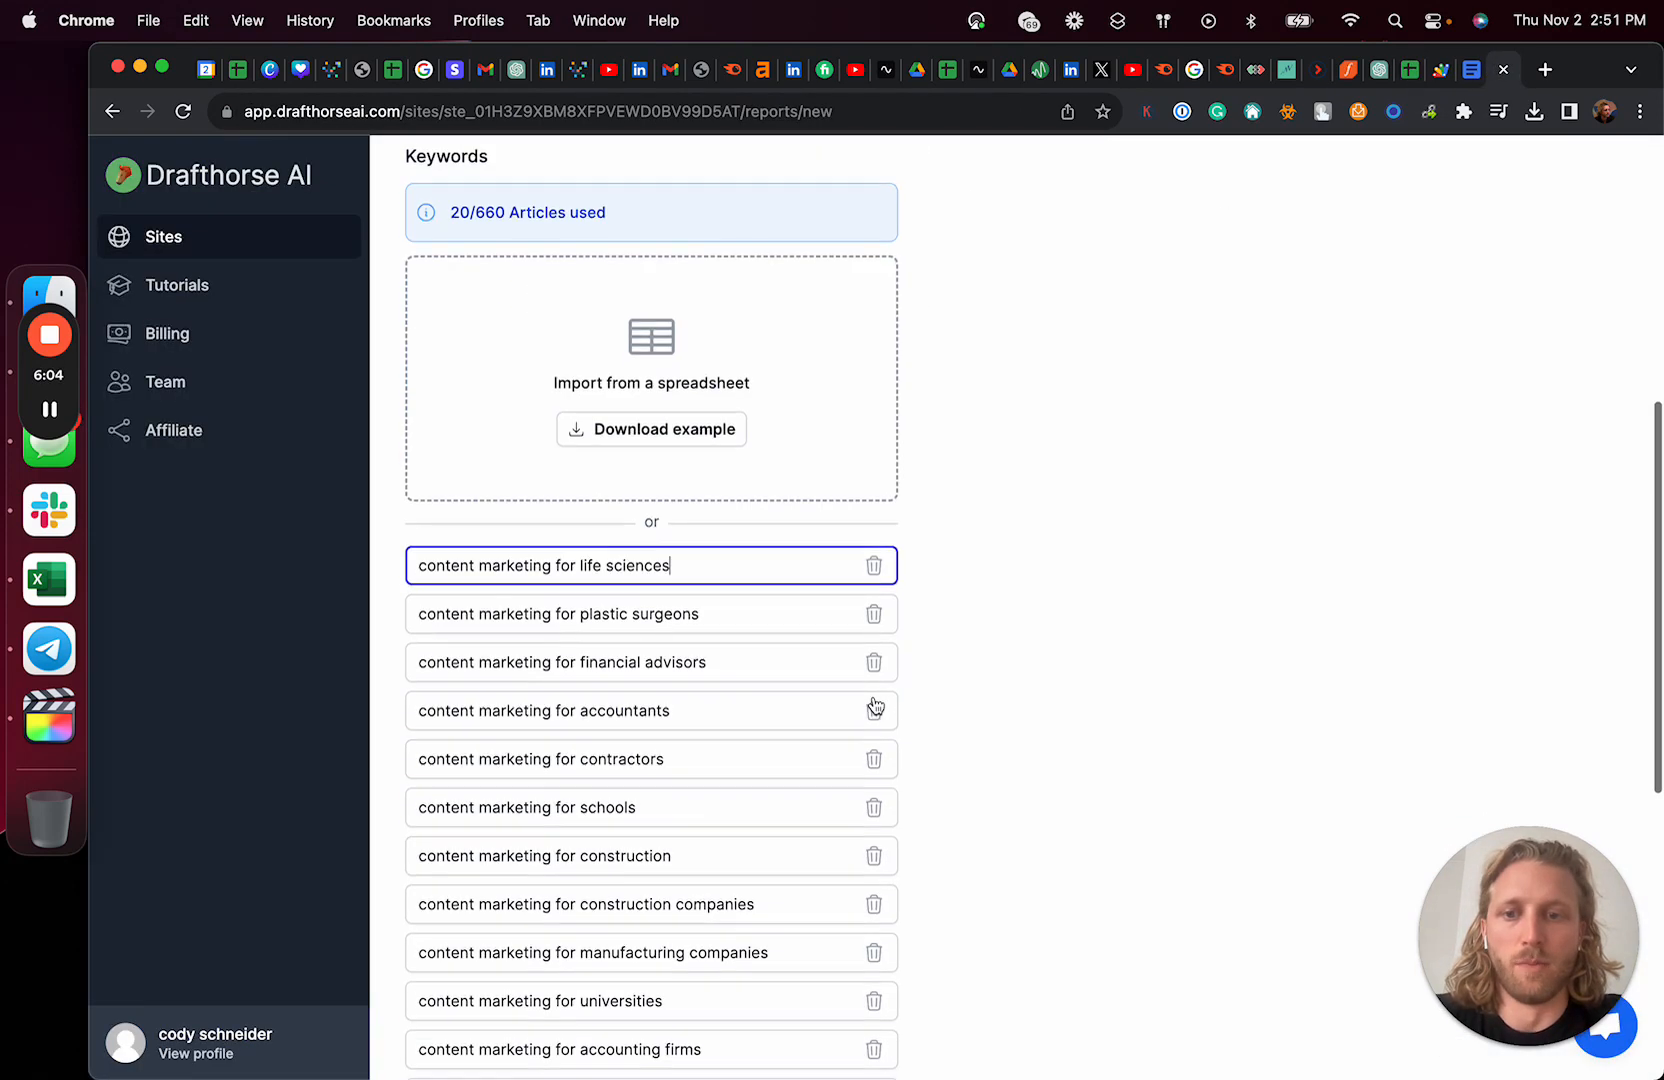
pyautogui.scroll(-3)
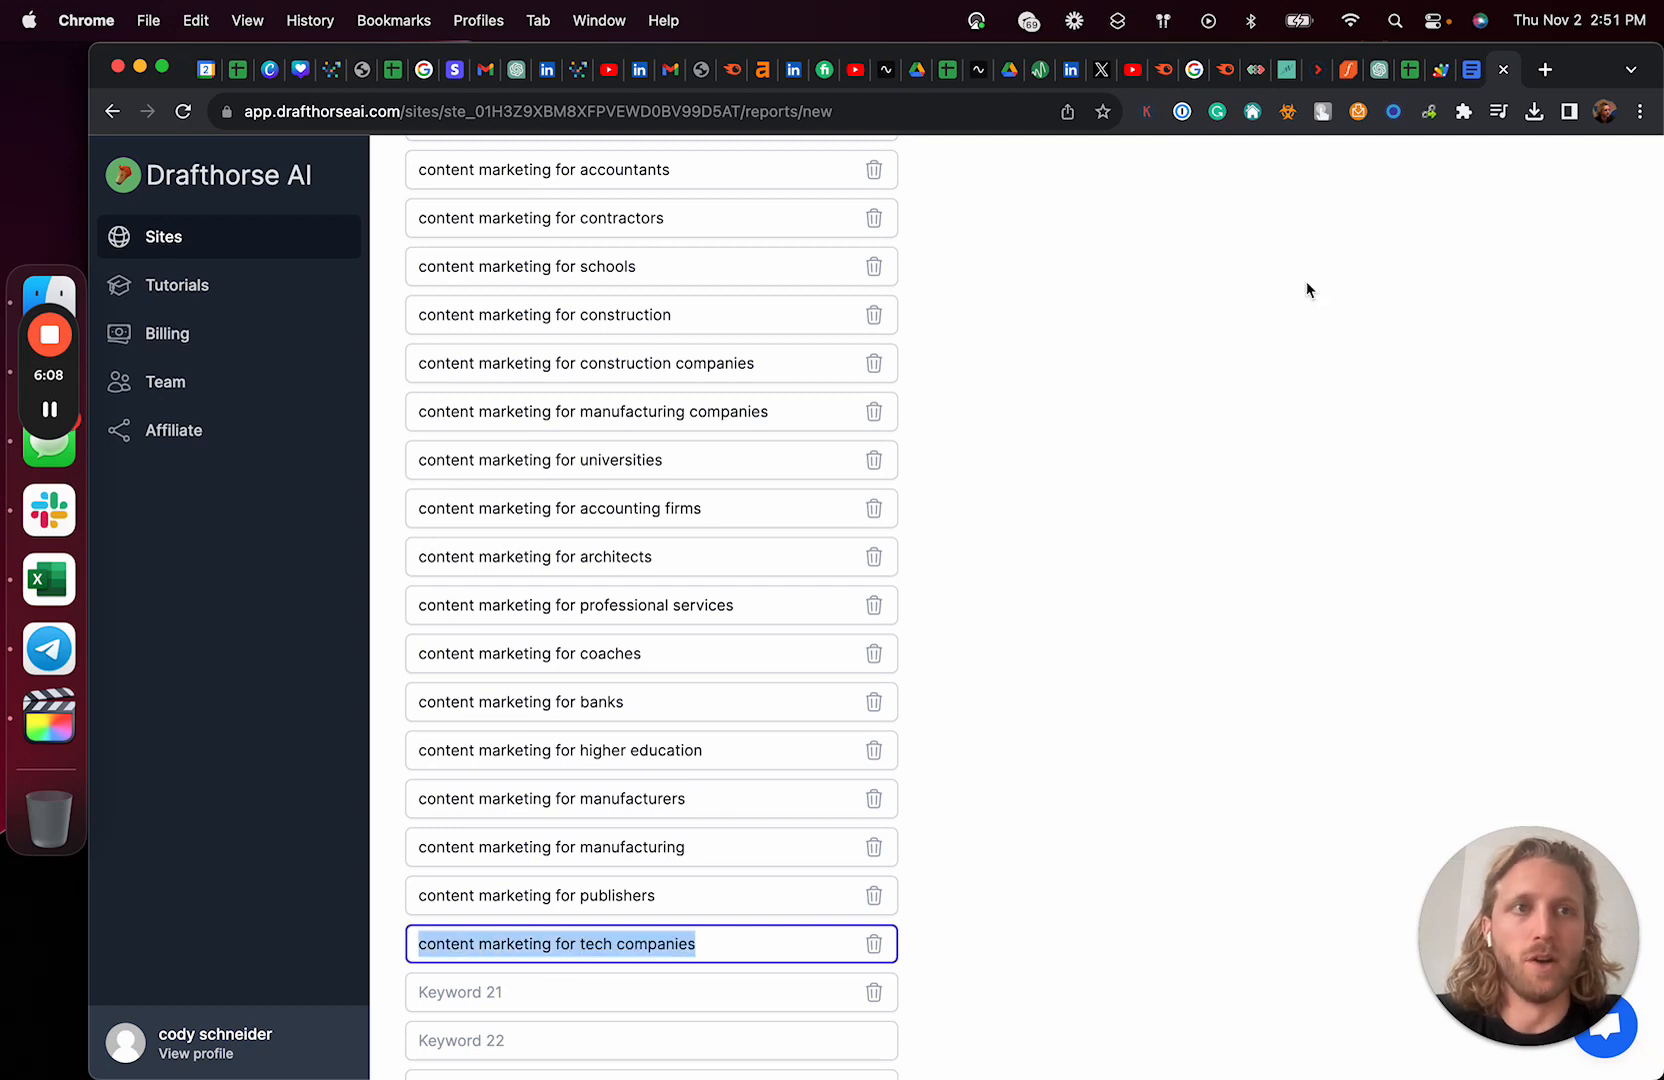
pyautogui.moveTo(1299, 315)
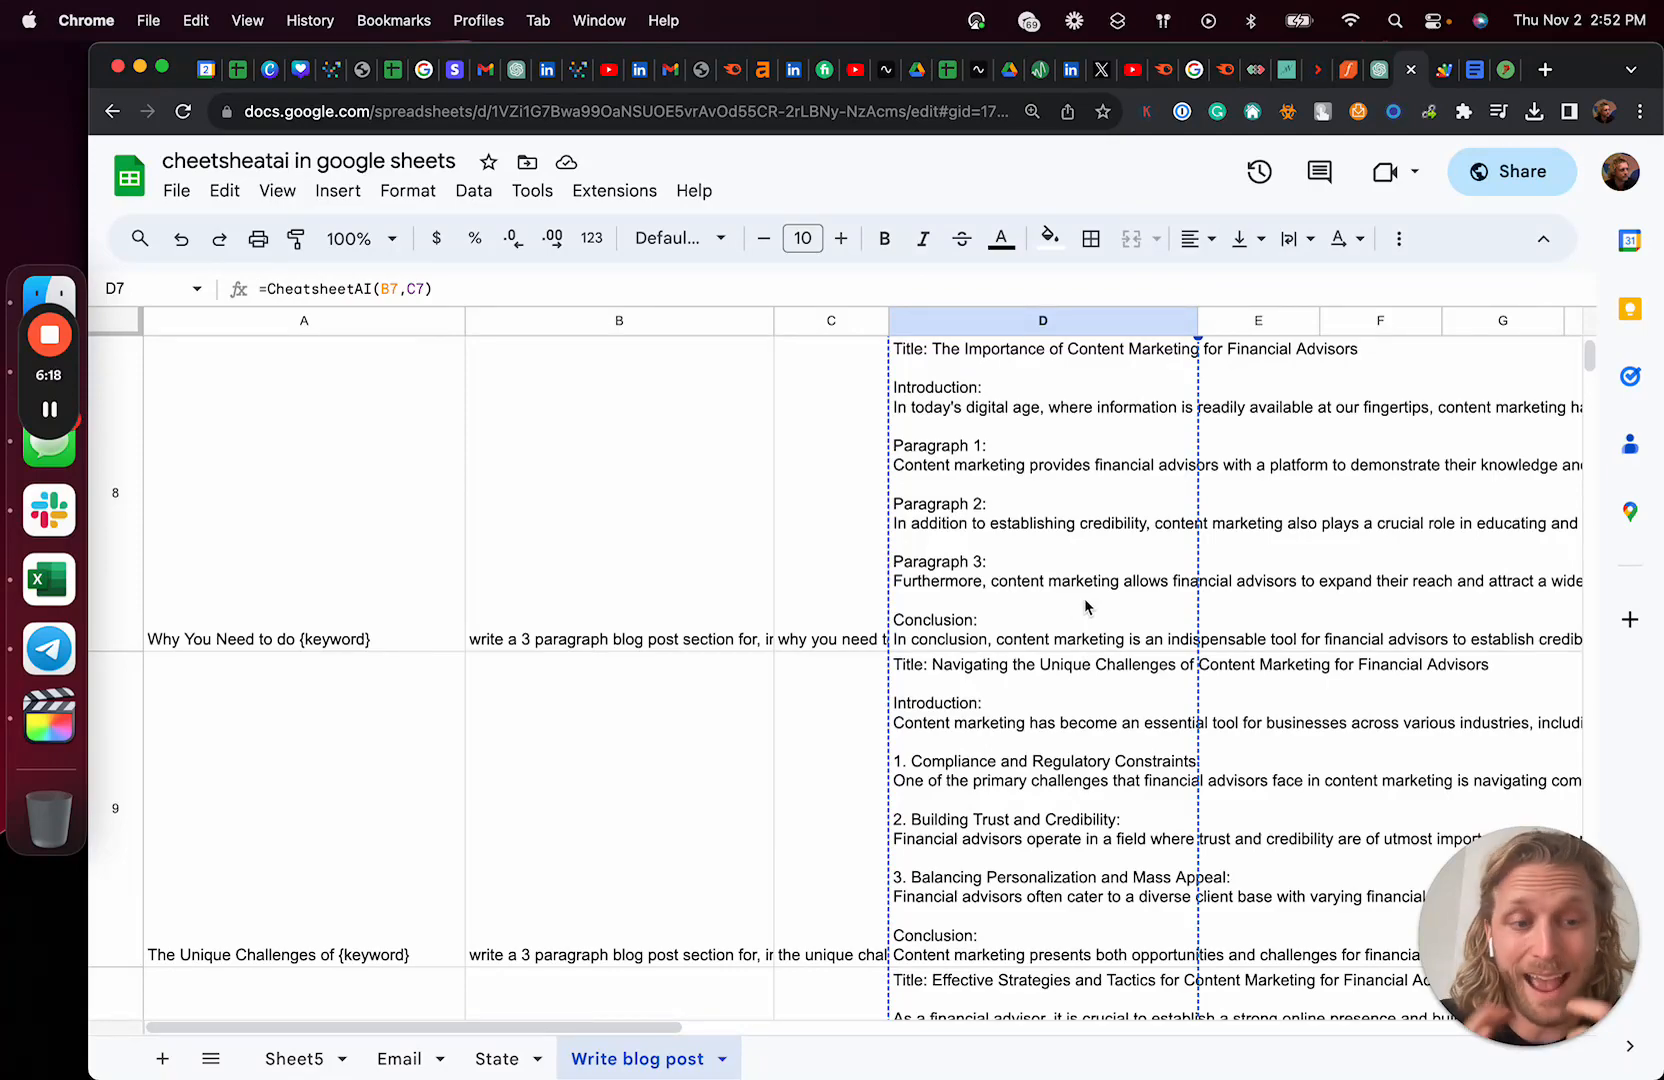
pyautogui.scroll(-3)
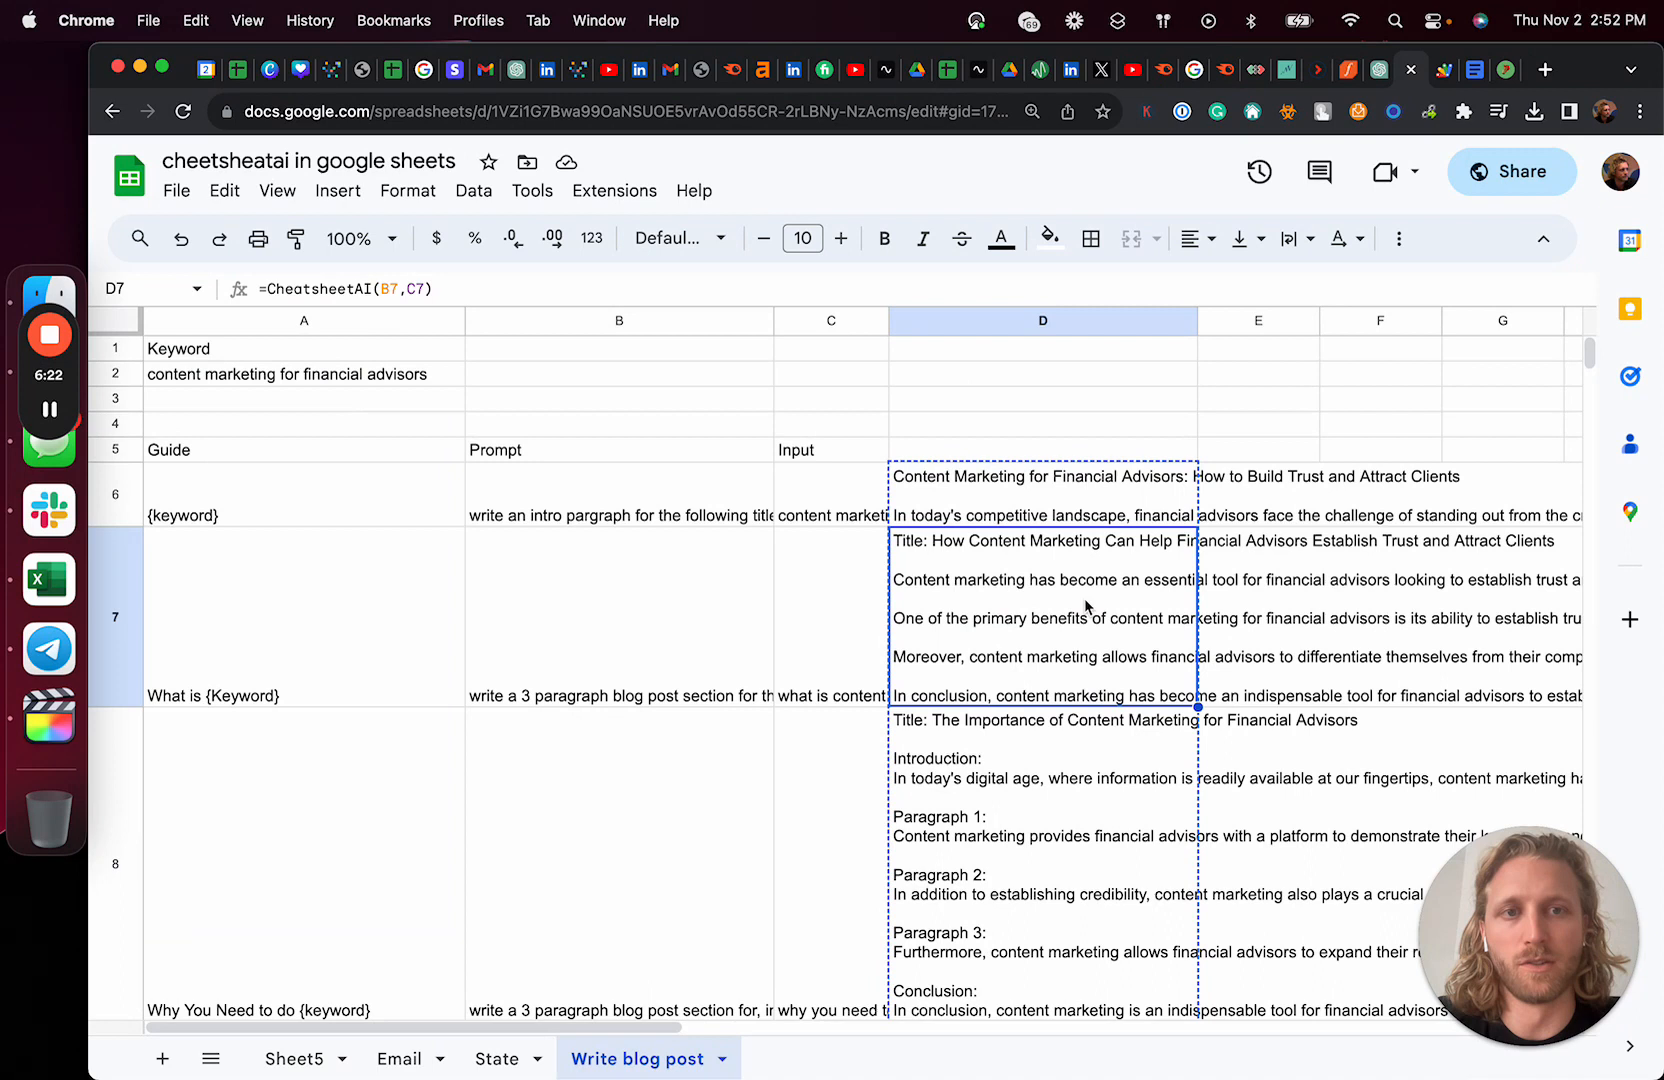
pyautogui.moveTo(1090, 455)
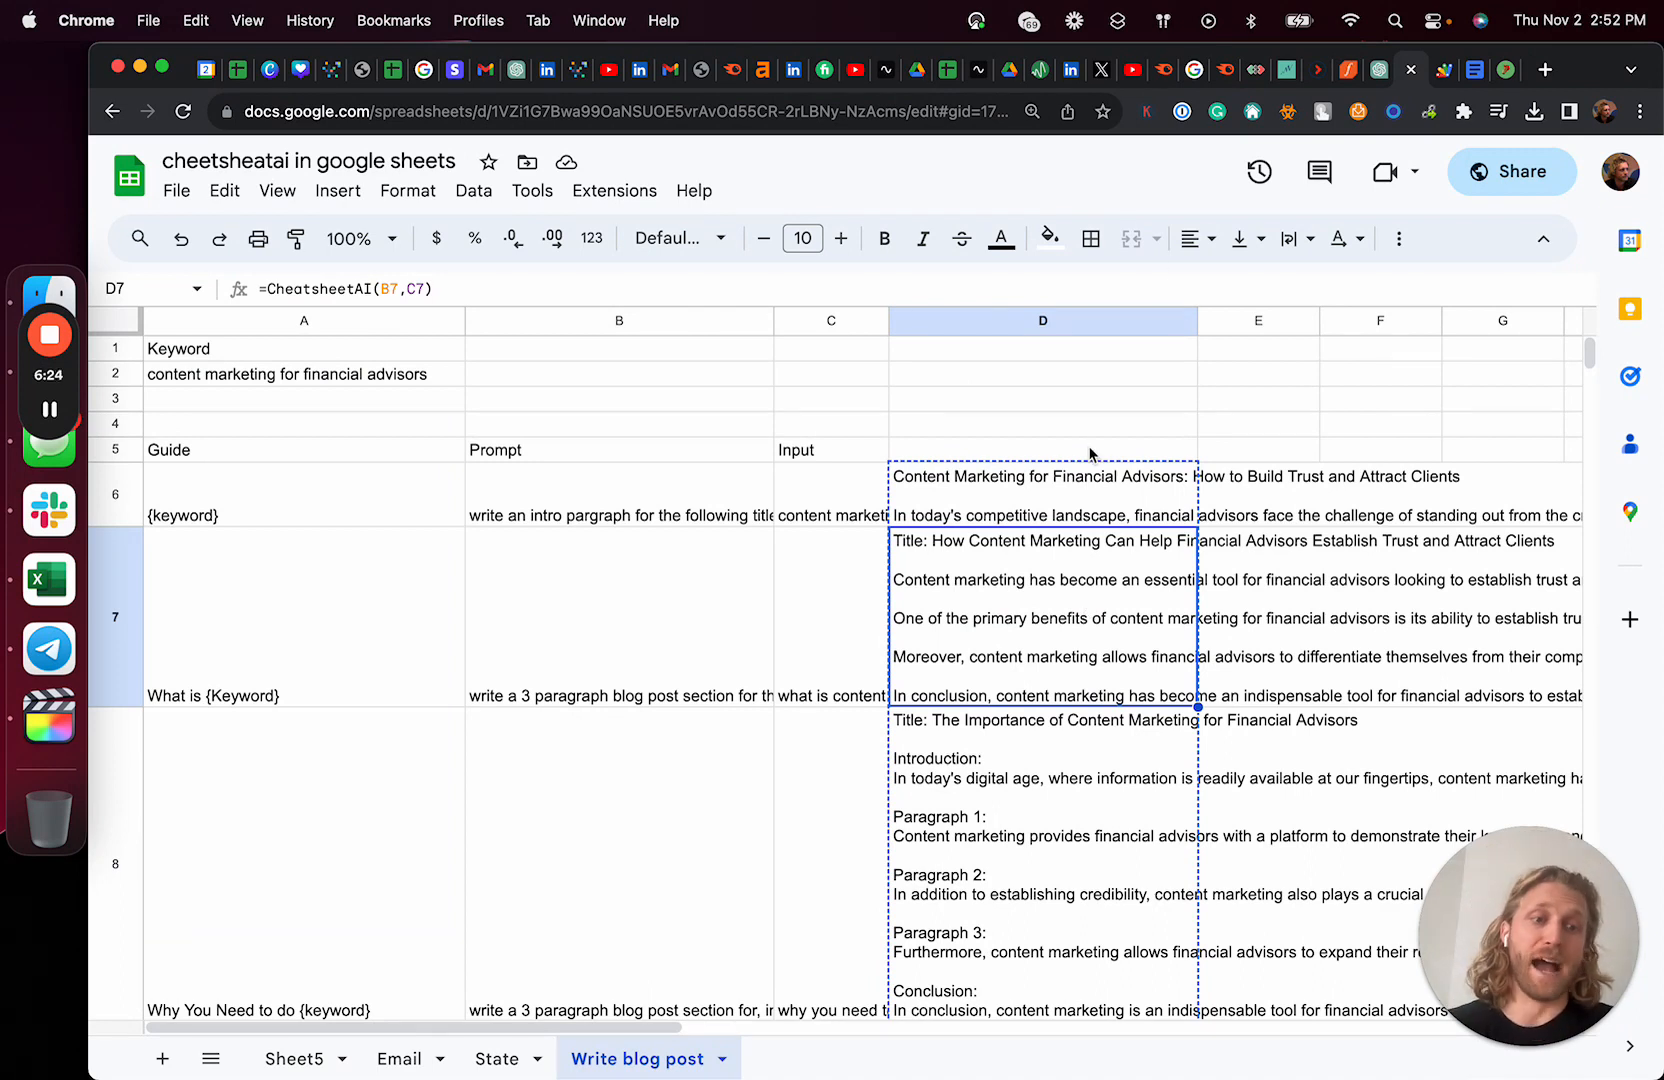